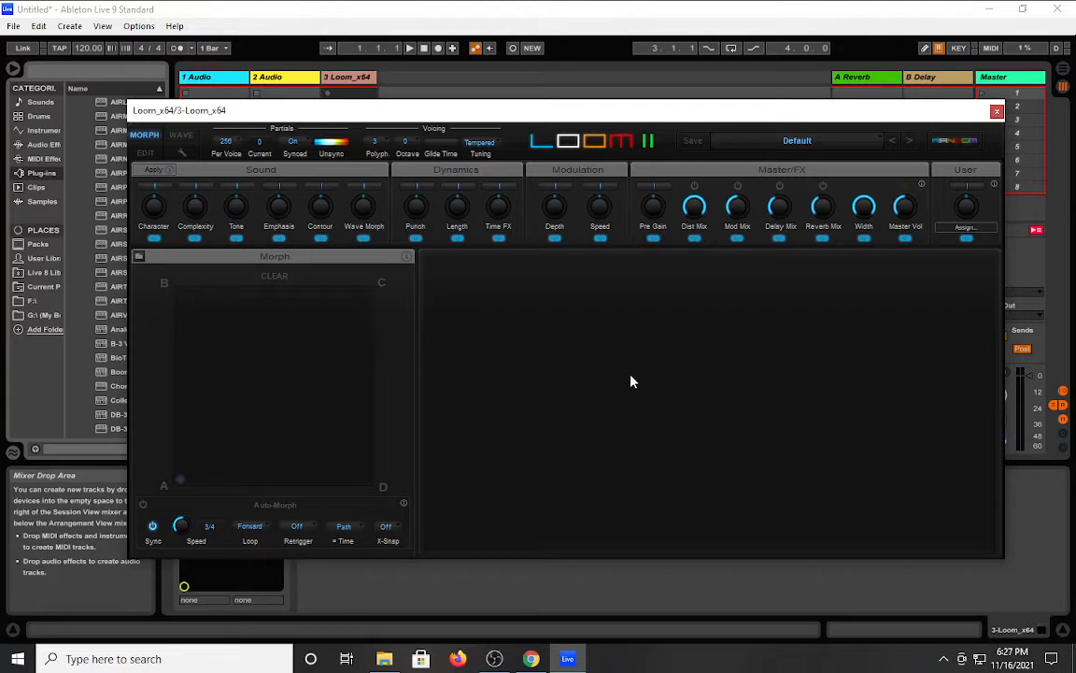
{"action": "mouse_move", "coordinate": [906, 145]}
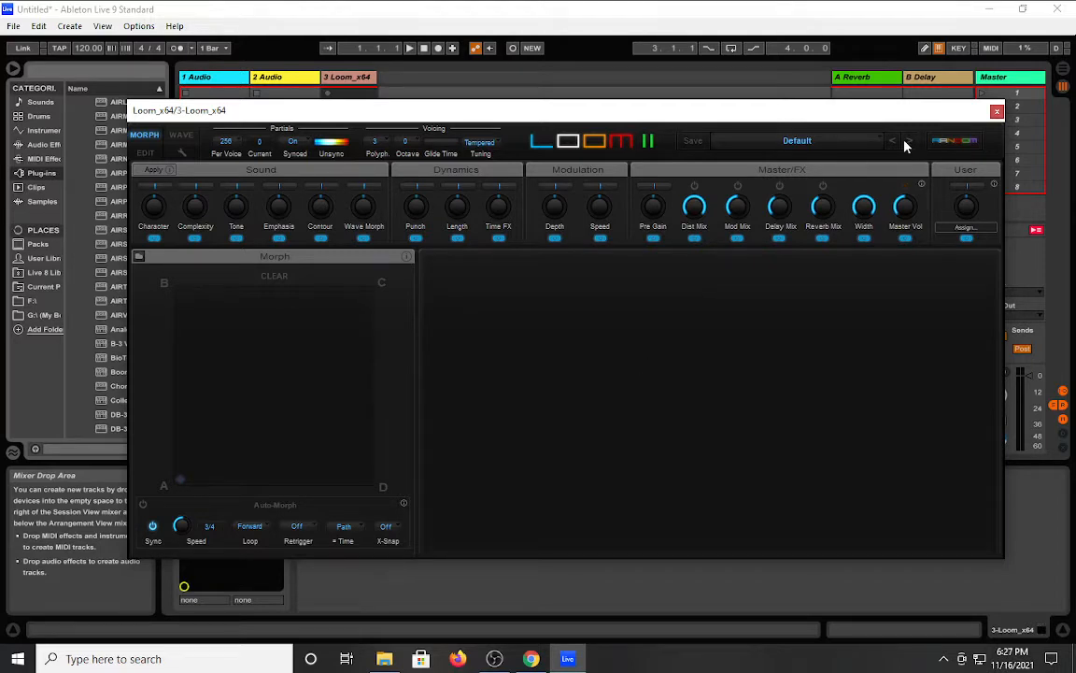
Step Loom II forward through presets, briefly browsing the preset category dropdown along the way.
{"action": "left_click", "coordinate": [892, 140]}
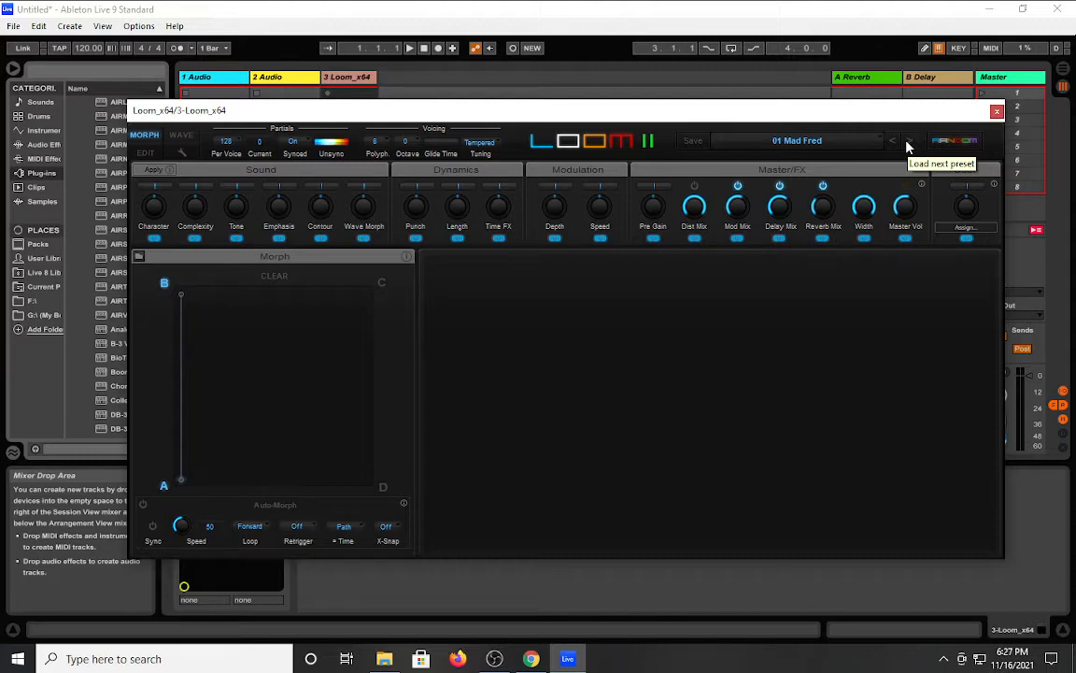
{"action": "left_click", "coordinate": [797, 140]}
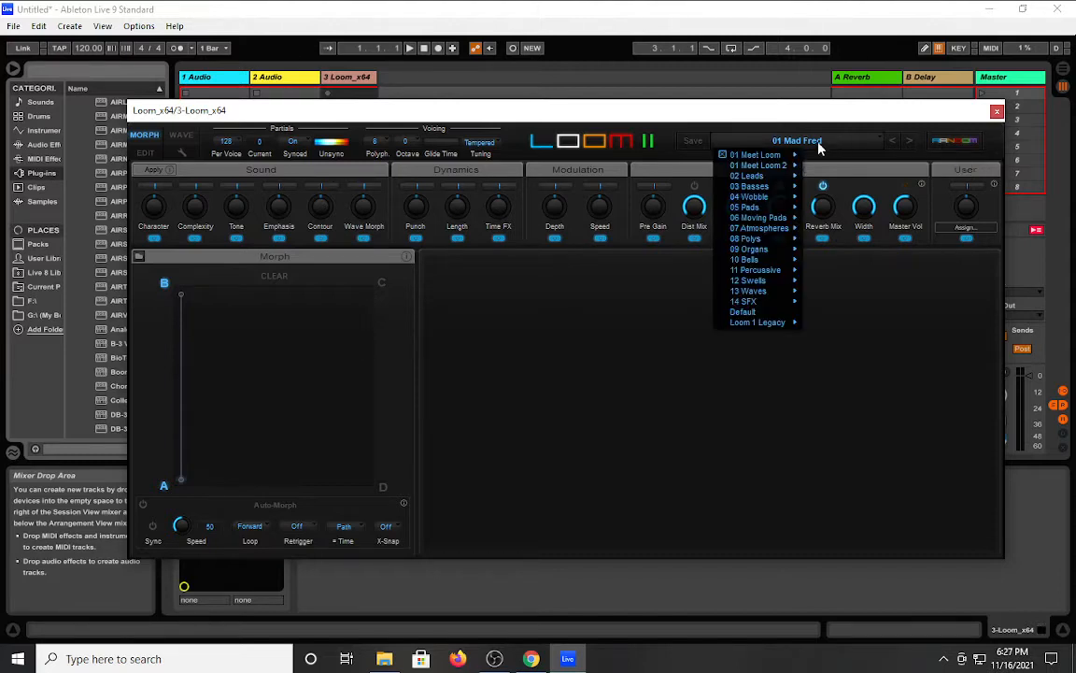
{"action": "left_click", "coordinate": [747, 206]}
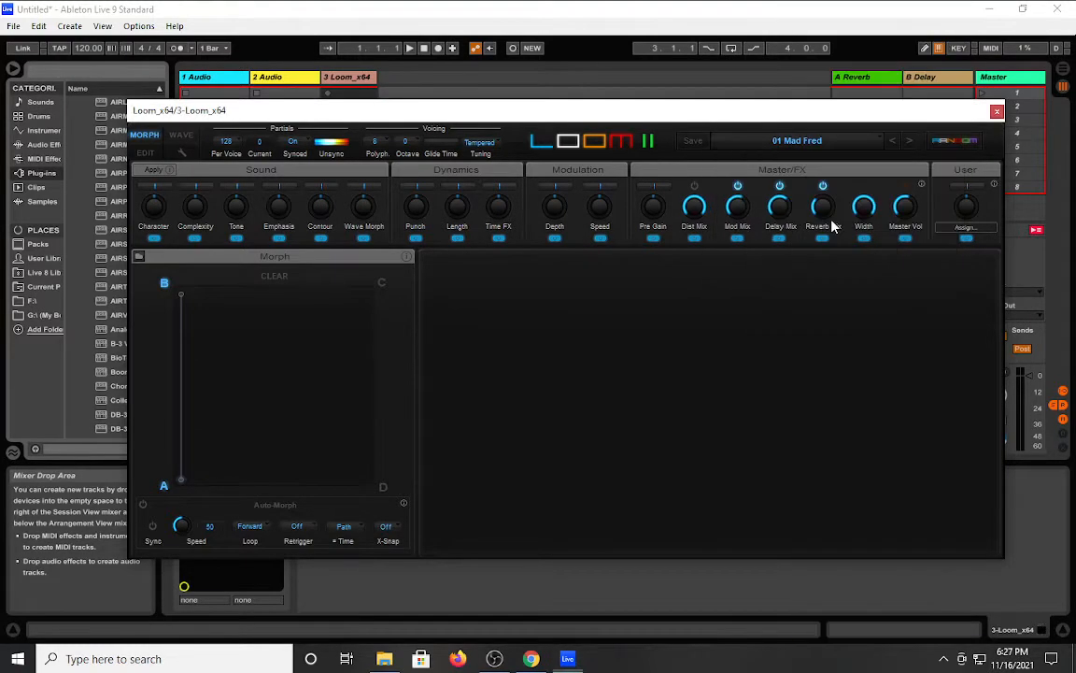
{"action": "left_click", "coordinate": [910, 140]}
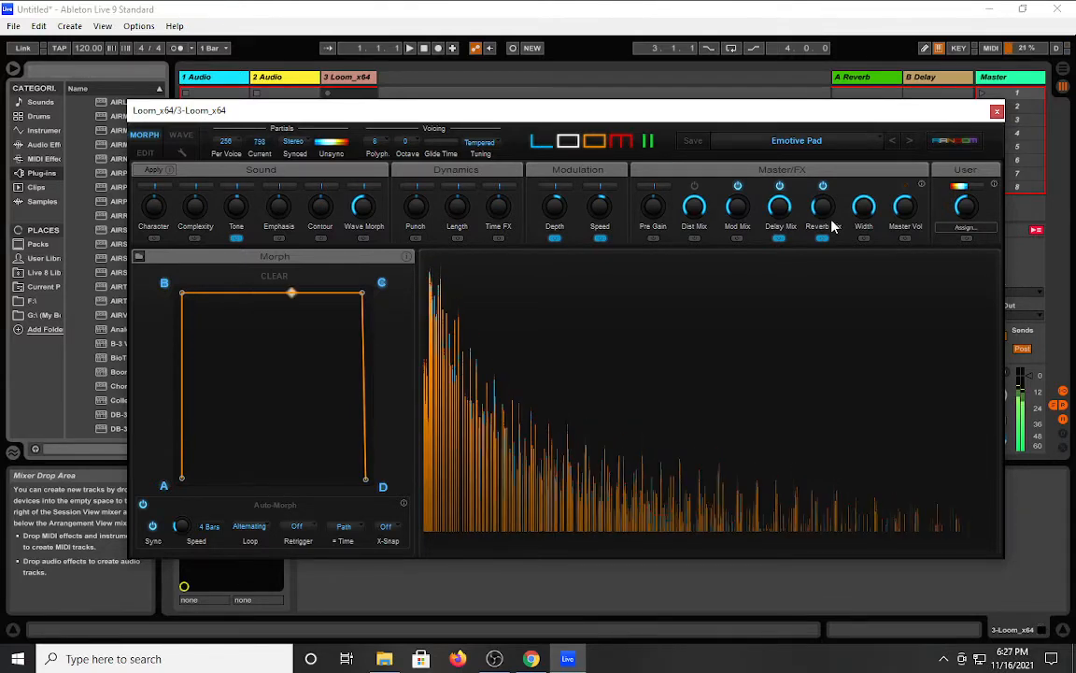
Audition Emotive Pad by dragging across the morph pad, then bring up the Wave page.
{"action": "left_click_drag", "start_coordinate": [292, 292], "coordinate": [362, 359]}
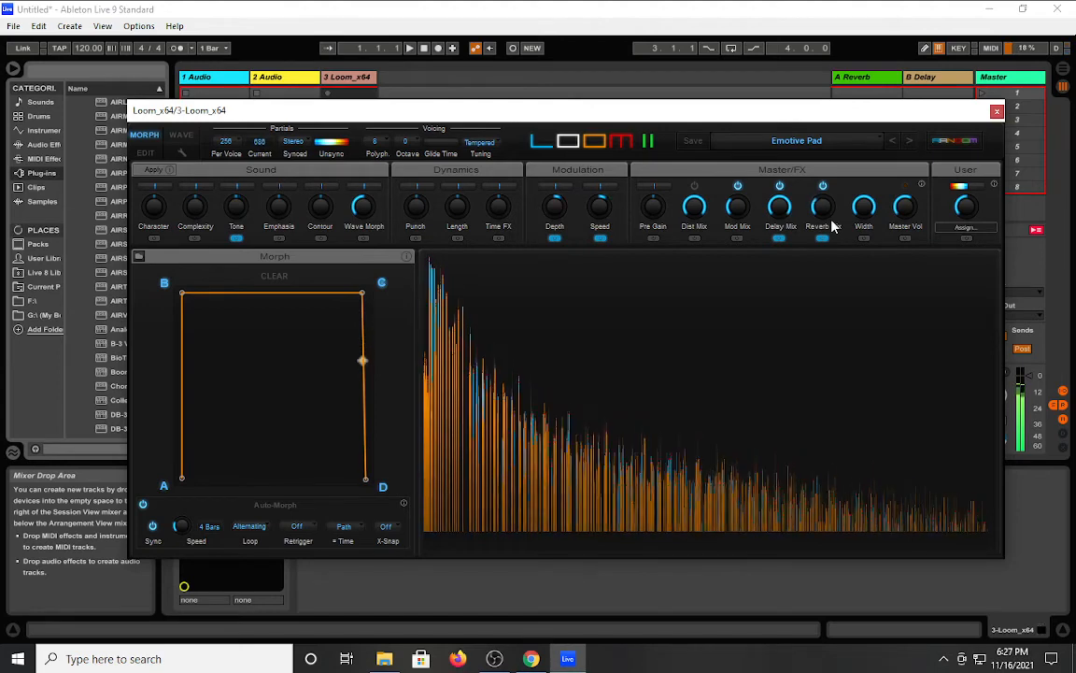
{"action": "left_click_drag", "start_coordinate": [362, 360], "coordinate": [364, 464]}
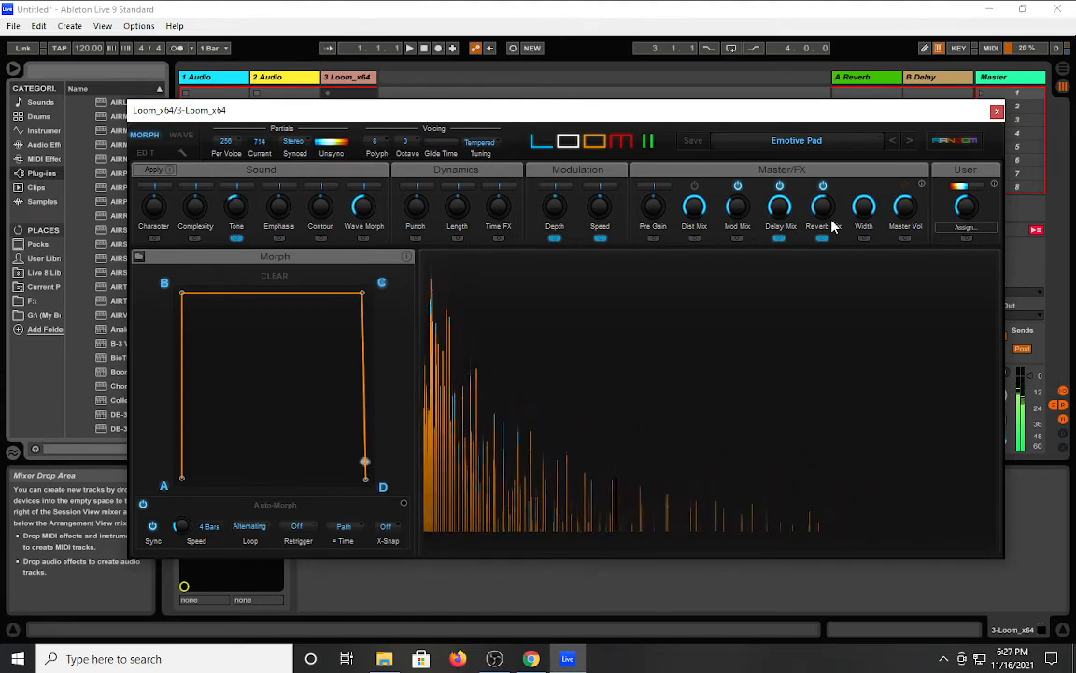
{"action": "left_click_drag", "start_coordinate": [365, 458], "coordinate": [363, 321]}
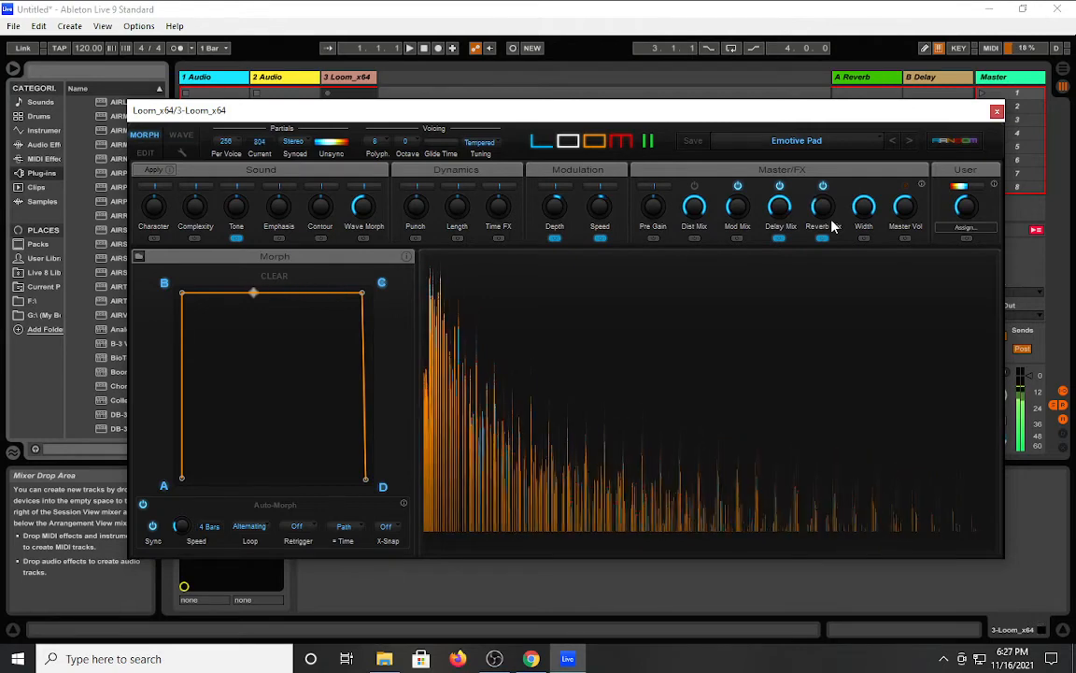
{"action": "left_click_drag", "start_coordinate": [253, 293], "coordinate": [181, 355]}
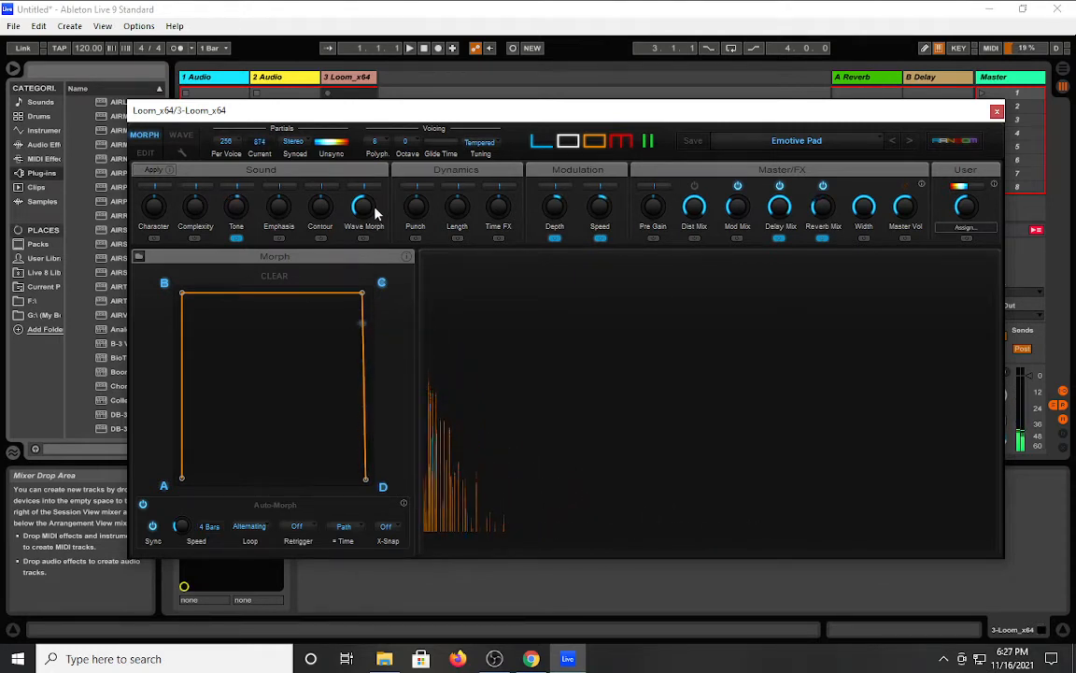
{"action": "left_click", "coordinate": [181, 136]}
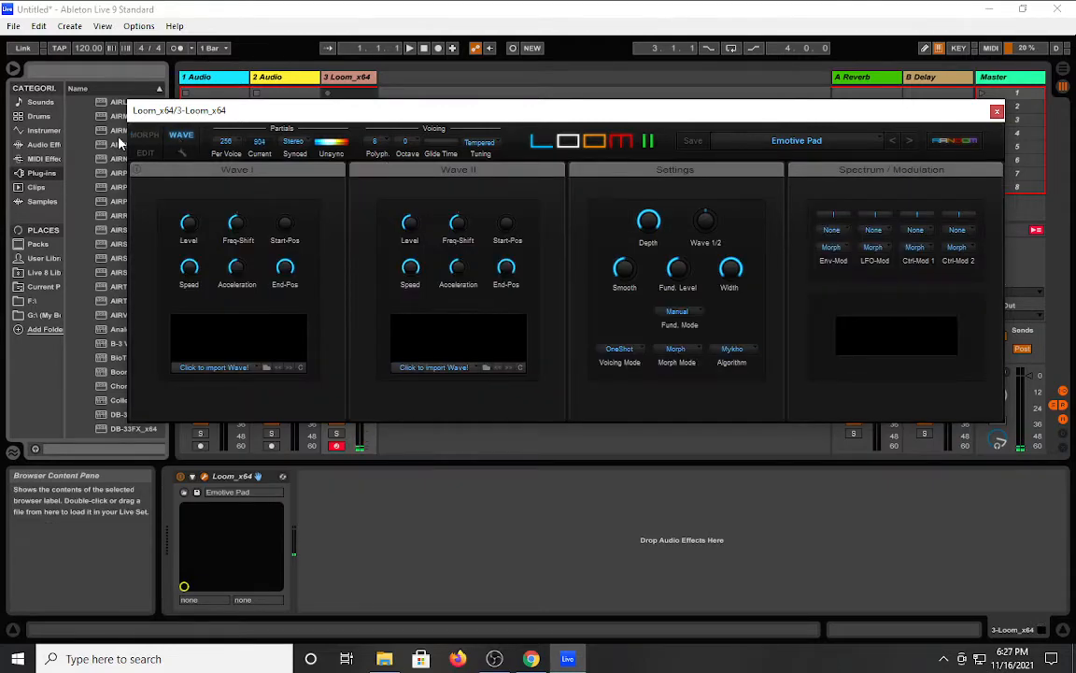
Back on the Morph page, drag the morph path's C corner toward the pad centre.
{"action": "left_click", "coordinate": [145, 135]}
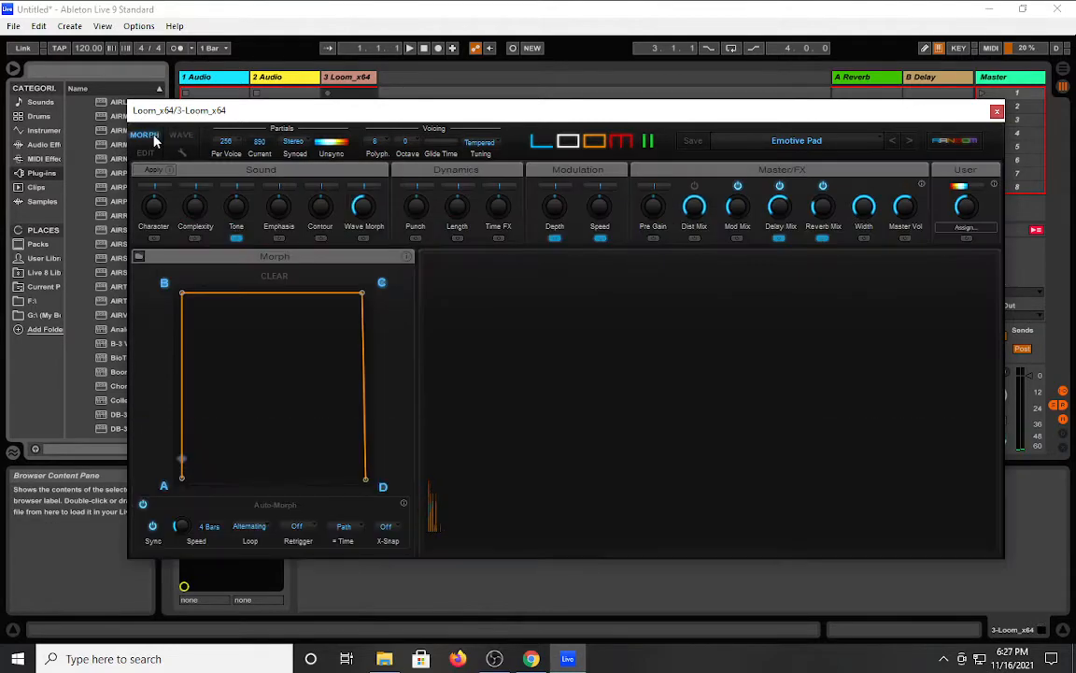
{"action": "mouse_move", "coordinate": [232, 179]}
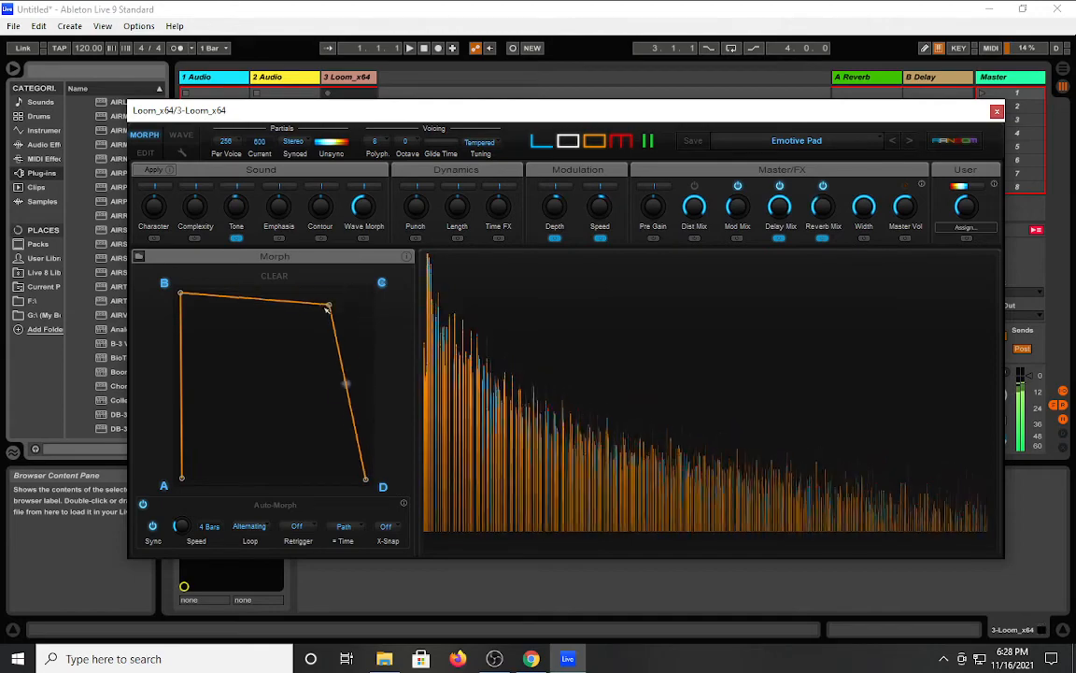
{"action": "left_click_drag", "start_coordinate": [327, 307], "coordinate": [281, 339]}
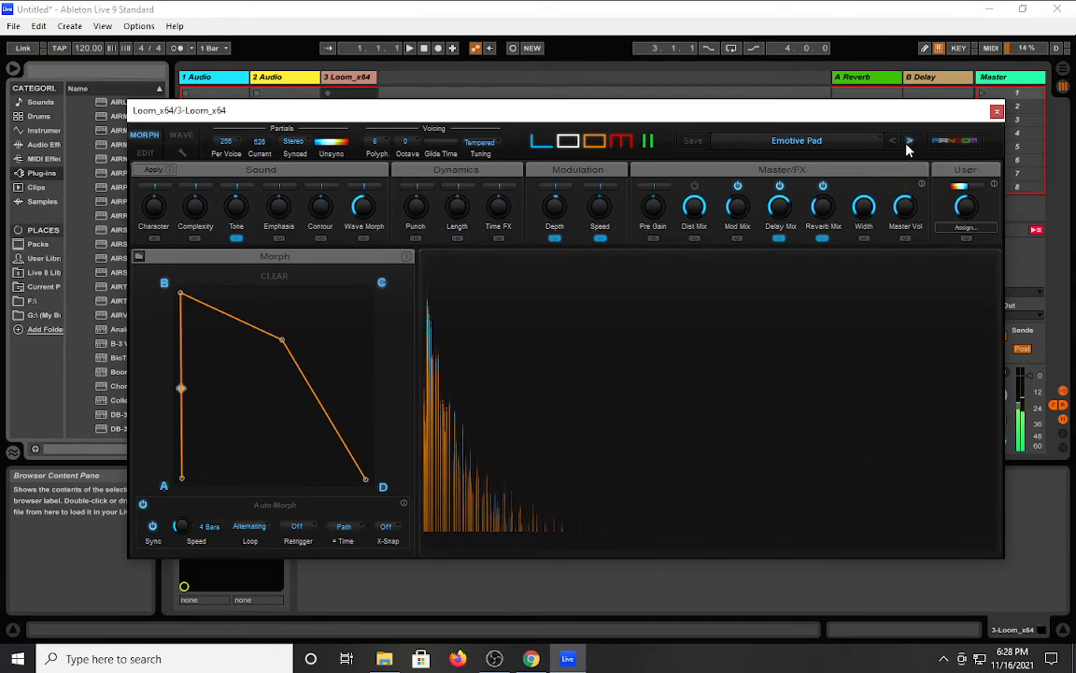
Advance Loom II's presets with the next arrow until End Of Days Pad loads.
{"action": "left_click", "coordinate": [909, 141]}
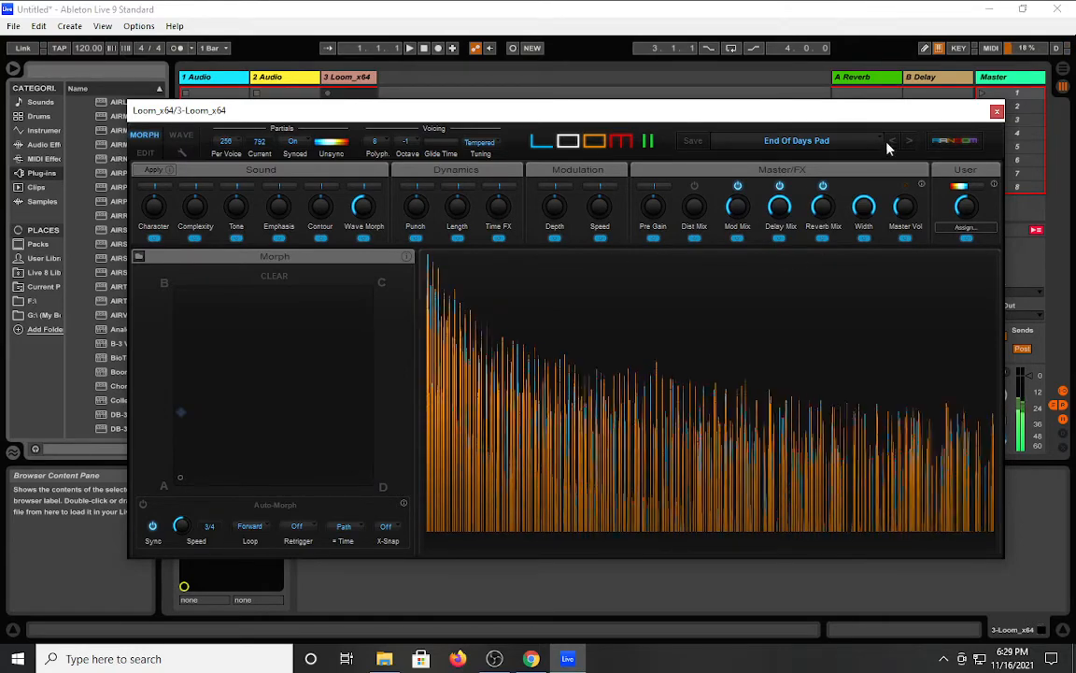
{"action": "mouse_move", "coordinate": [910, 140]}
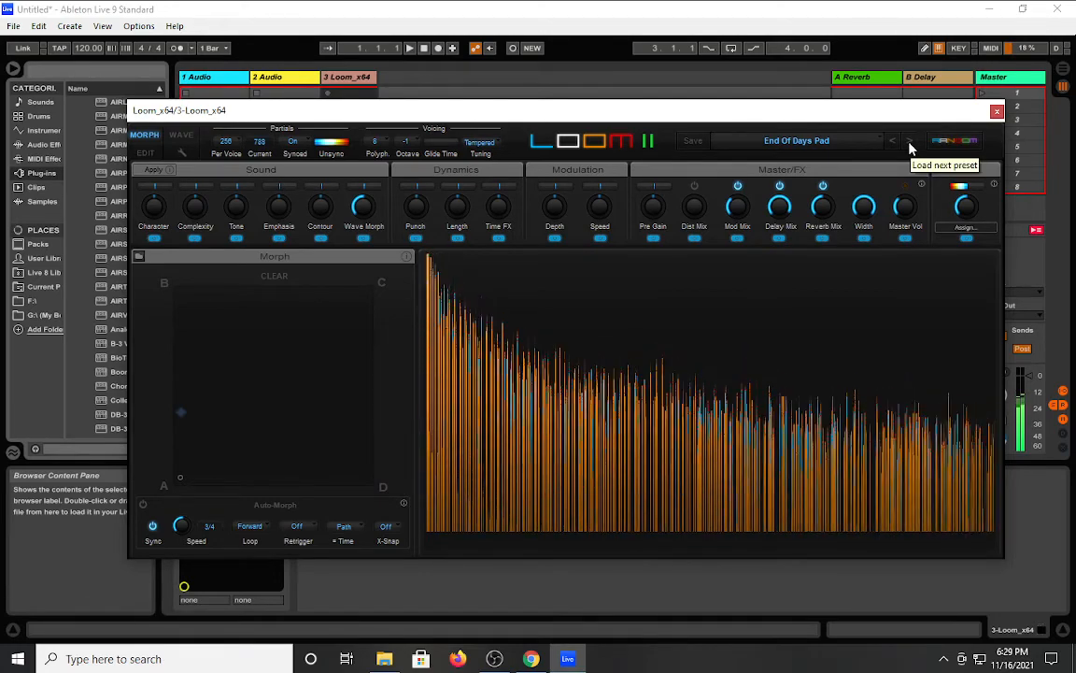
{"action": "left_click", "coordinate": [911, 140]}
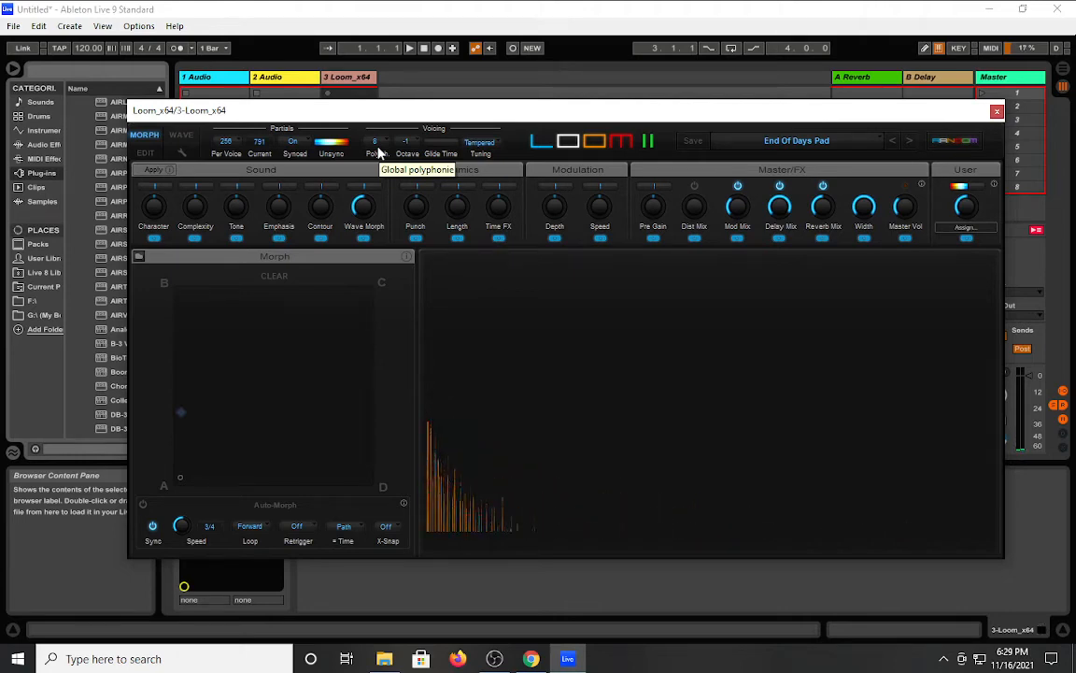
Pick a polyphony voice count for End Of Days Pad, then load Furry Carpet.
{"action": "left_click", "coordinate": [374, 153]}
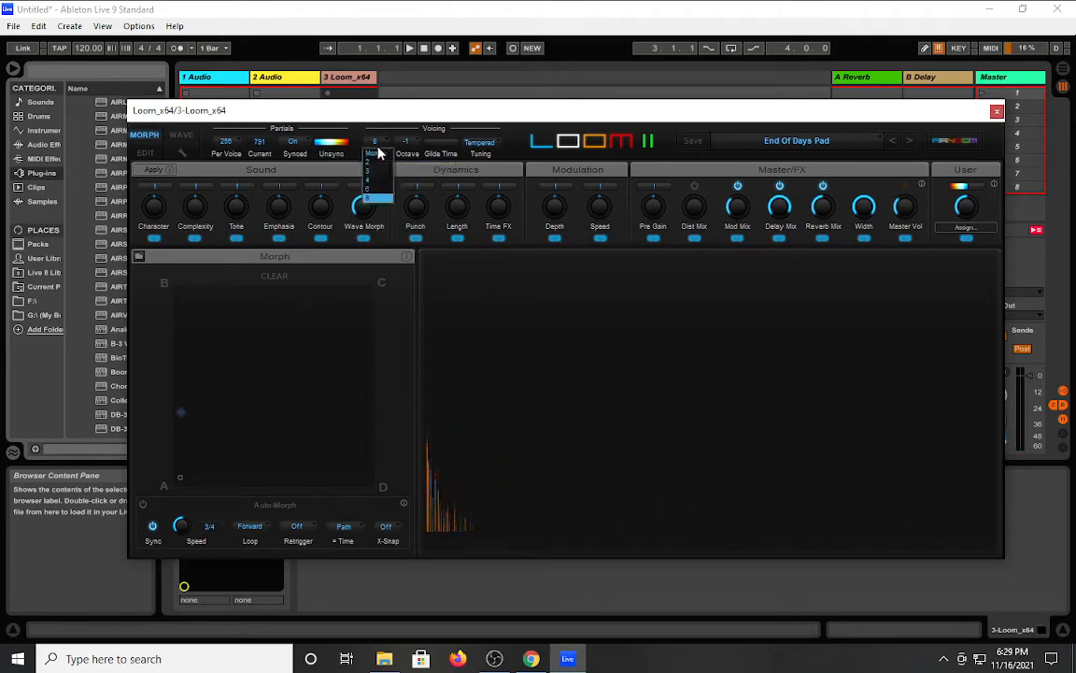
{"action": "left_click", "coordinate": [374, 153]}
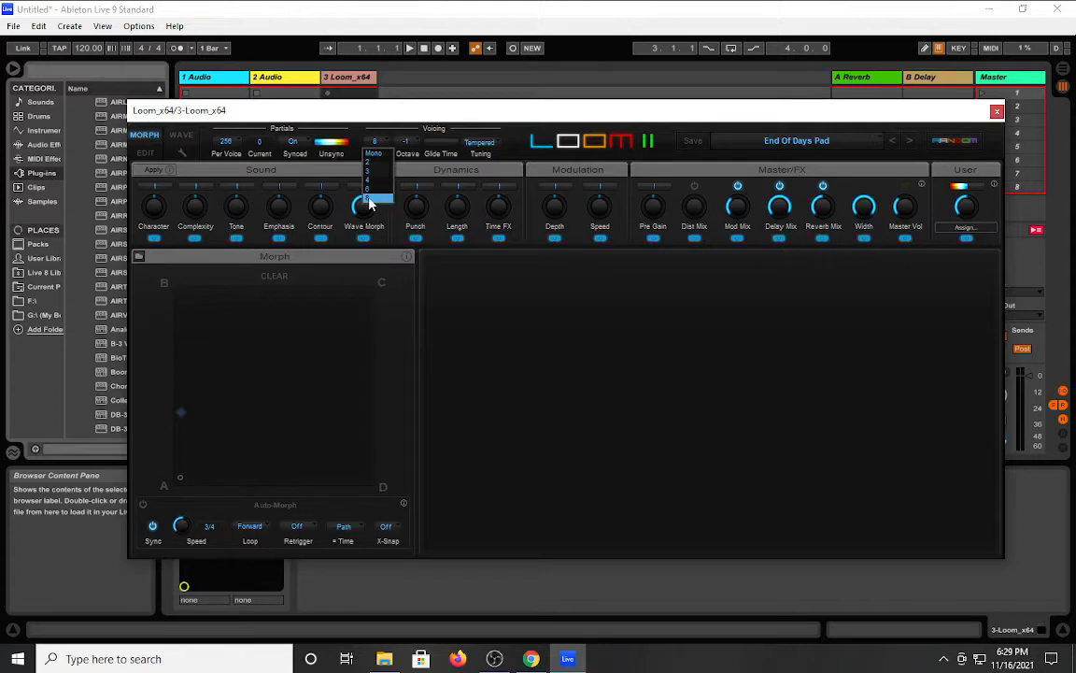
{"action": "left_click", "coordinate": [225, 141]}
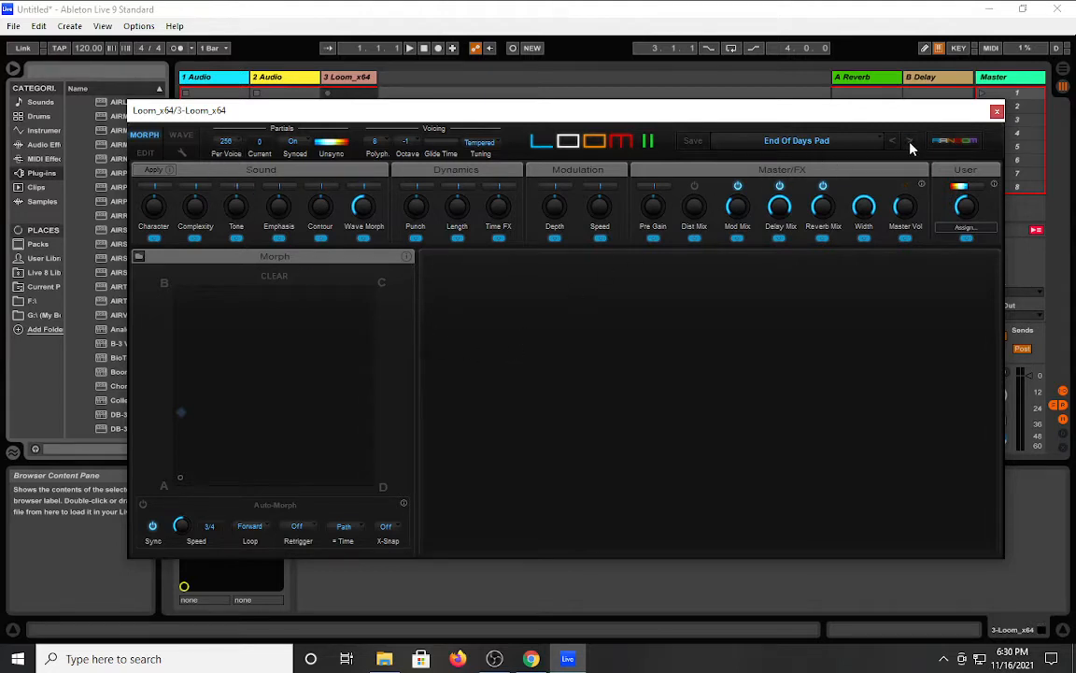
{"action": "left_click", "coordinate": [908, 140]}
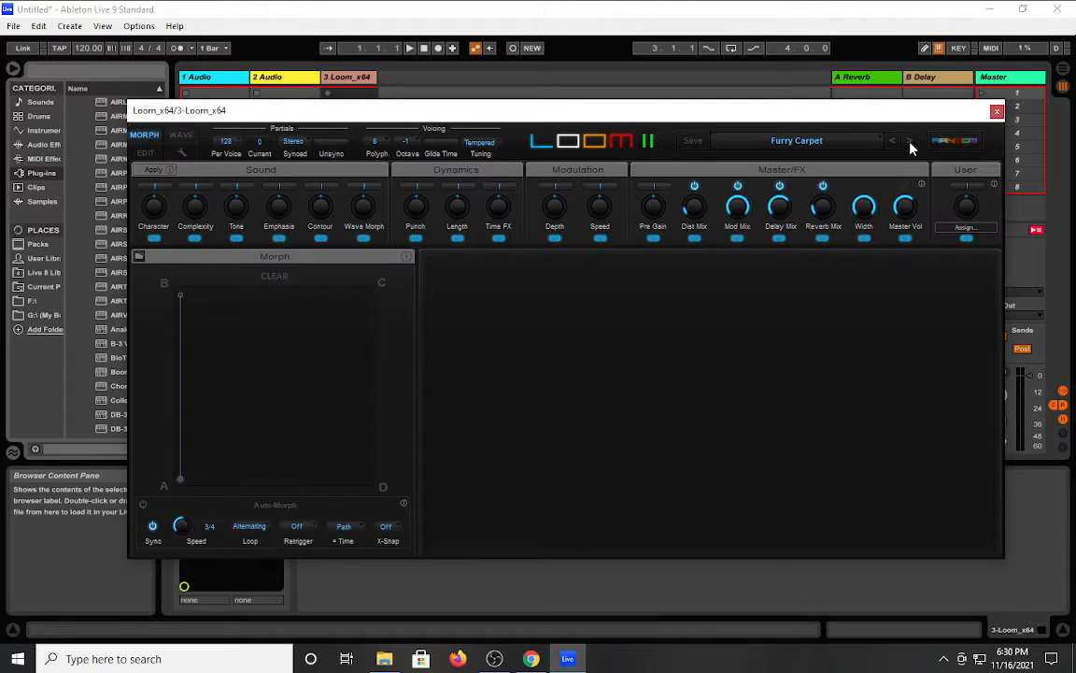
Close the Loom II window and search the browser for 'velvet'.
{"action": "left_click", "coordinate": [996, 112]}
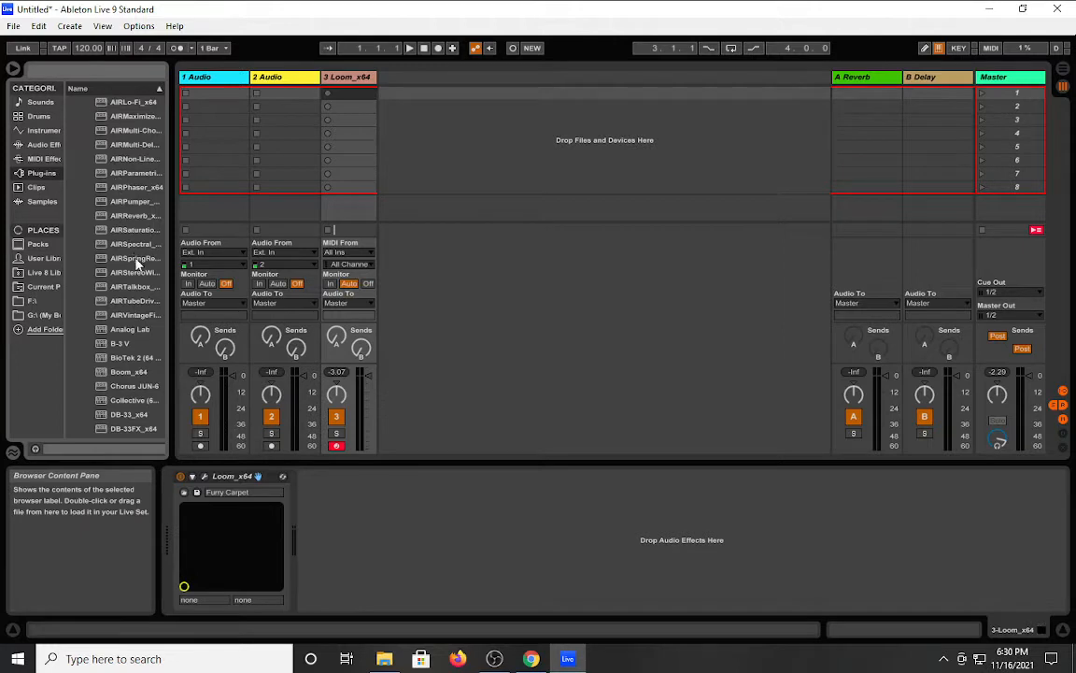
{"action": "mouse_move", "coordinate": [122, 213]}
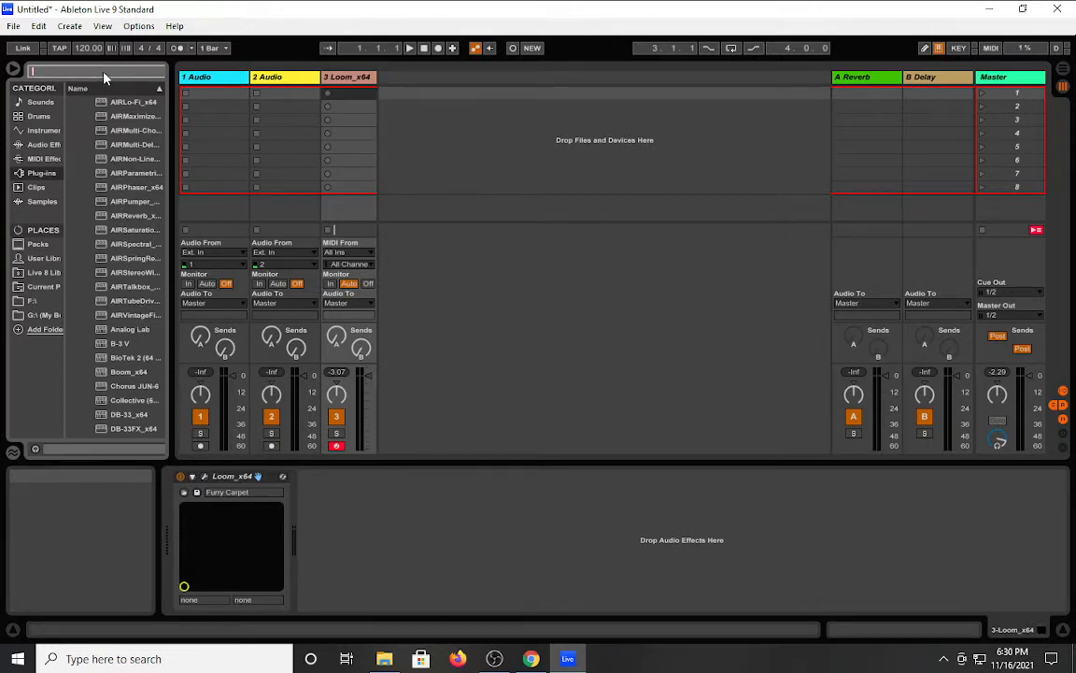
{"action": "type", "text": "velvet"}
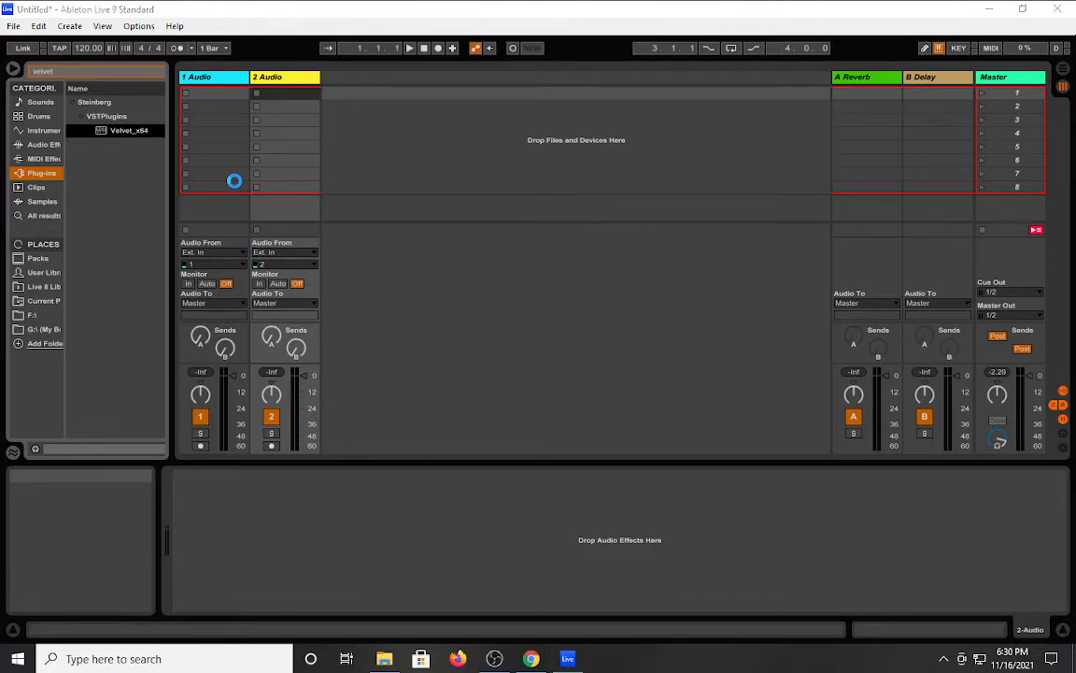
{"action": "double_click", "coordinate": [129, 130]}
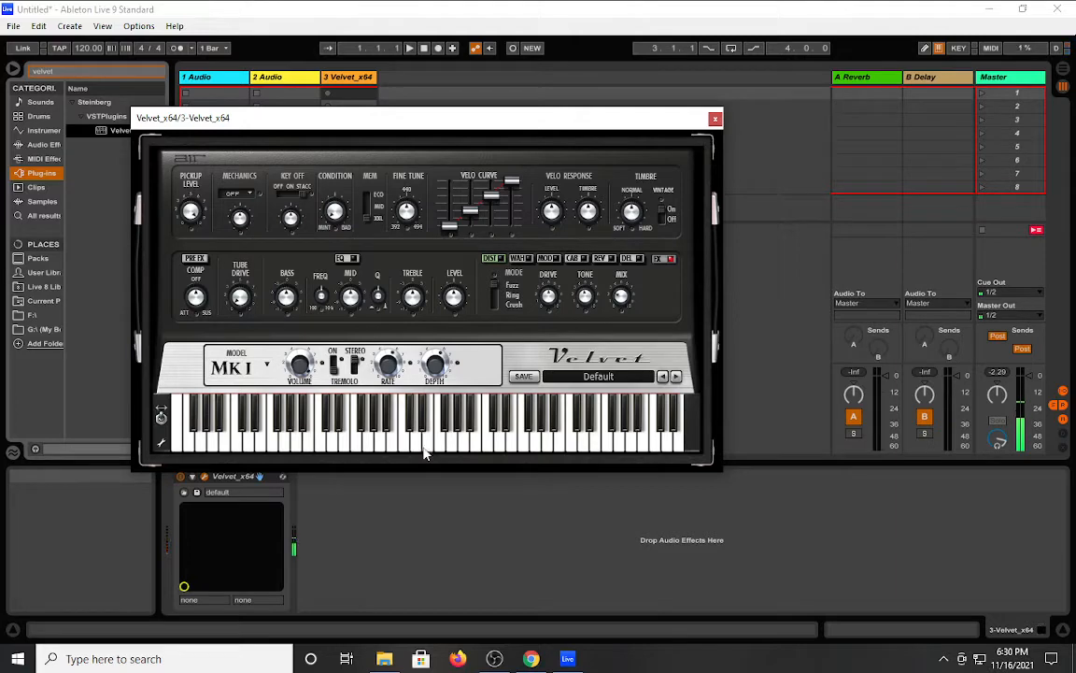
{"action": "mouse_move", "coordinate": [238, 254]}
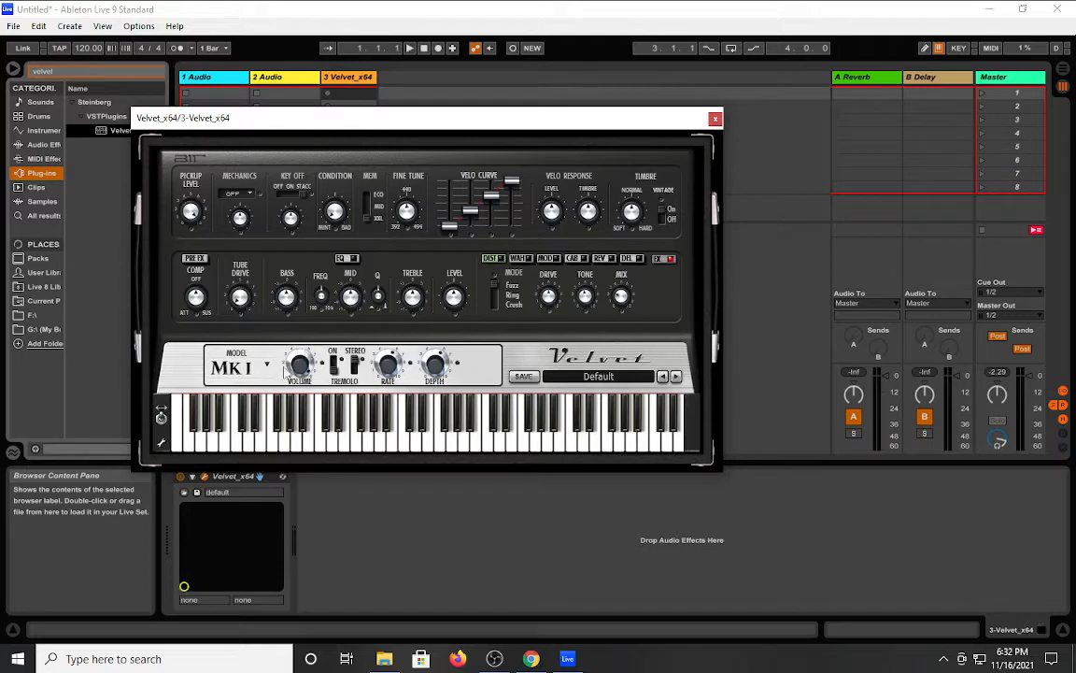
Change Velvet's piano model from MK I to SC73 via the Model dropdown.
{"action": "left_click", "coordinate": [237, 364]}
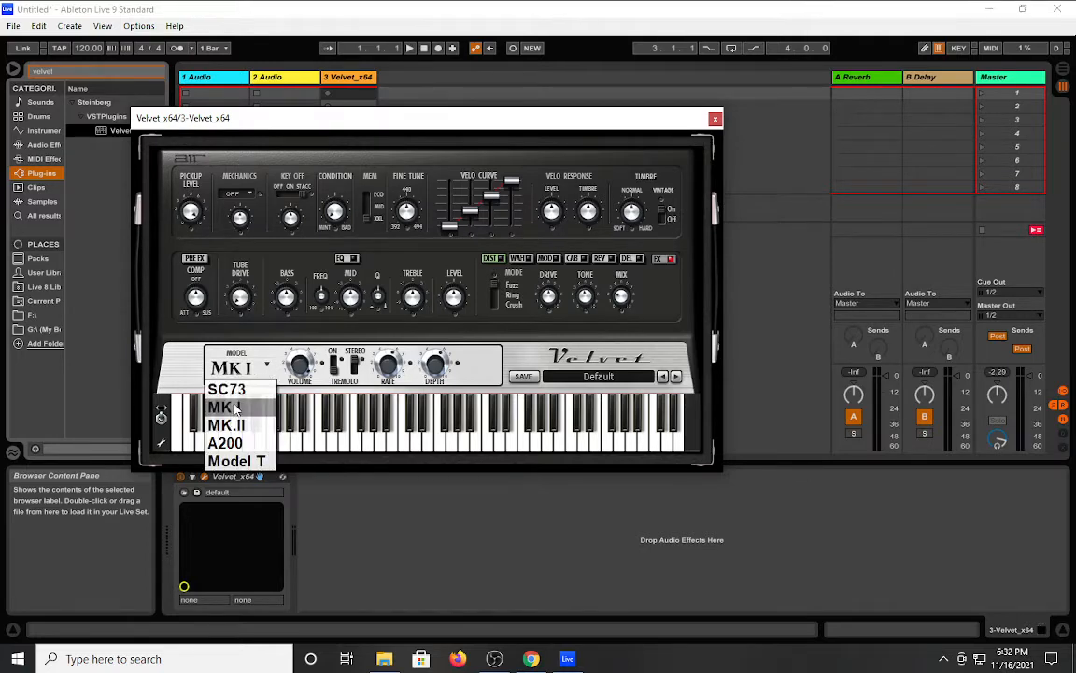
{"action": "mouse_move", "coordinate": [226, 389]}
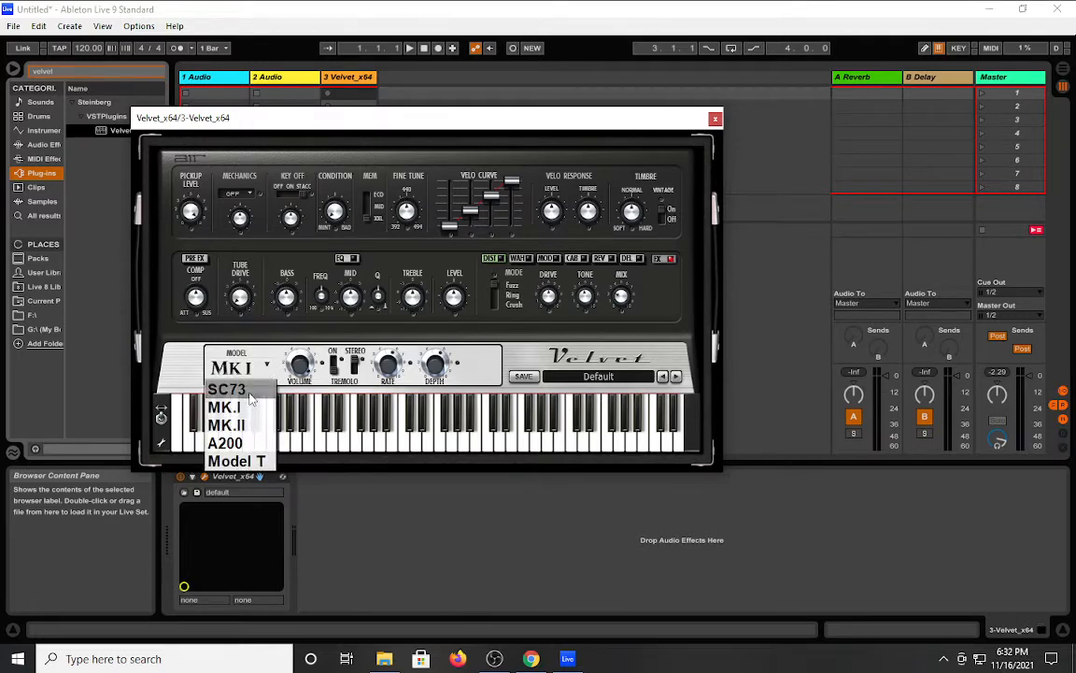
{"action": "mouse_move", "coordinate": [226, 408]}
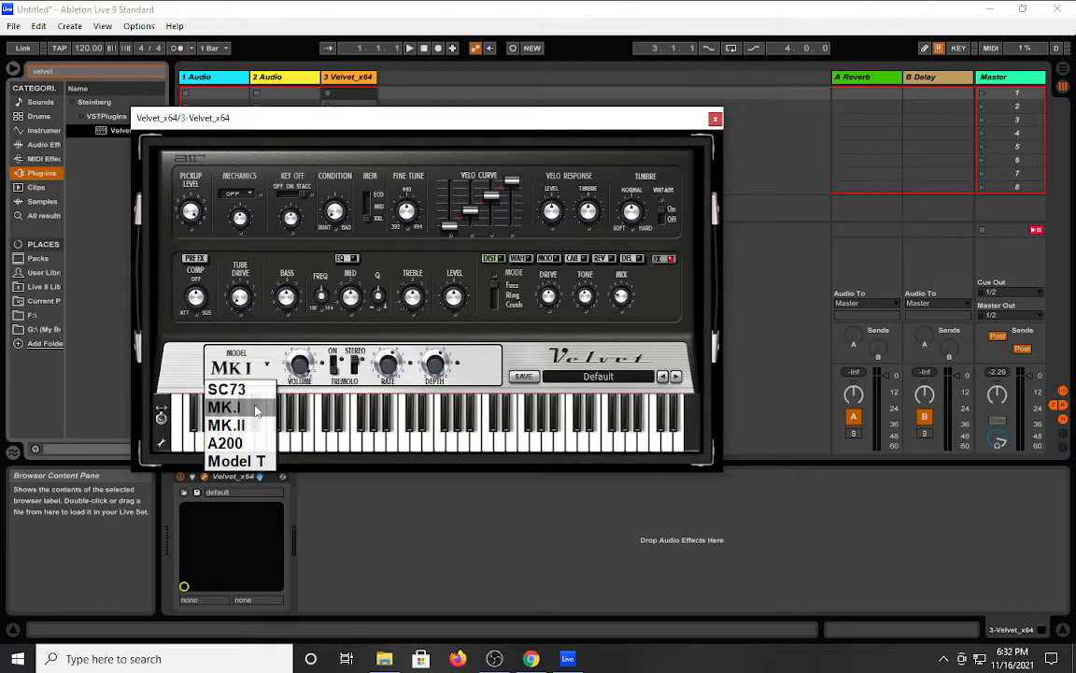
{"action": "left_click", "coordinate": [224, 406]}
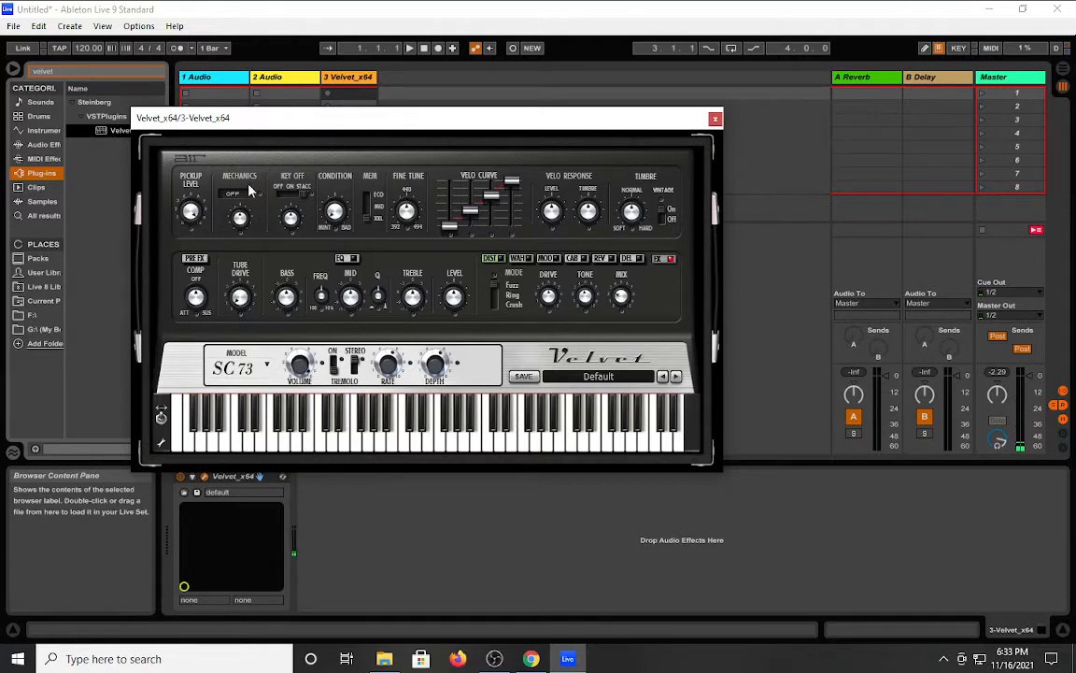
Close the Velvet plugin window and clear the browser's search field.
{"action": "left_click", "coordinate": [237, 193]}
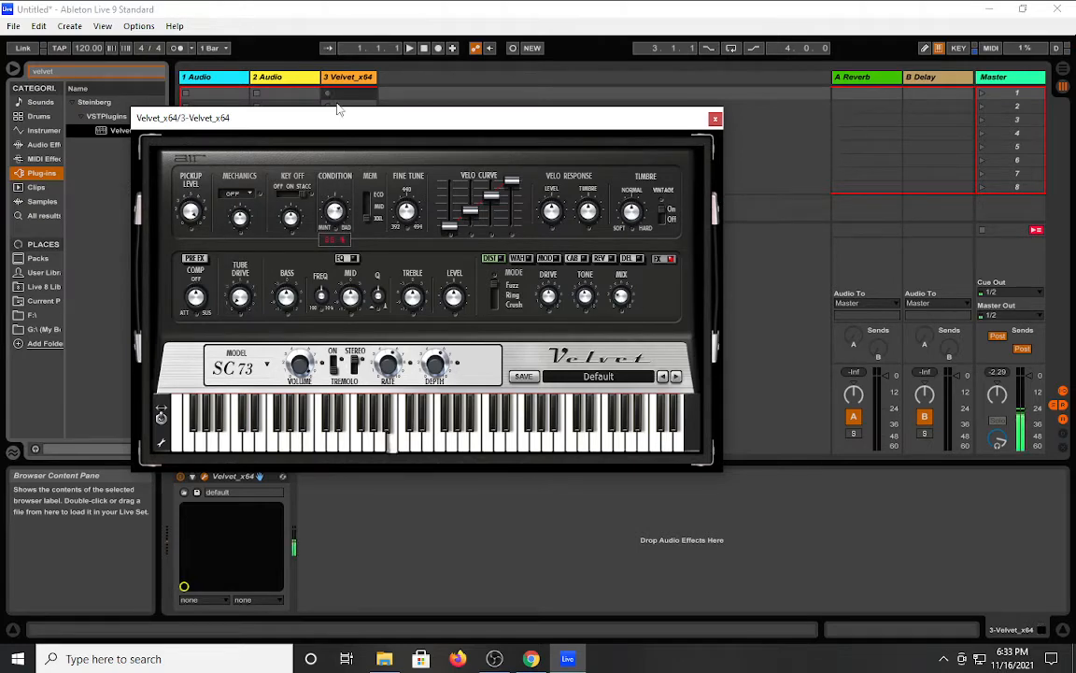
{"action": "mouse_move", "coordinate": [335, 251]}
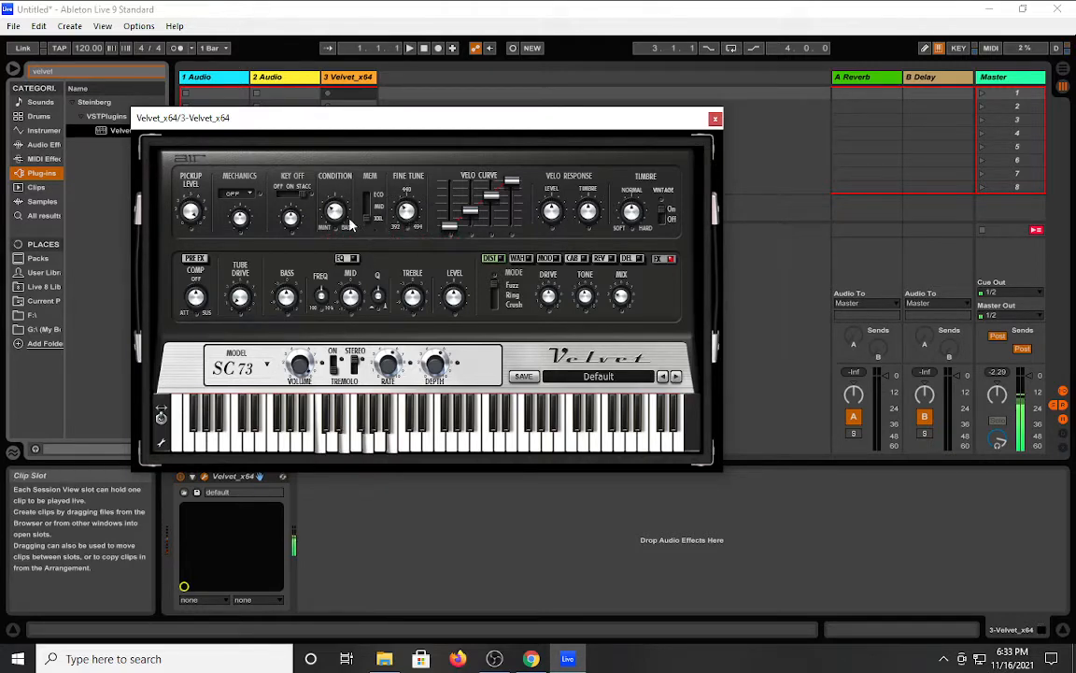
{"action": "mouse_move", "coordinate": [329, 150]}
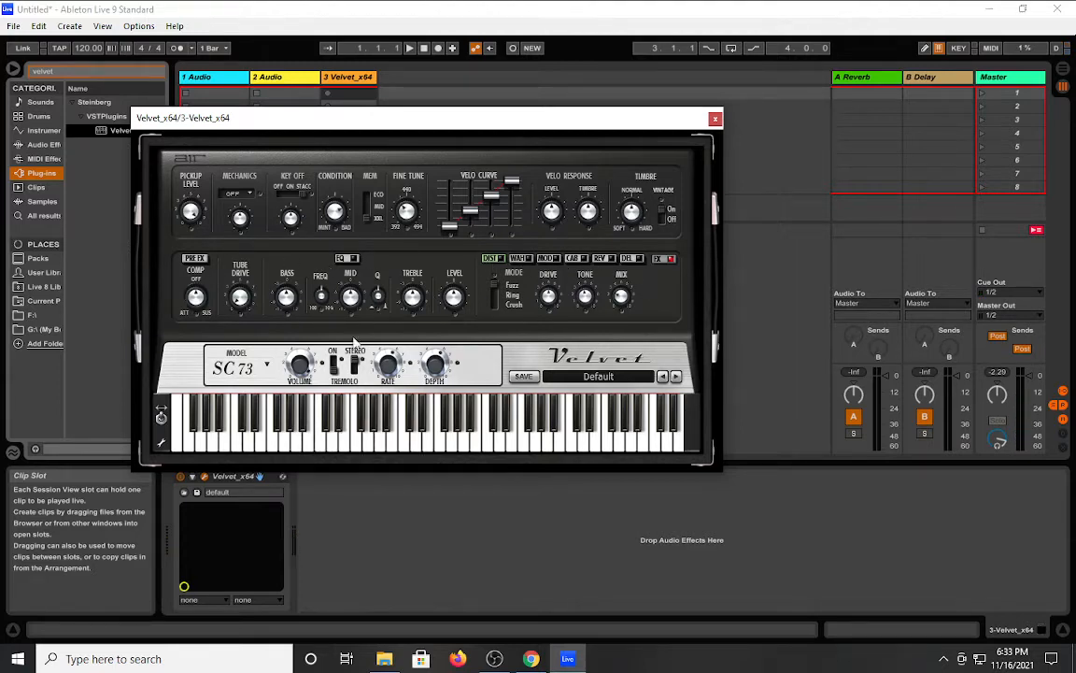
{"action": "left_click", "coordinate": [714, 119]}
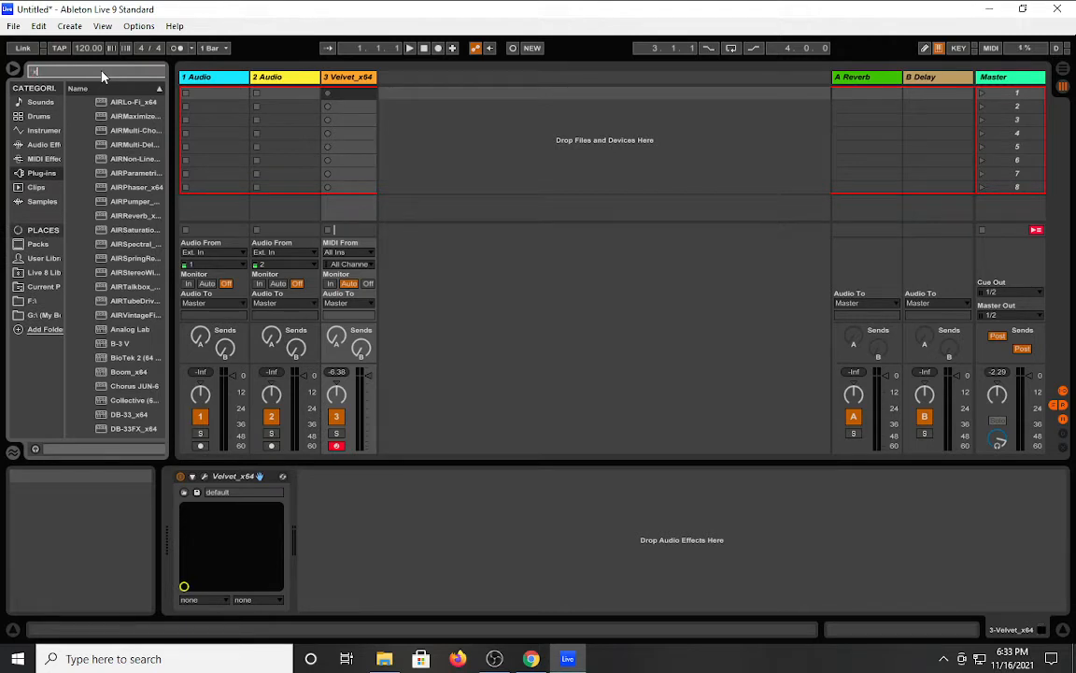
{"action": "left_click", "coordinate": [41, 173]}
{"action": "type", "text": "xp"}
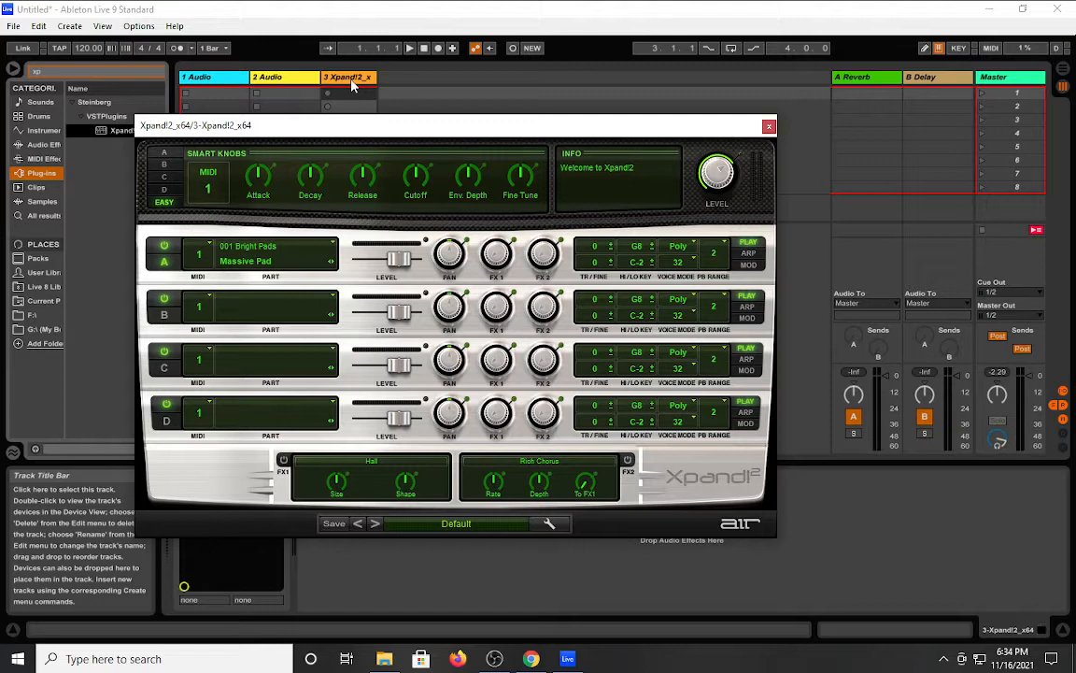
{"action": "mouse_move", "coordinate": [259, 177]}
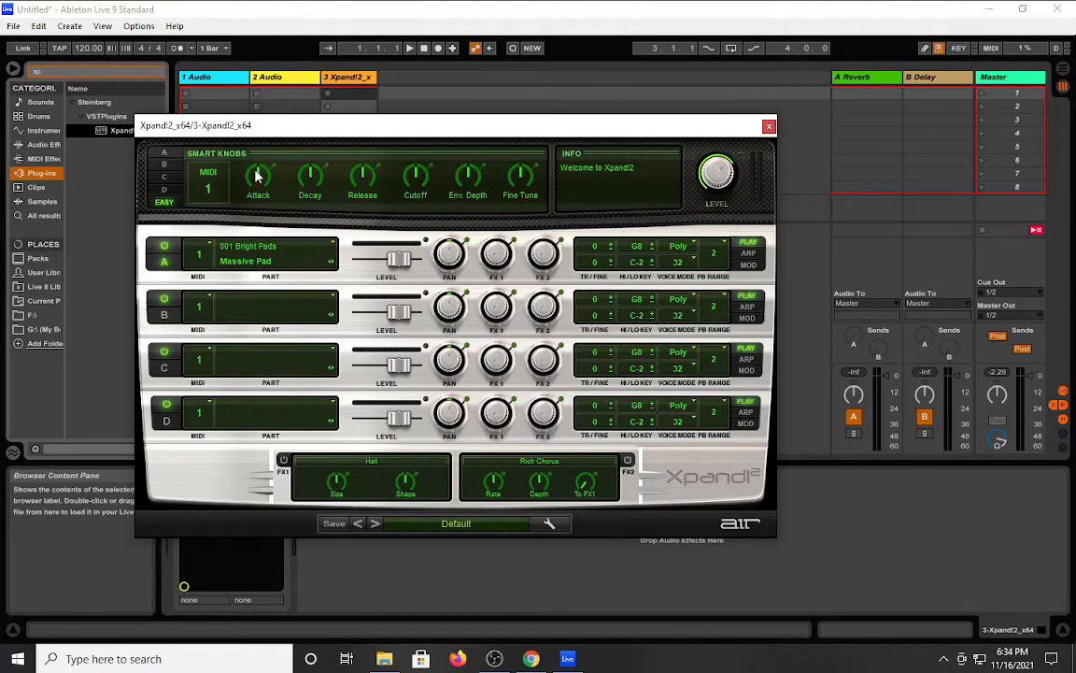
{"action": "mouse_move", "coordinate": [276, 277]}
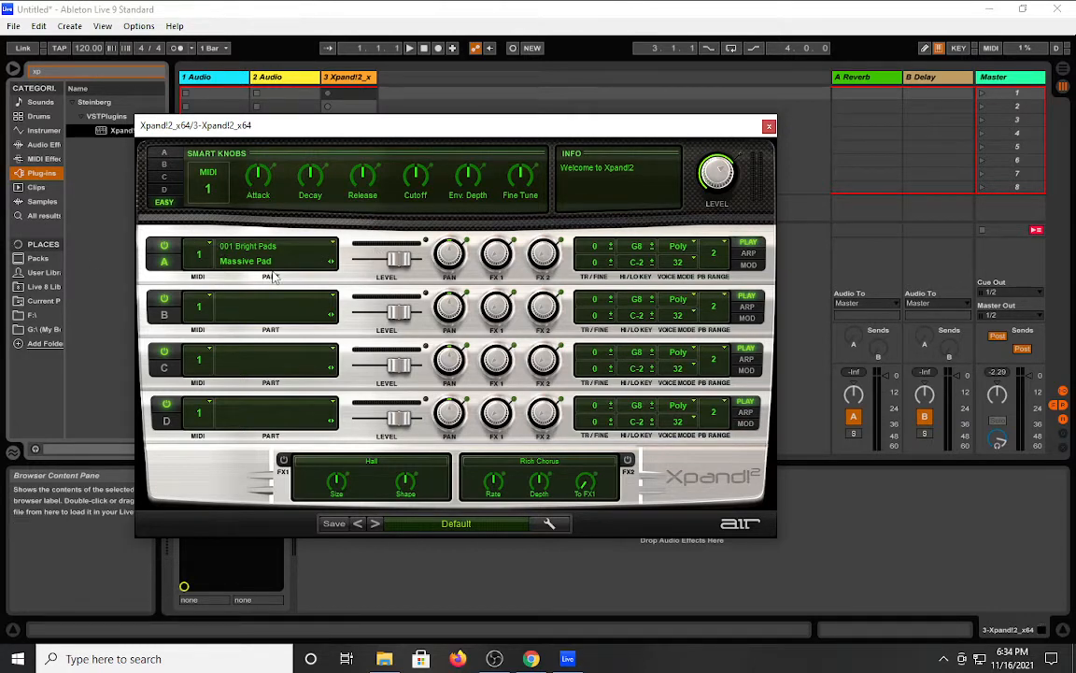
{"action": "mouse_move", "coordinate": [289, 263]}
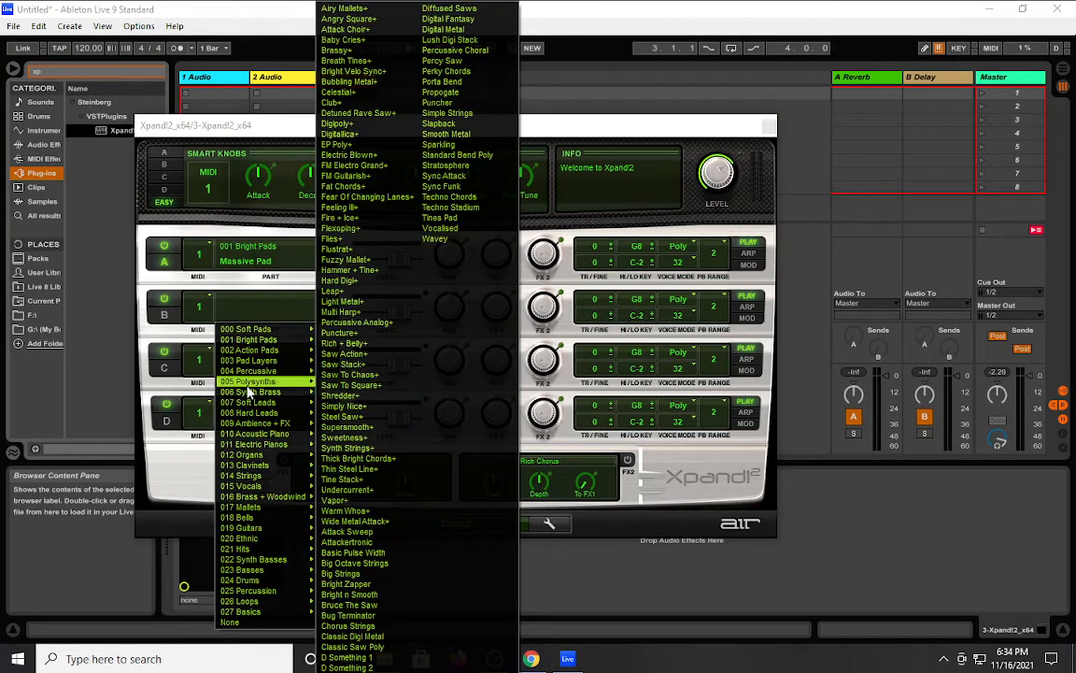
Set part B to Simply Nice+, C to Hard Nylon String, D to Female Ooh Hi Pass Pad+.
{"action": "left_click", "coordinate": [344, 405]}
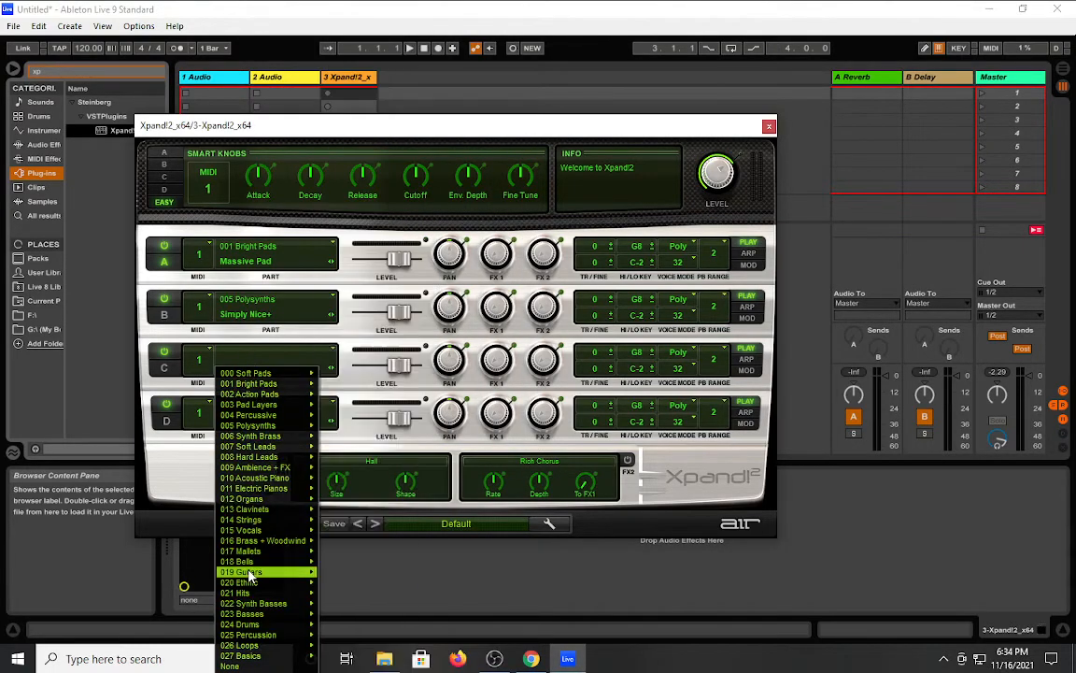
{"action": "left_click", "coordinate": [242, 570]}
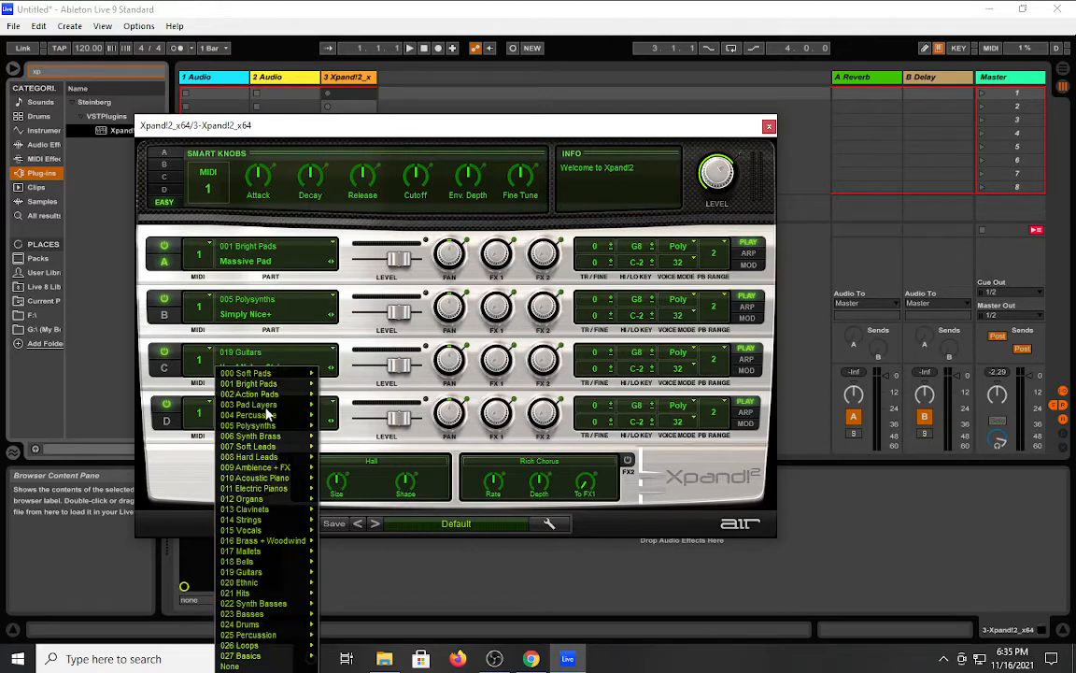
{"action": "left_click", "coordinate": [243, 530]}
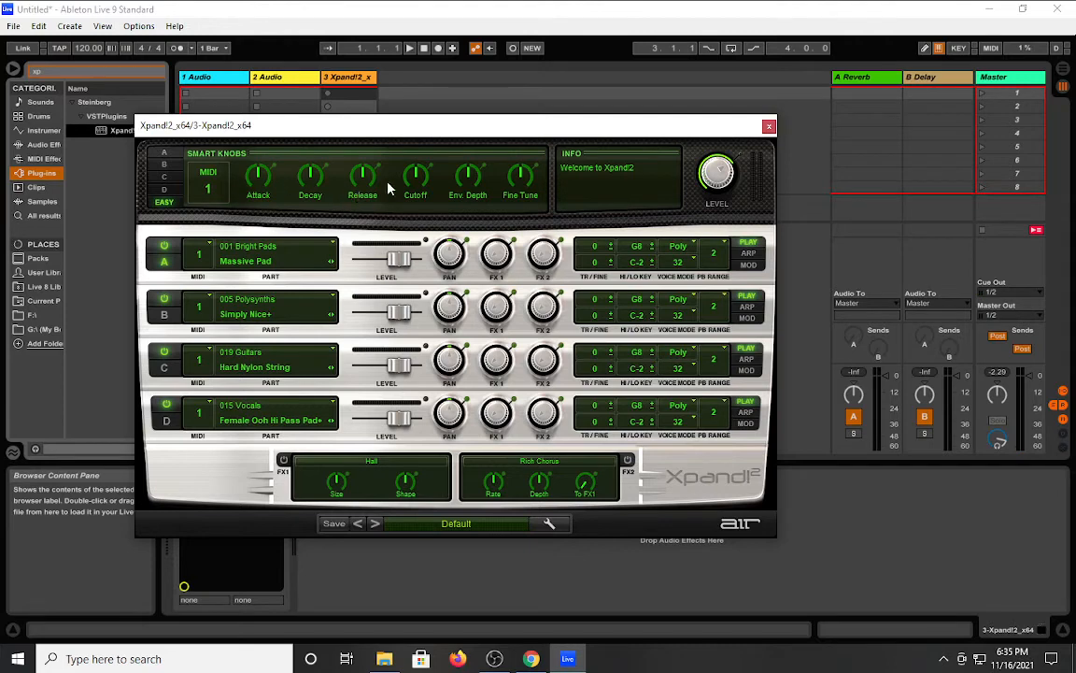
{"action": "mouse_move", "coordinate": [420, 179]}
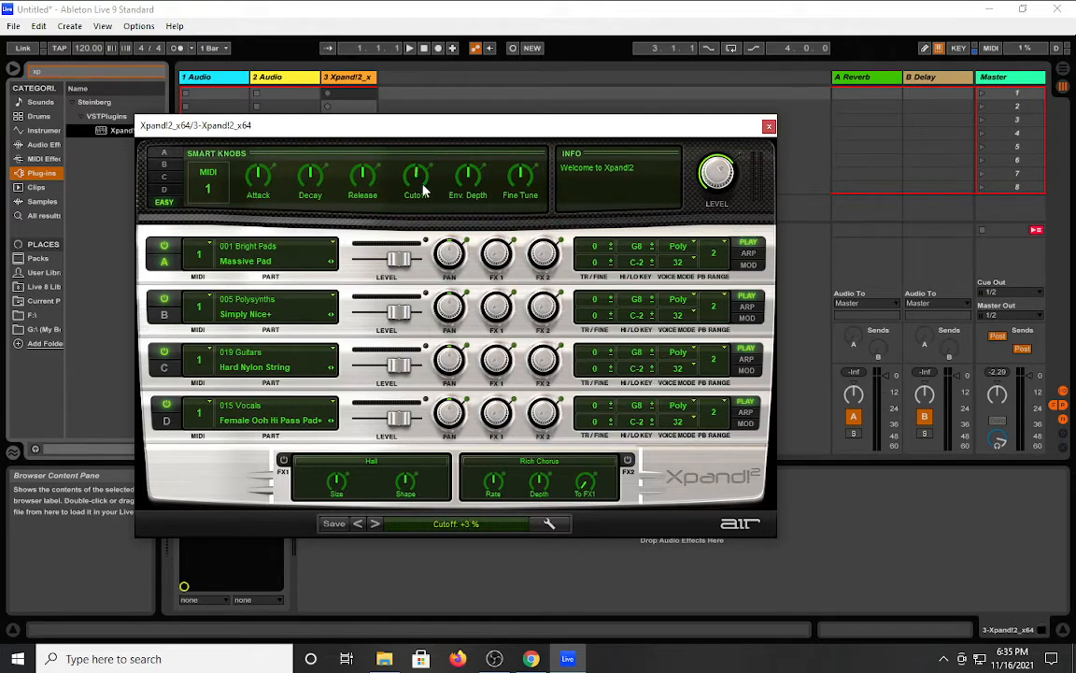
Drag Xpand!2's Cutoff smart knob up and back down to change the filter cutoff.
{"action": "left_click_drag", "start_coordinate": [416, 177], "coordinate": [415, 215]}
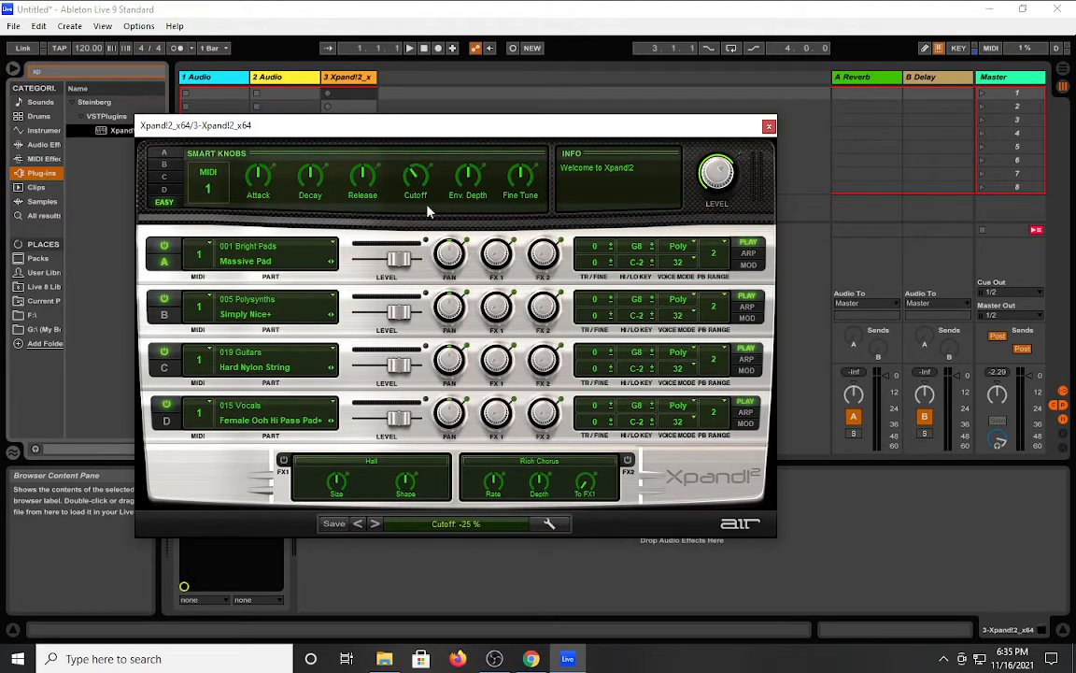
{"action": "left_click_drag", "start_coordinate": [416, 176], "coordinate": [416, 168]}
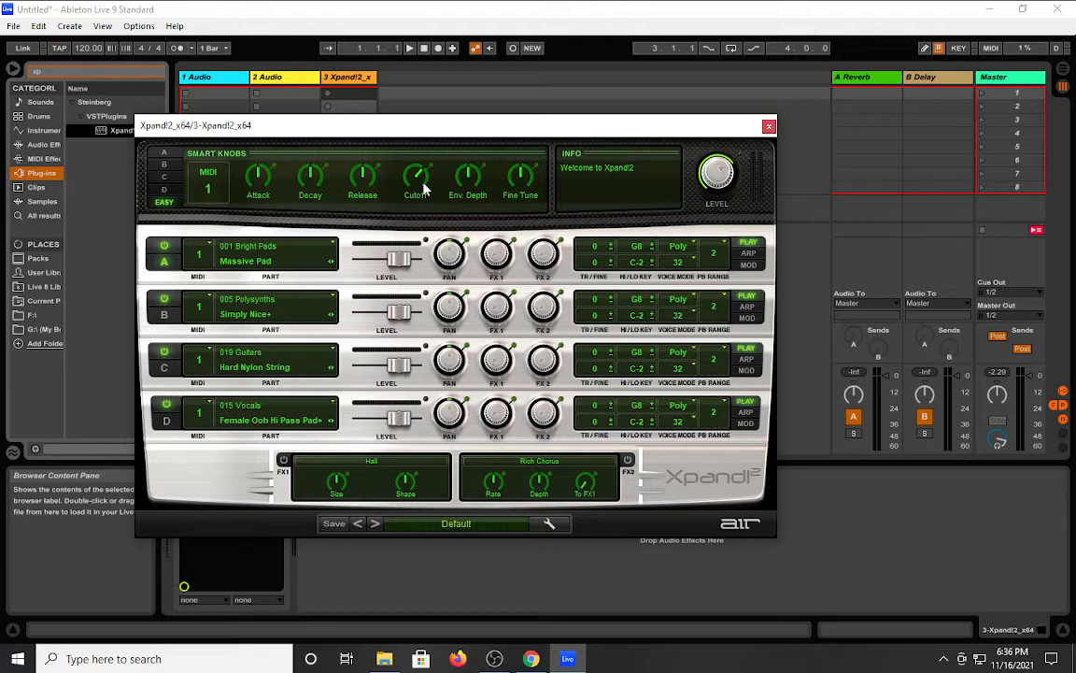
{"action": "mouse_move", "coordinate": [409, 215]}
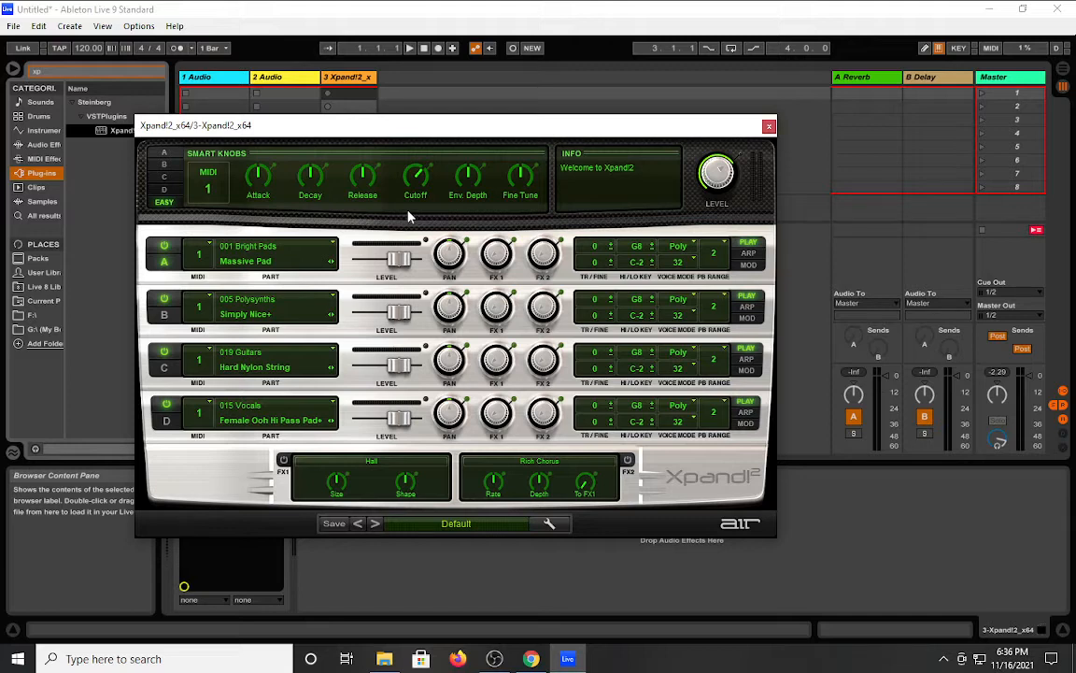
{"action": "mouse_move", "coordinate": [279, 253]}
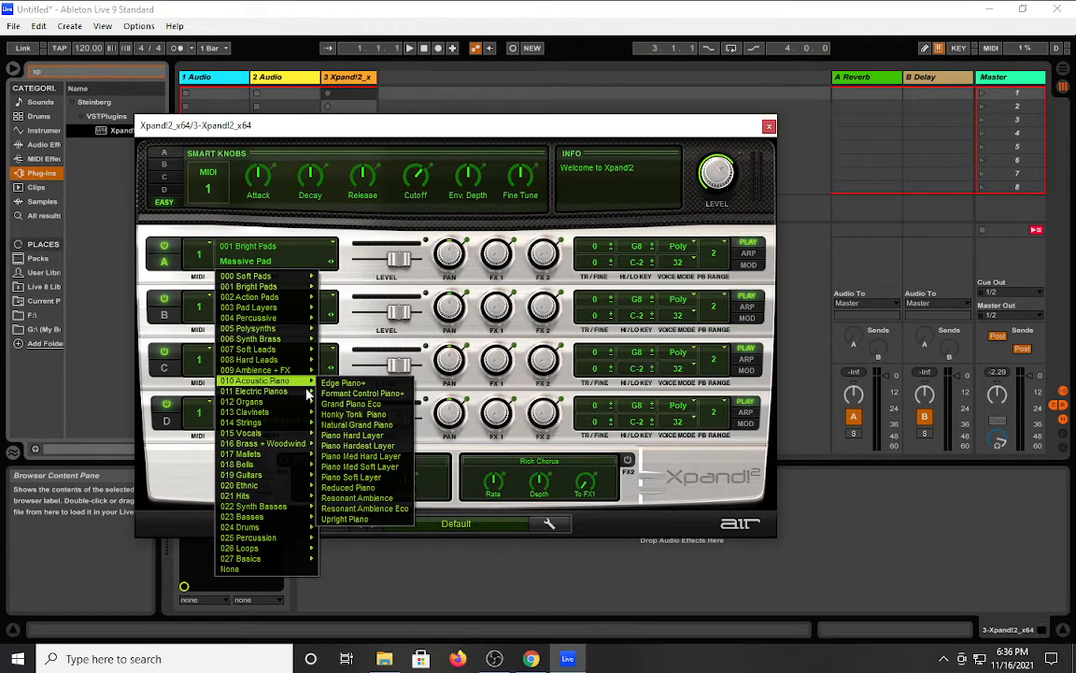
Step Xpand!2 part A through Acoustic Piano patches to Piano Med Hard Layer.
{"action": "left_click", "coordinate": [352, 414]}
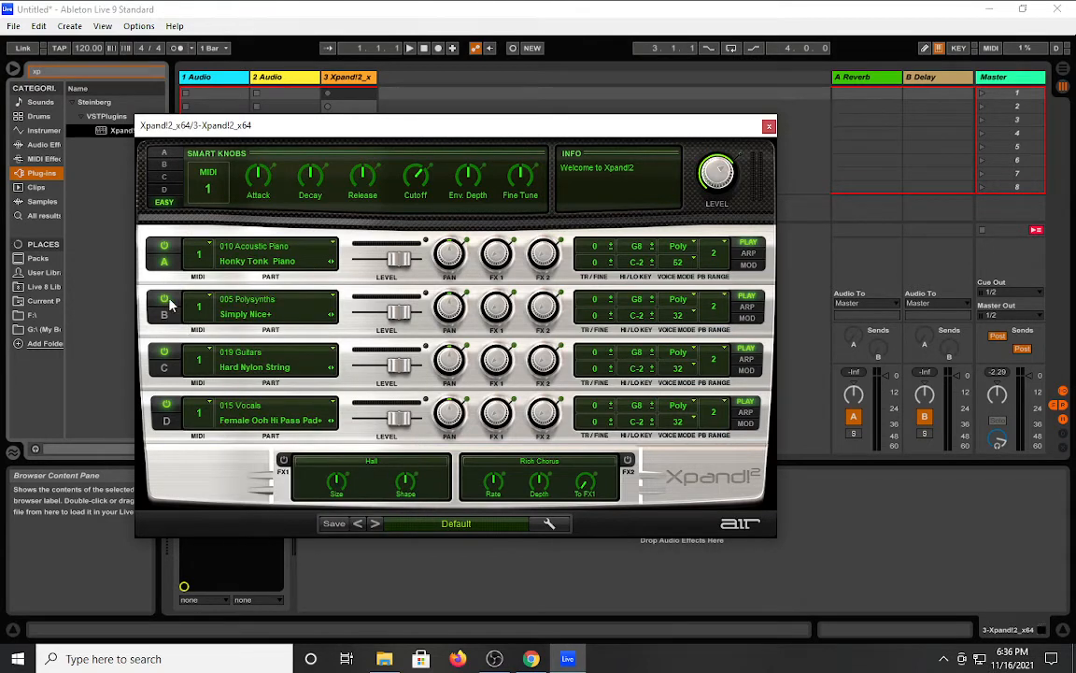
{"action": "left_click", "coordinate": [166, 403]}
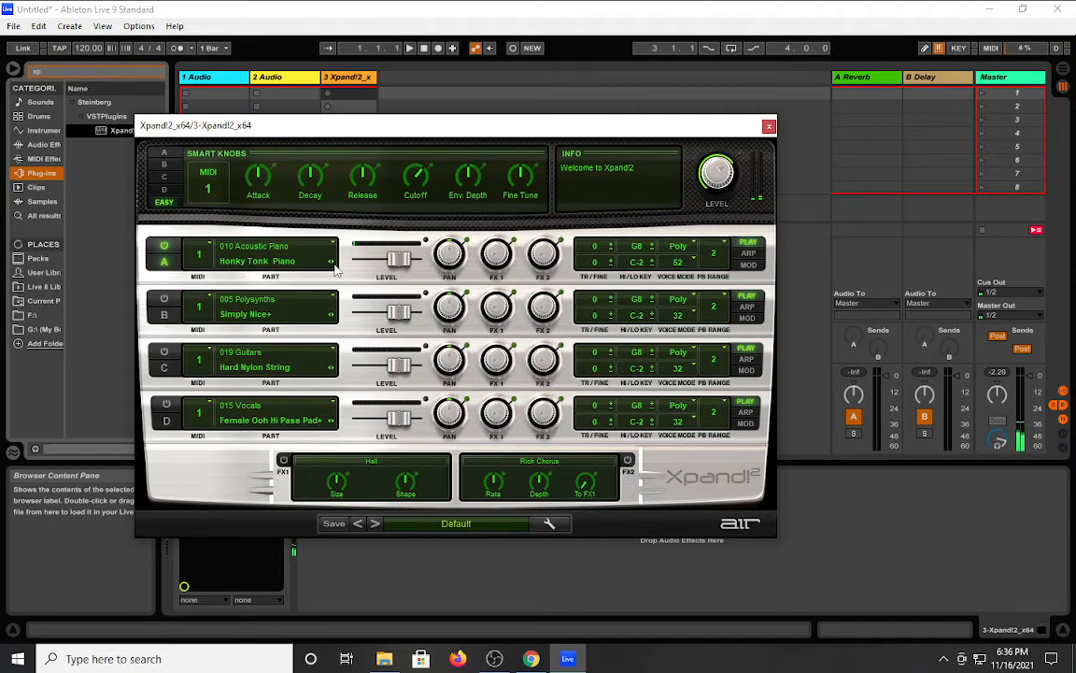
{"action": "left_click", "coordinate": [331, 260]}
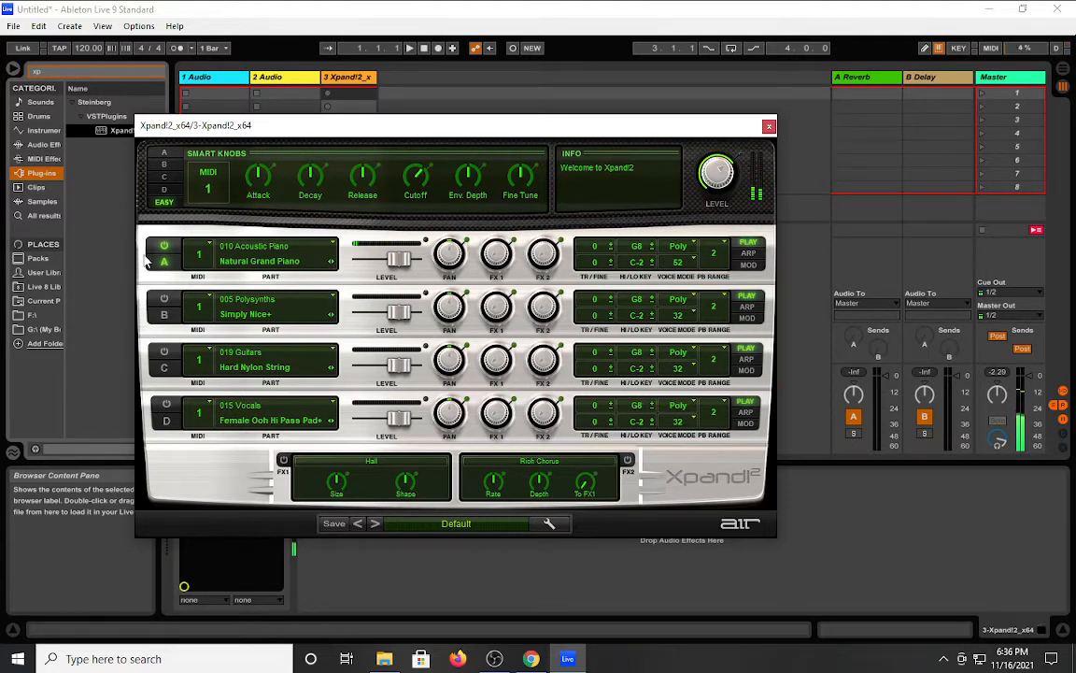
{"action": "left_click", "coordinate": [283, 460]}
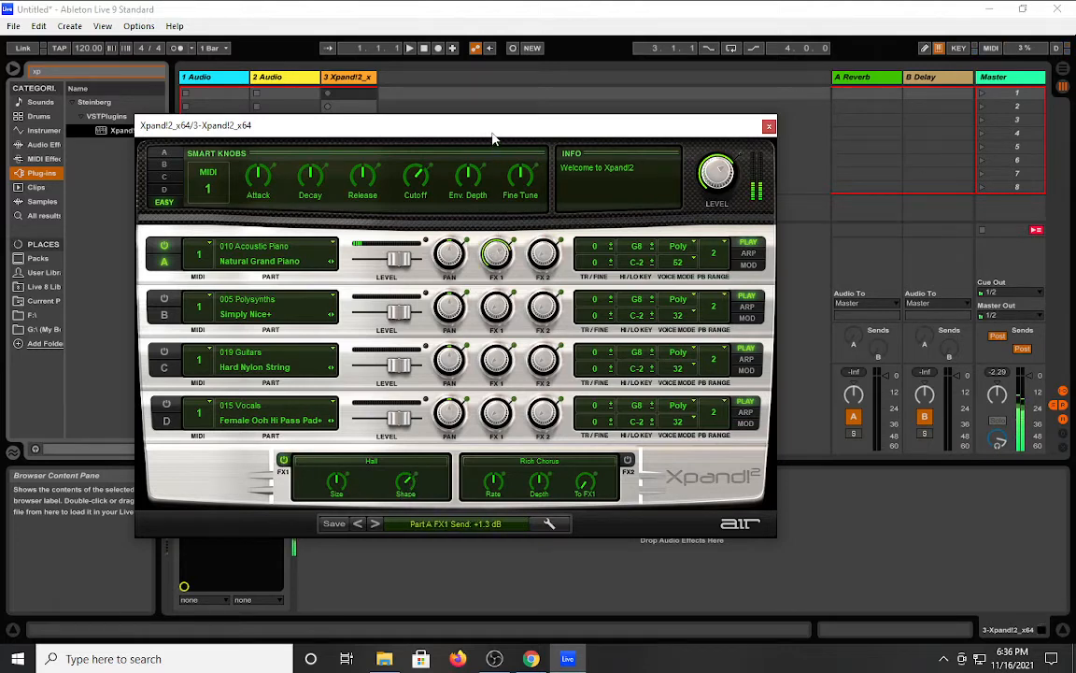
Raise part A's volume and Hall effect send, and adjust the Hall reverb size.
{"action": "left_click_drag", "start_coordinate": [496, 252], "coordinate": [500, 234]}
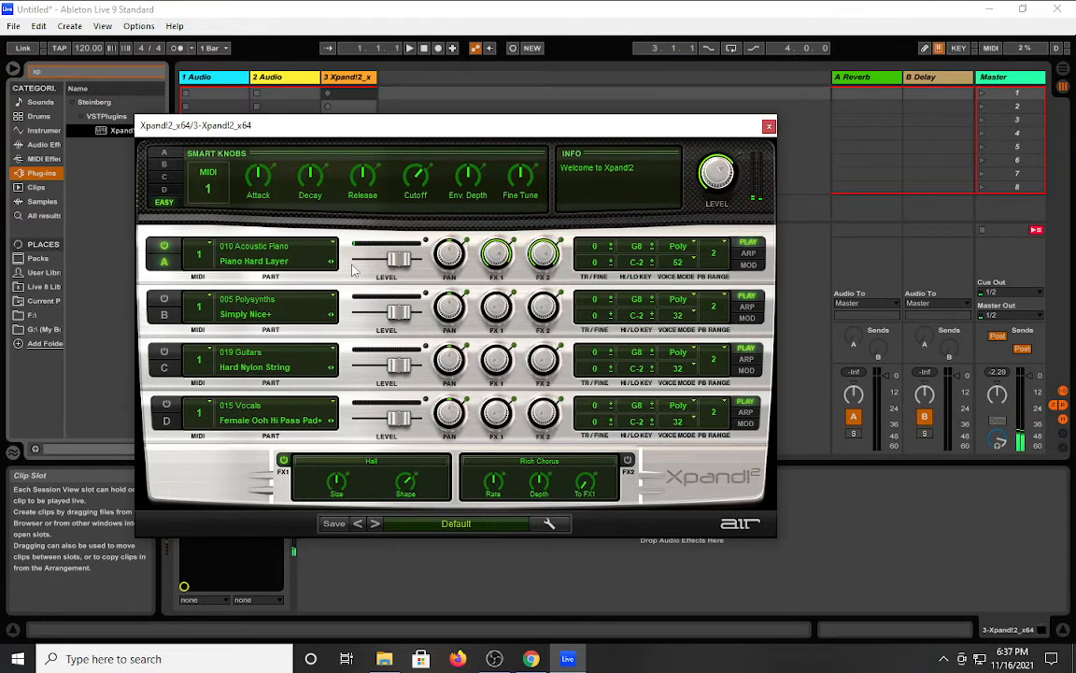
{"action": "left_click_drag", "start_coordinate": [386, 259], "coordinate": [411, 258]}
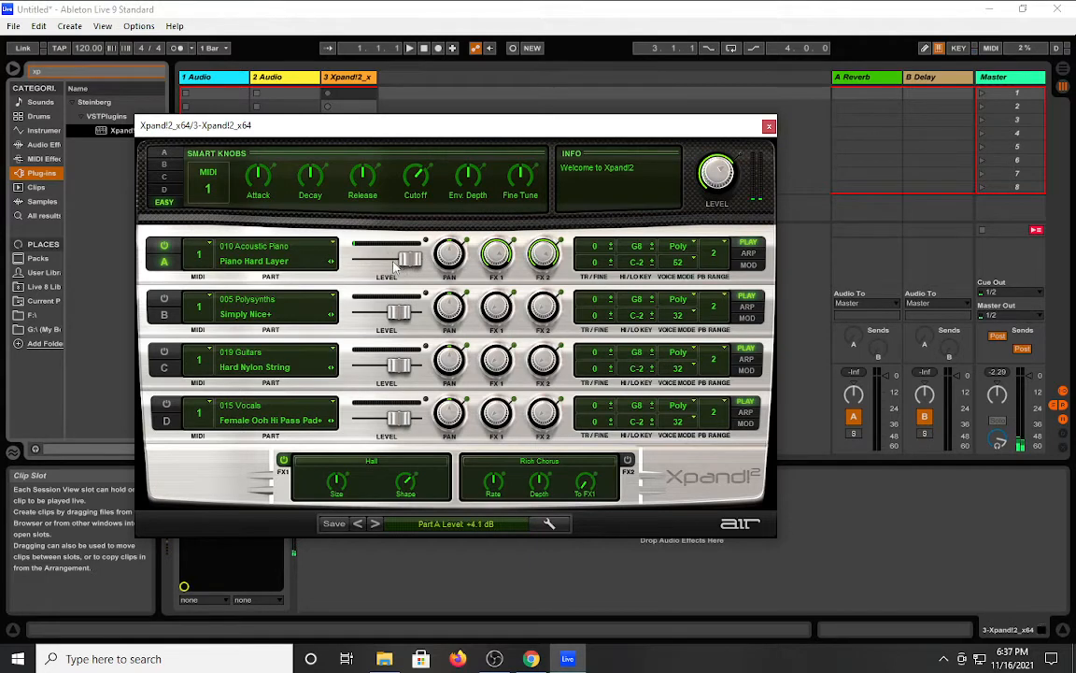
{"action": "left_click", "coordinate": [330, 254]}
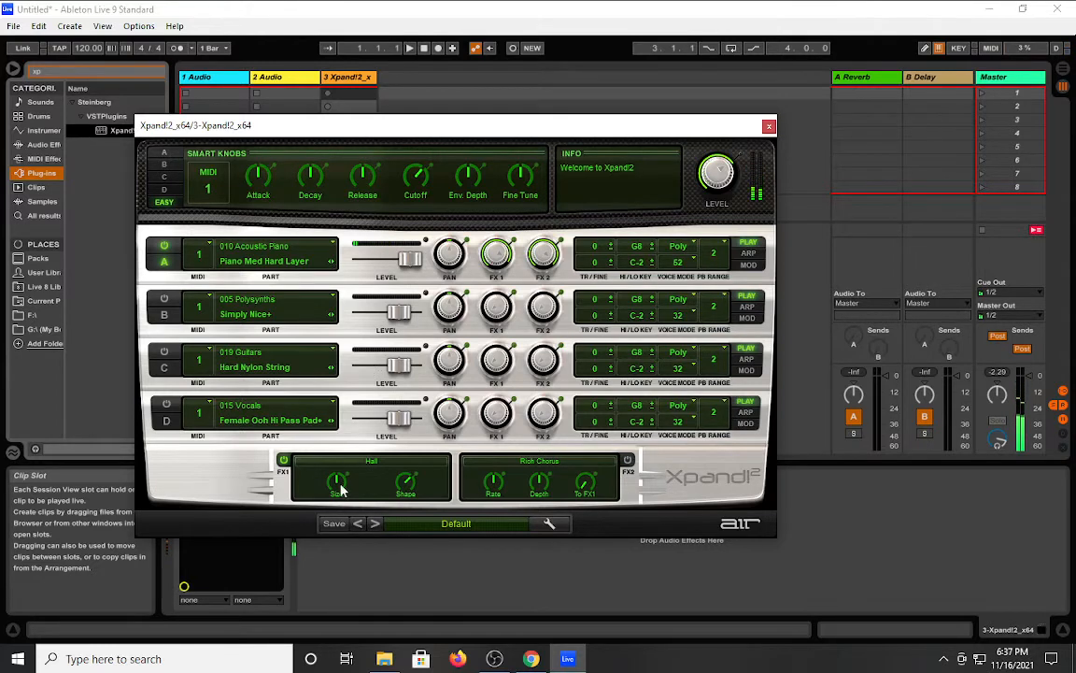
{"action": "left_click", "coordinate": [336, 481]}
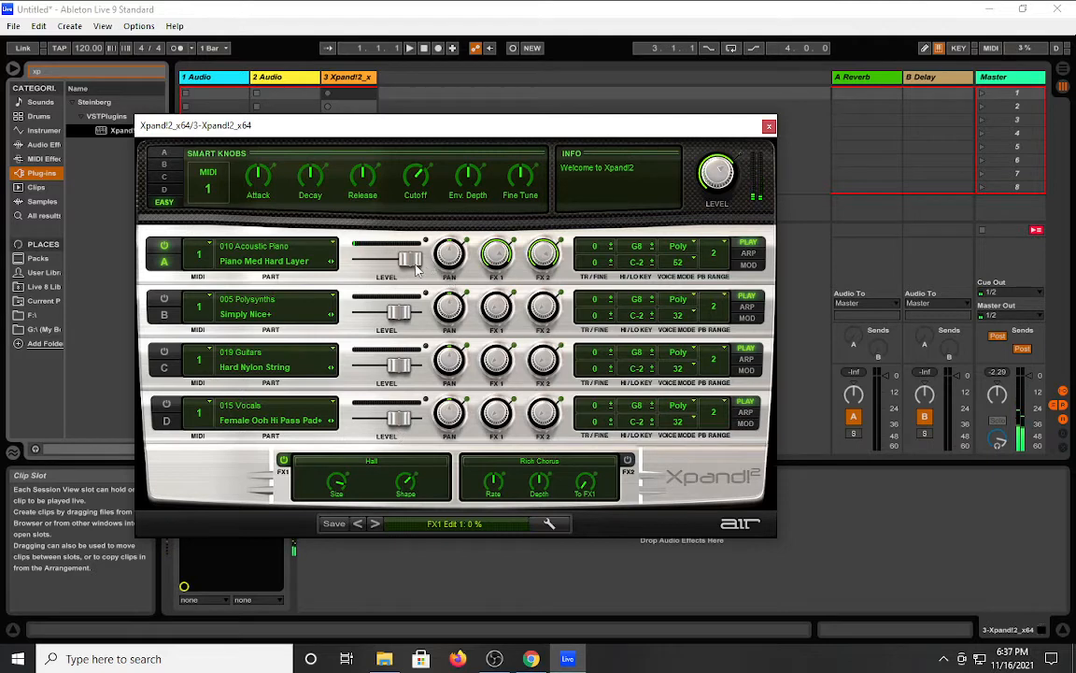
{"action": "left_click_drag", "start_coordinate": [411, 259], "coordinate": [355, 260]}
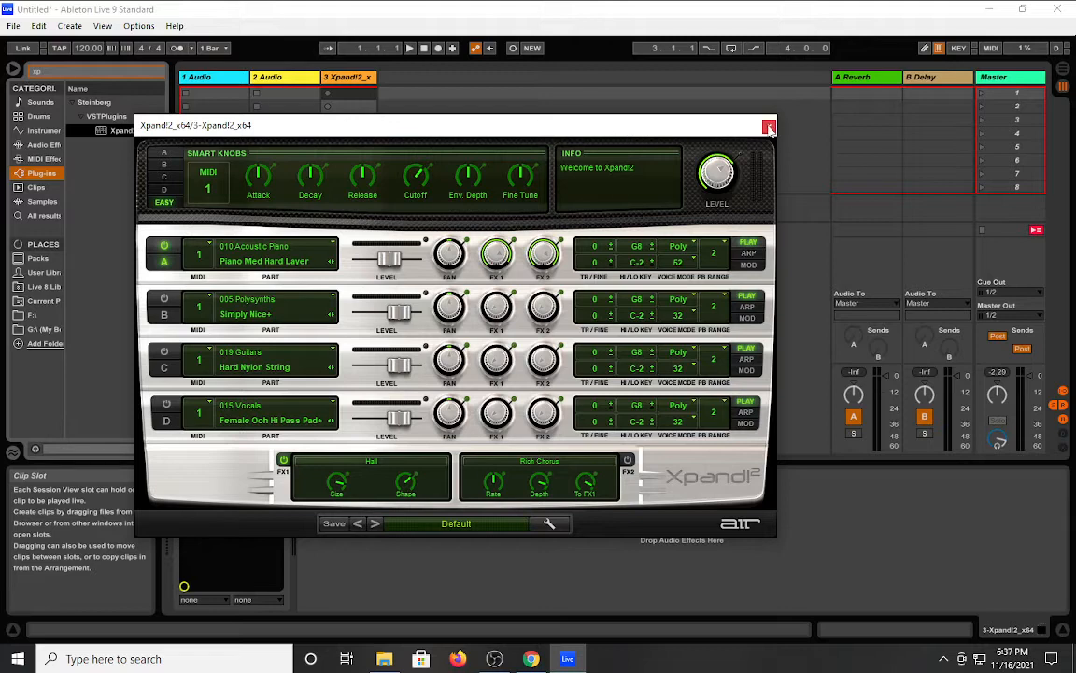
Close the Xpand!2 instrument window.
{"action": "left_click", "coordinate": [769, 127]}
{"action": "type", "text": "boo"}
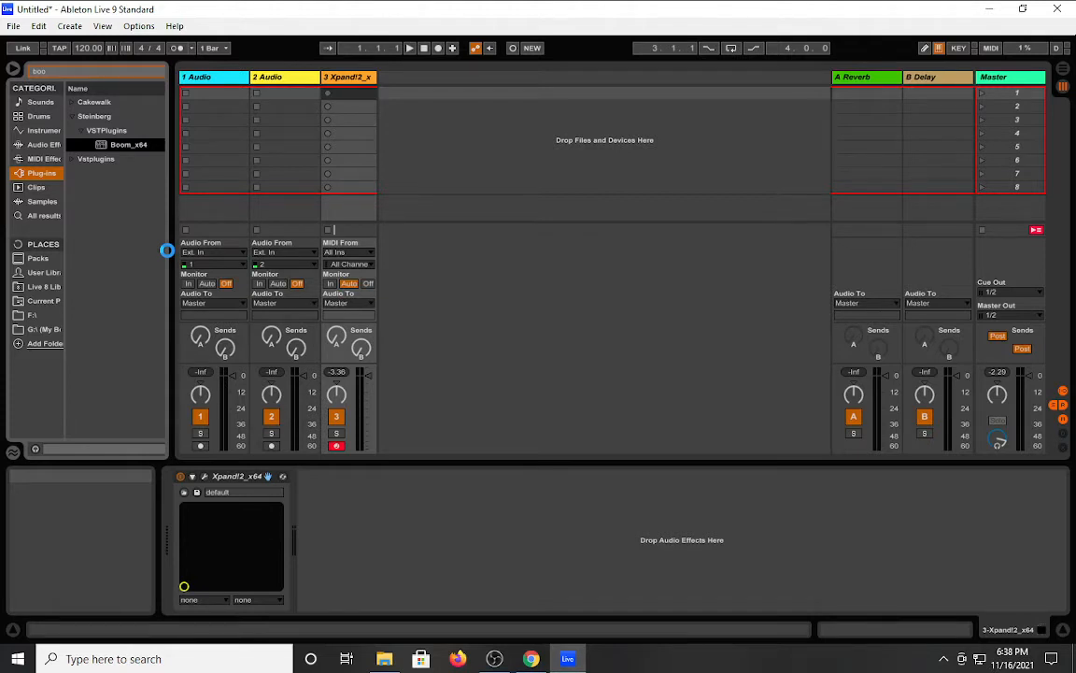
Load Boom_x64 onto track 3, bringing up its Electro kit window.
{"action": "double_click", "coordinate": [122, 144]}
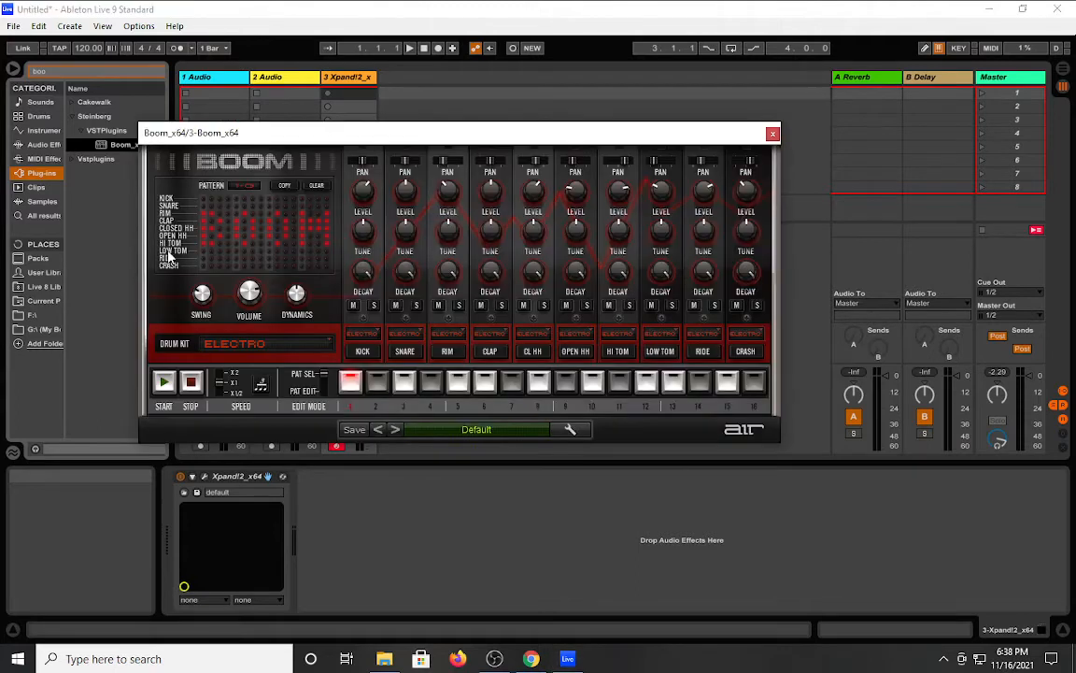
{"action": "left_click", "coordinate": [395, 429]}
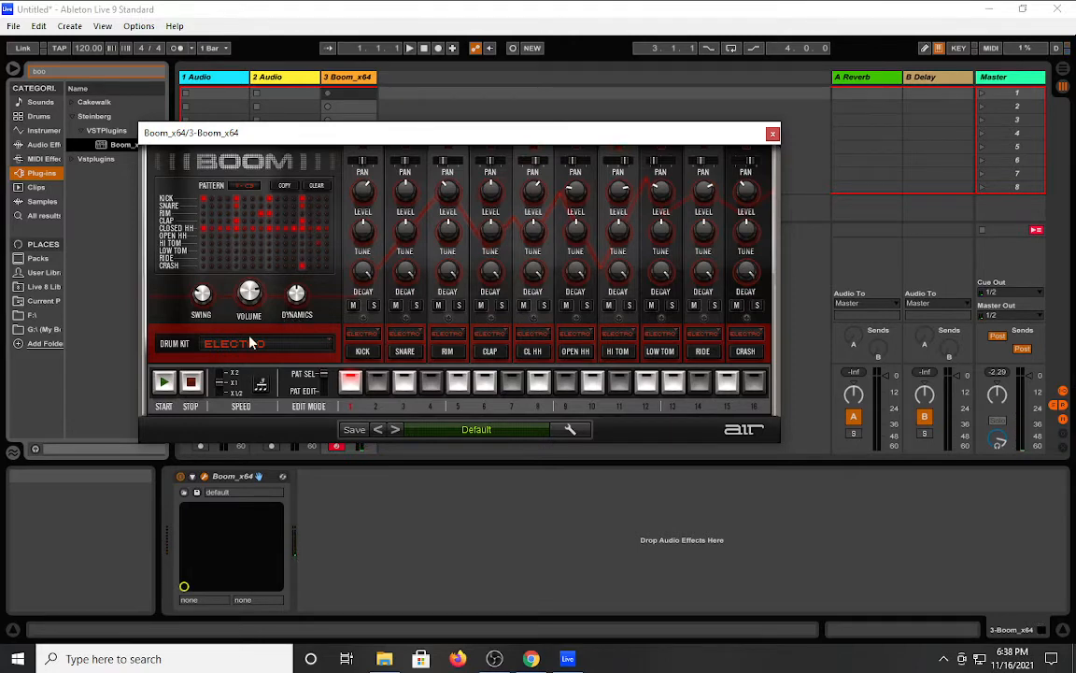
{"action": "mouse_move", "coordinate": [315, 155]}
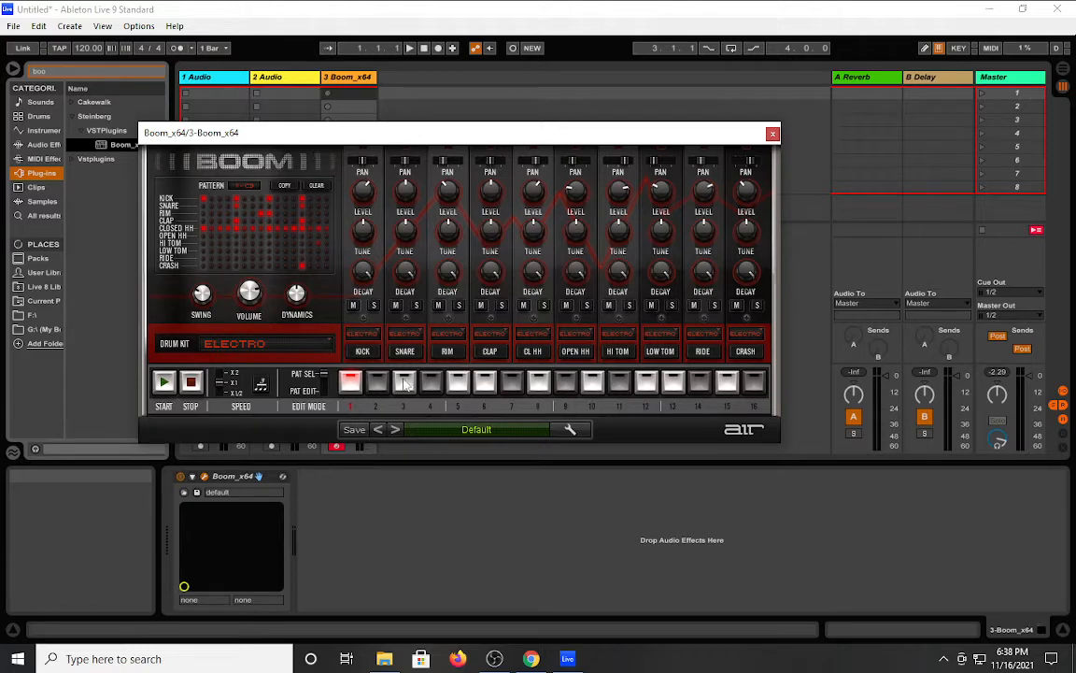
{"action": "mouse_move", "coordinate": [344, 234]}
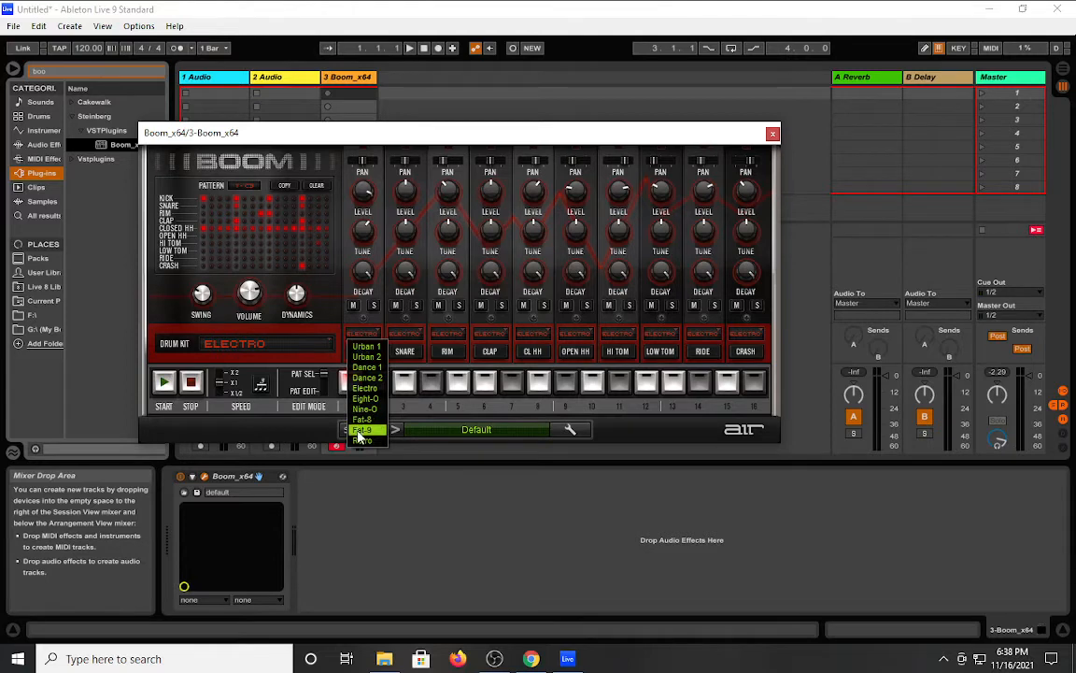
Give Boom's kick and snare Fat-8 and Nine-O kit sounds and start the drum pattern.
{"action": "left_click", "coordinate": [363, 430]}
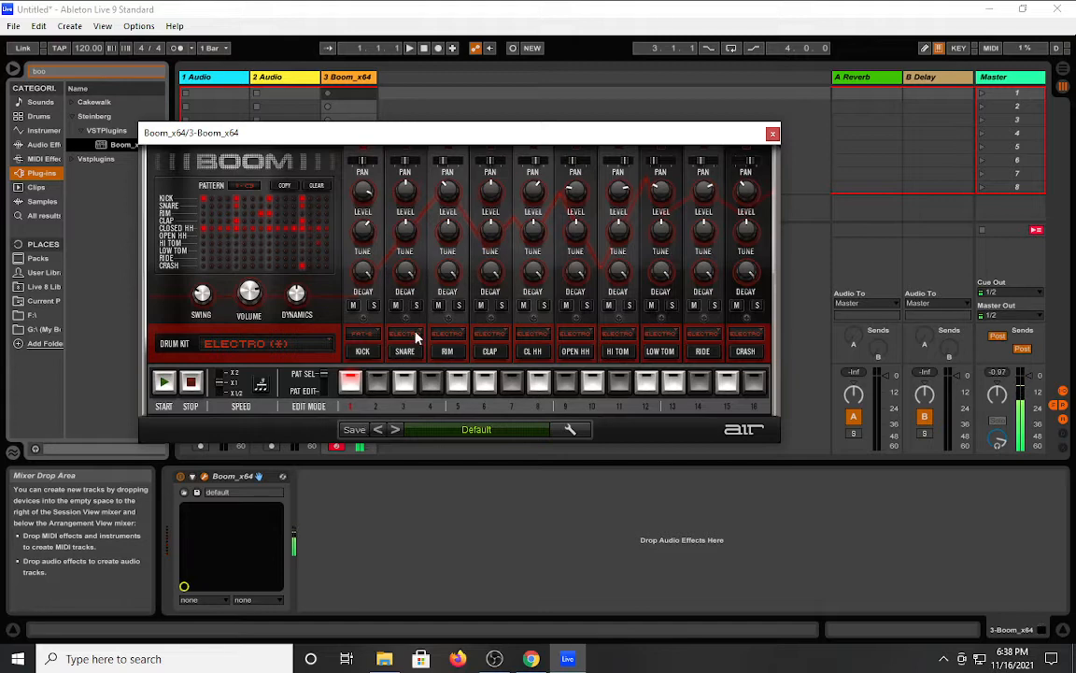
{"action": "left_click", "coordinate": [405, 334]}
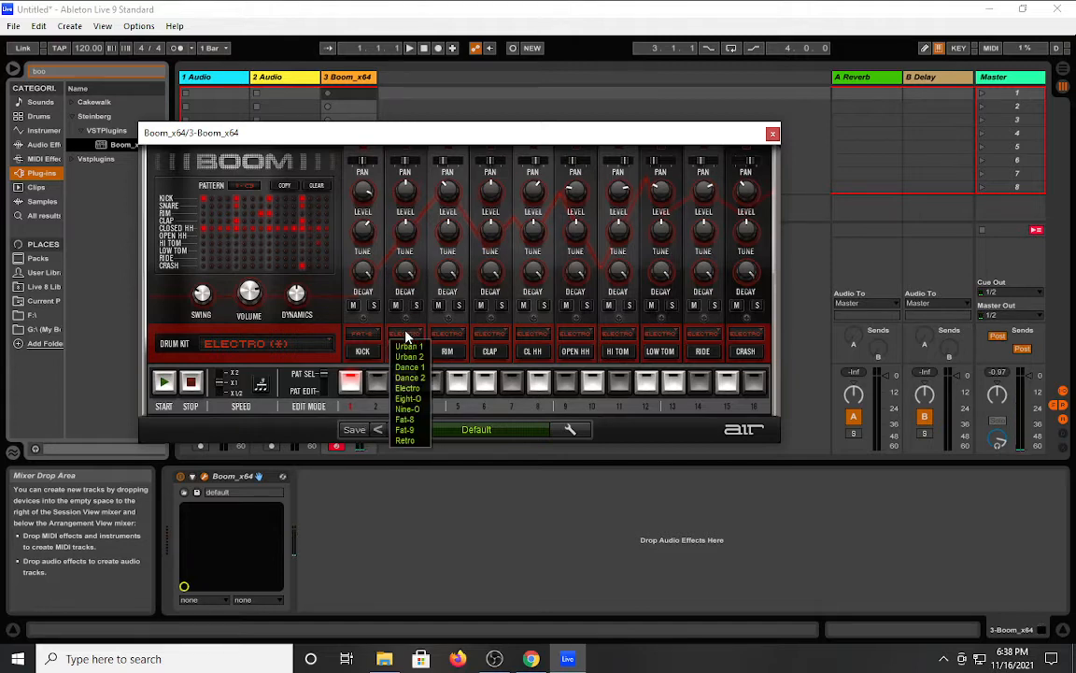
{"action": "mouse_move", "coordinate": [406, 419]}
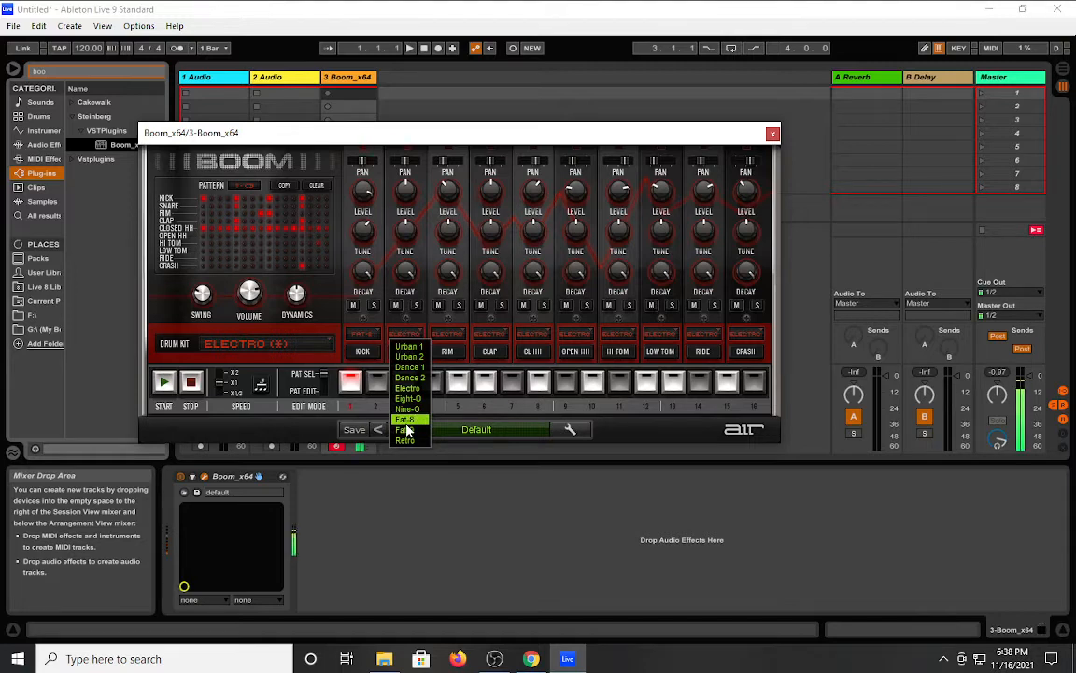
{"action": "left_click", "coordinate": [405, 418]}
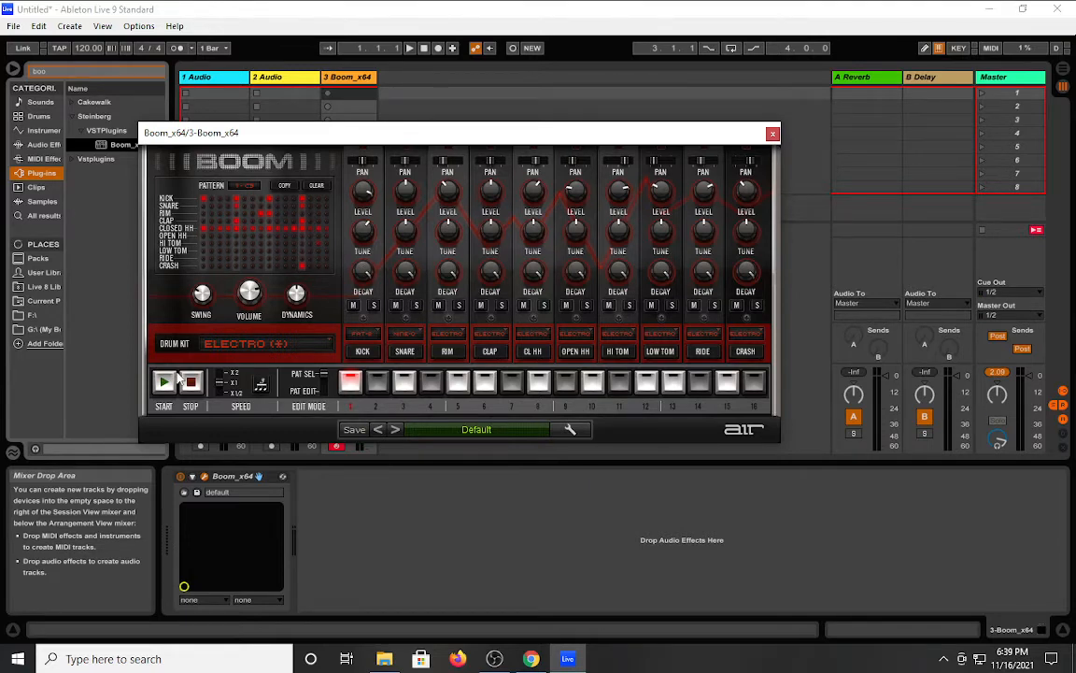
{"action": "left_click", "coordinate": [163, 381]}
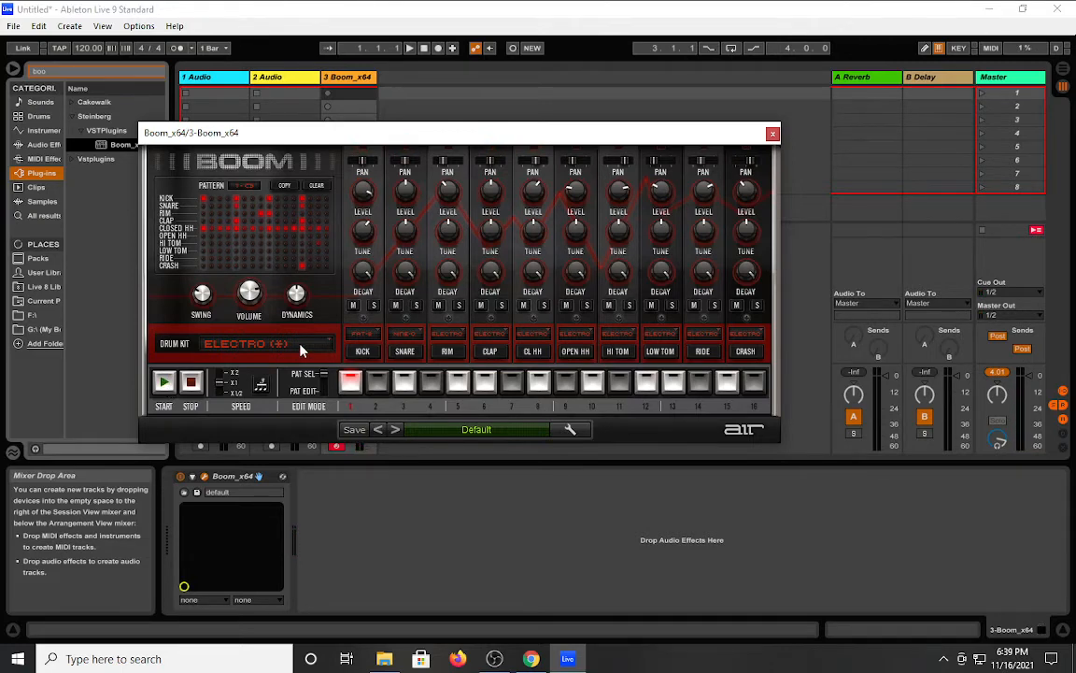
{"action": "left_click", "coordinate": [245, 342]}
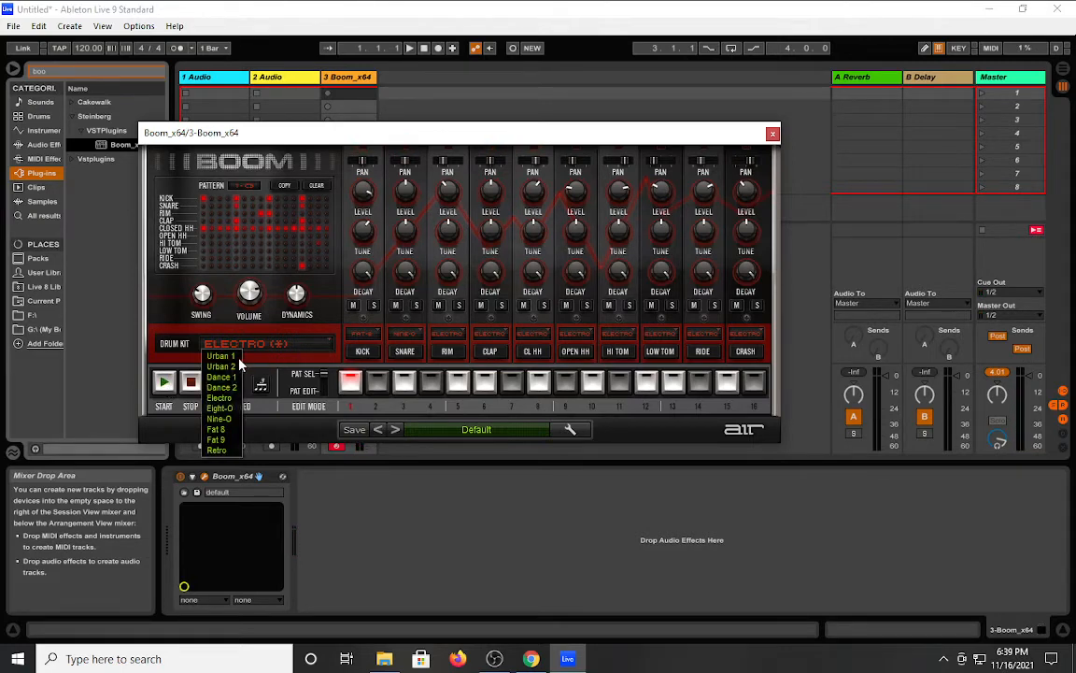
{"action": "mouse_move", "coordinate": [221, 356]}
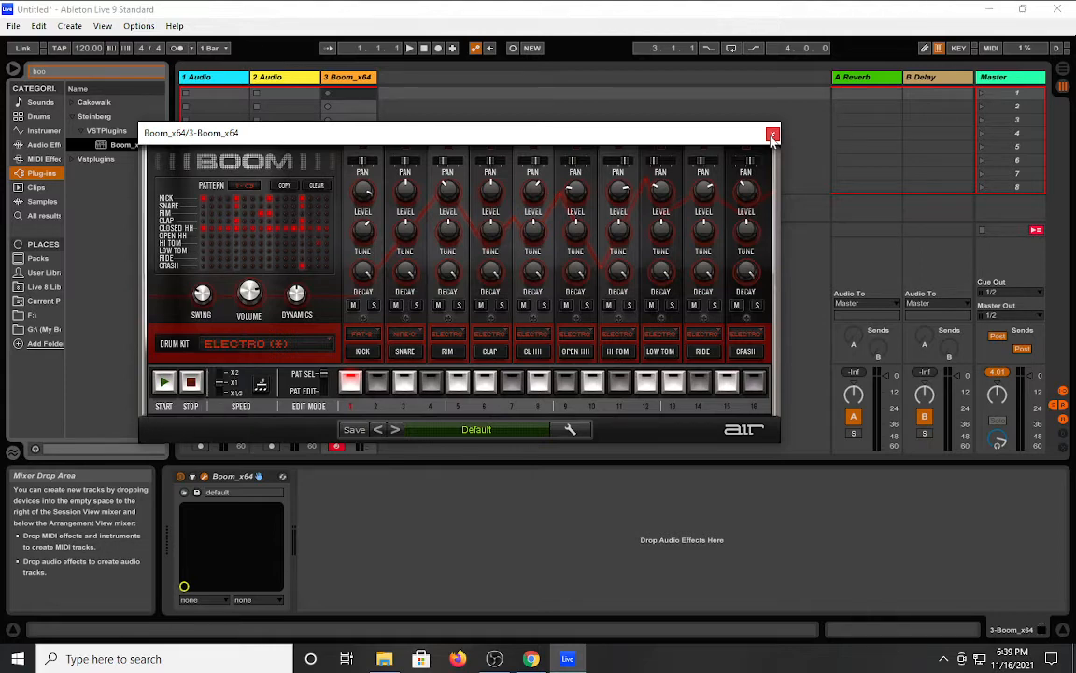
Close Boom and search the browser for 'drum 500', expanding the plugin results.
{"action": "left_click", "coordinate": [772, 134]}
{"action": "type", "text": "drum"}
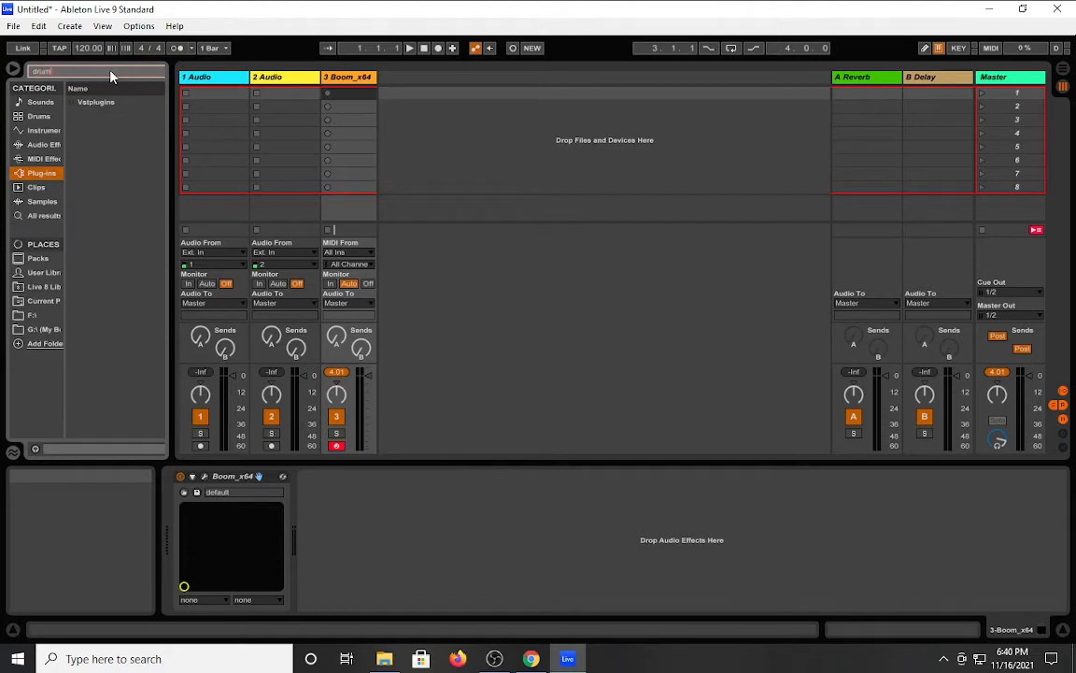
{"action": "type", "text": "50"}
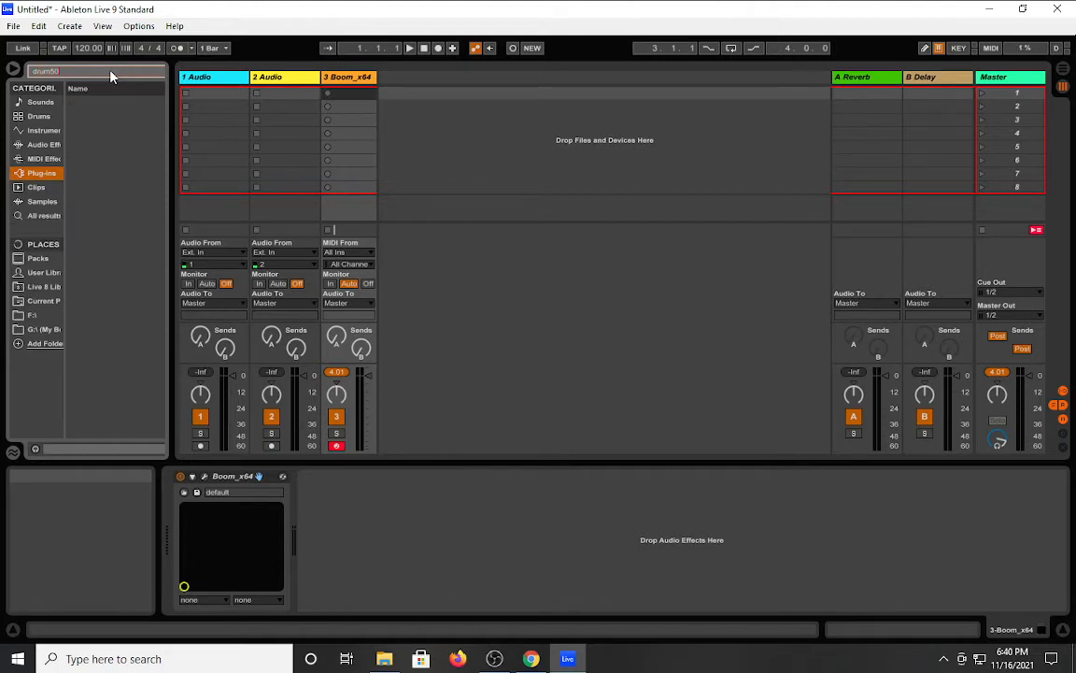
{"action": "type", "text": "00"}
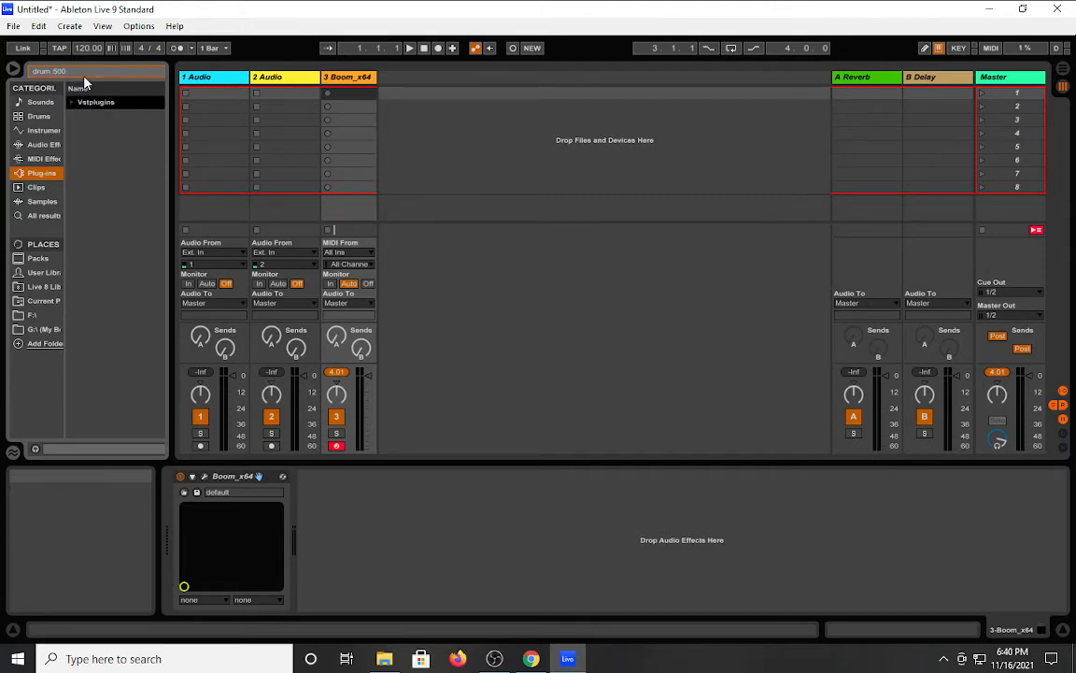
{"action": "left_click", "coordinate": [96, 102]}
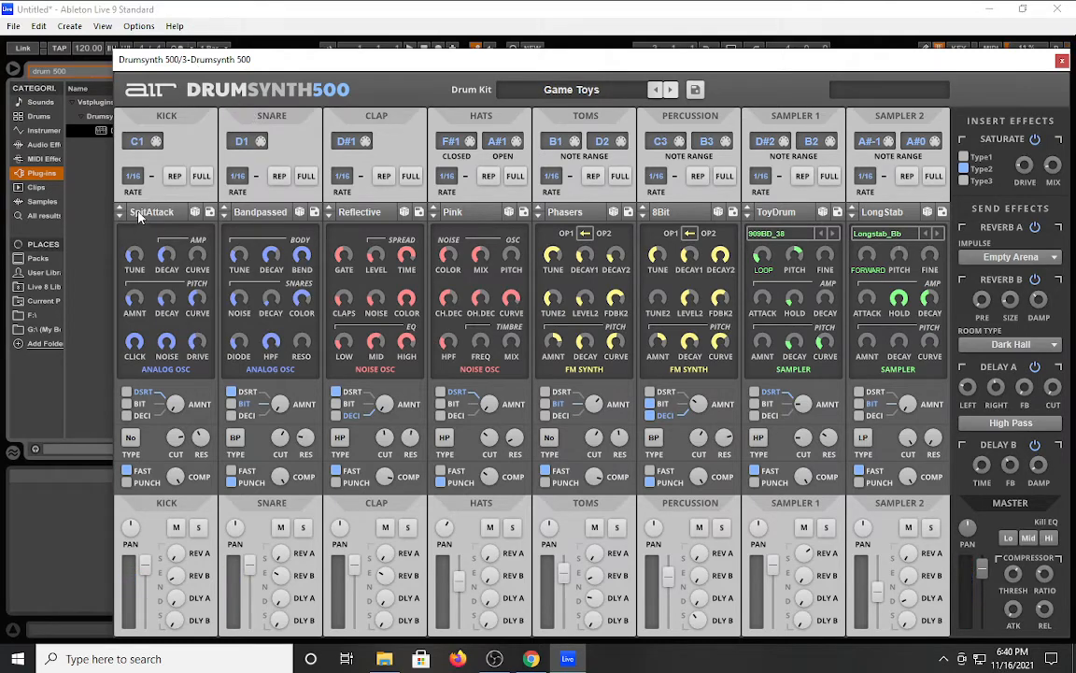
{"action": "left_click", "coordinate": [152, 212]}
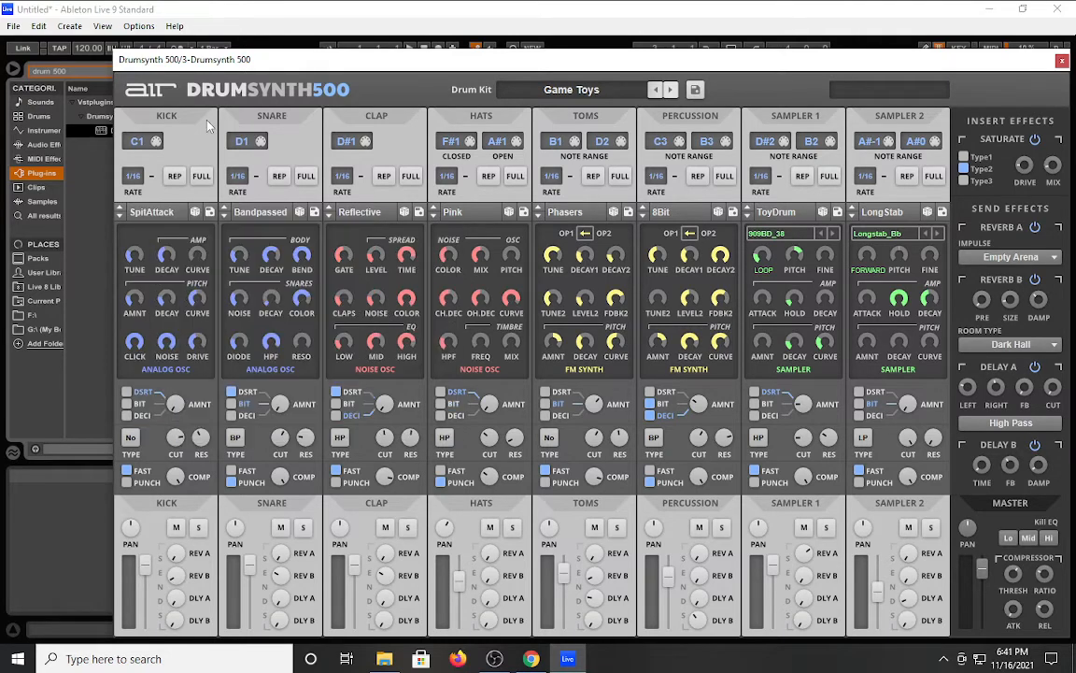
{"action": "mouse_move", "coordinate": [355, 293]}
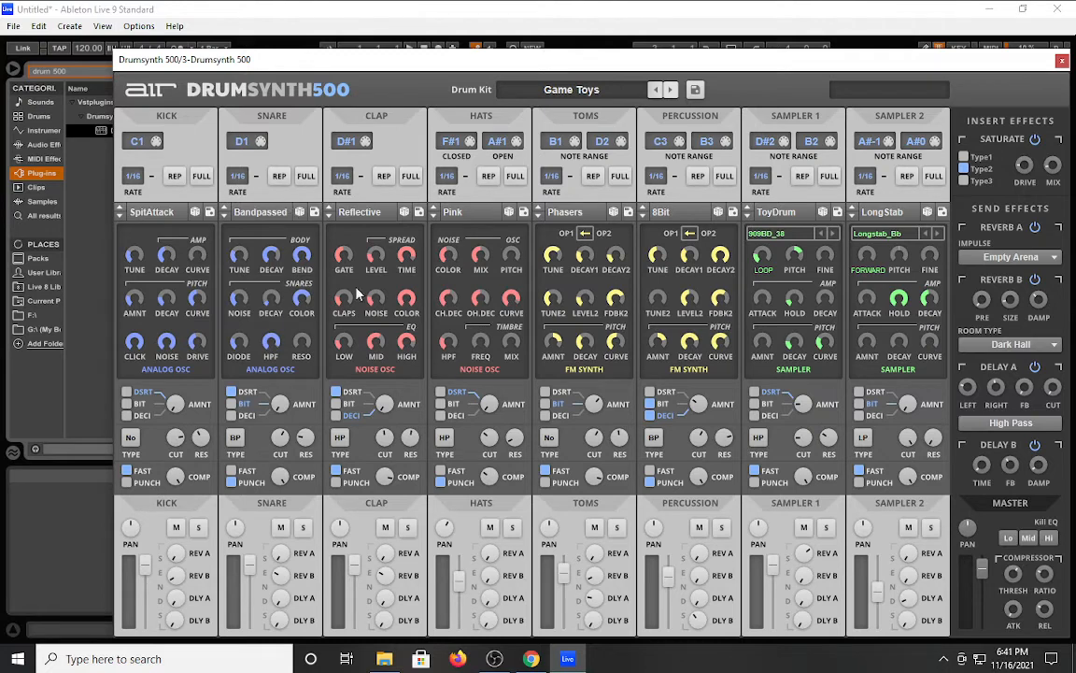
{"action": "mouse_move", "coordinate": [345, 335]}
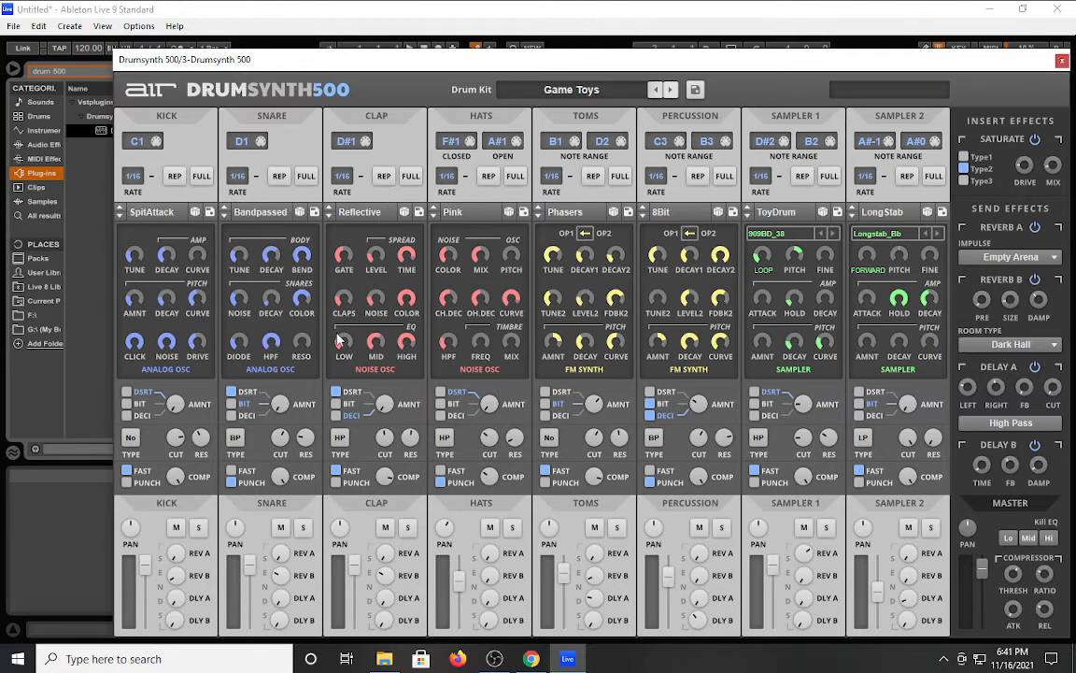
{"action": "mouse_move", "coordinate": [212, 245]}
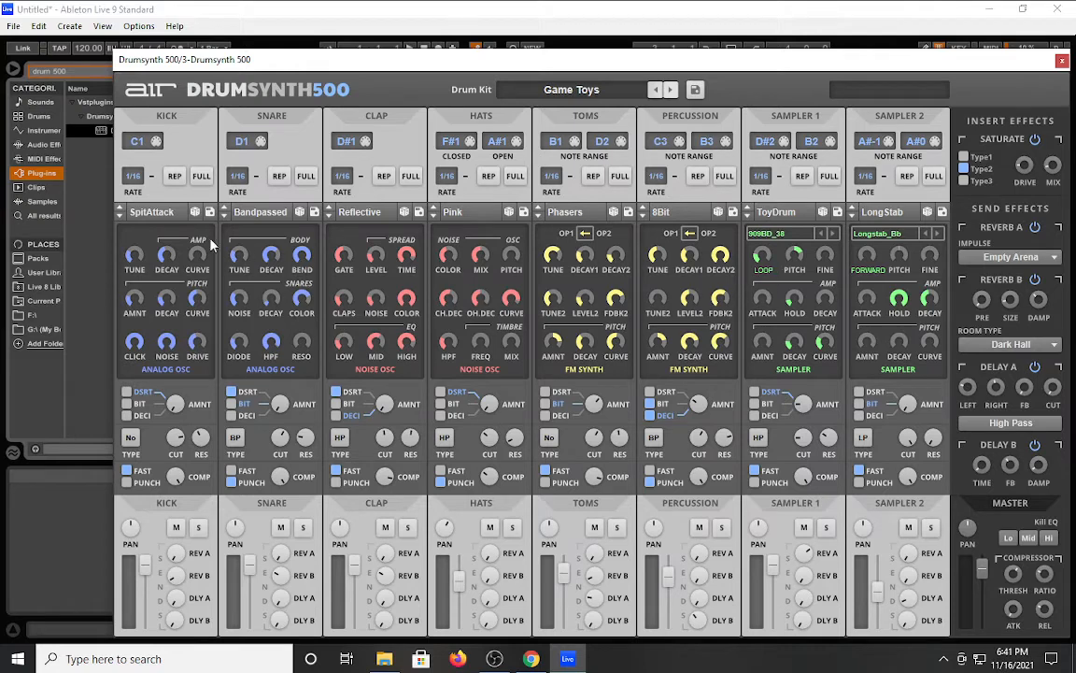
{"action": "mouse_move", "coordinate": [127, 231]}
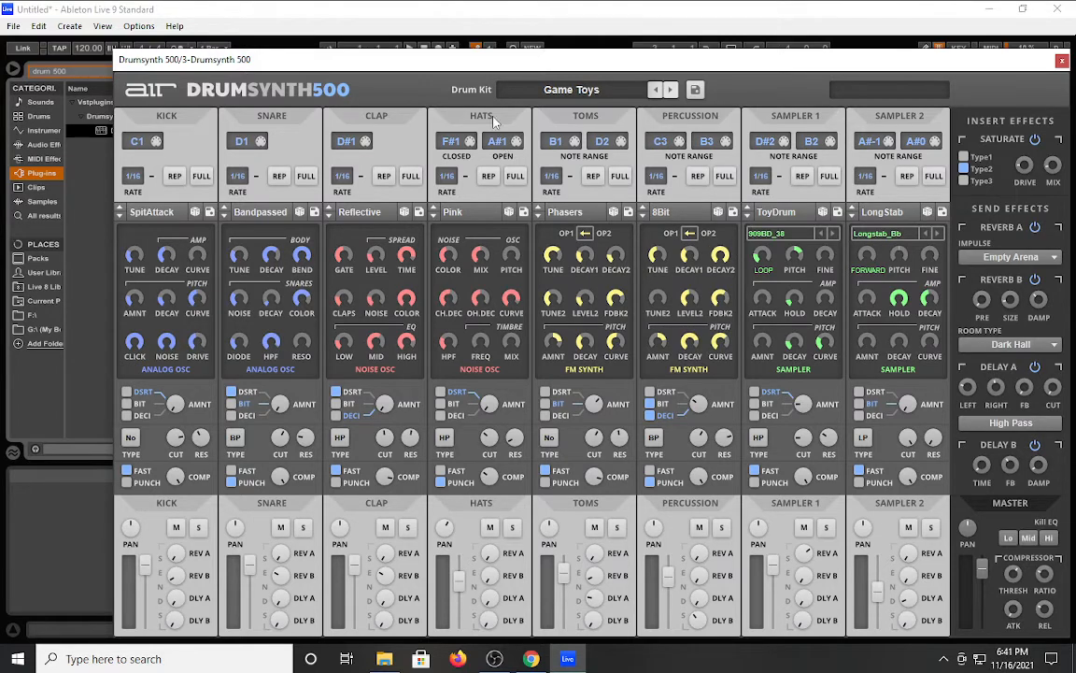
{"action": "mouse_move", "coordinate": [425, 145]}
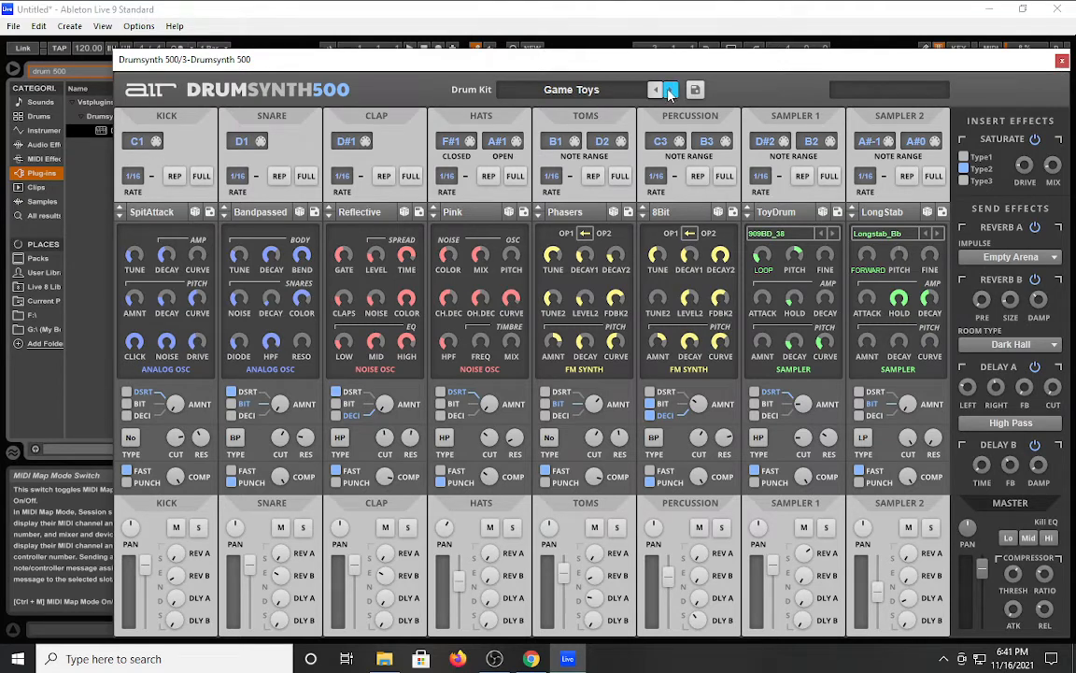
Switch DrumSynth 500 to the Level Up kit and close its plugin window.
{"action": "left_click", "coordinate": [656, 89]}
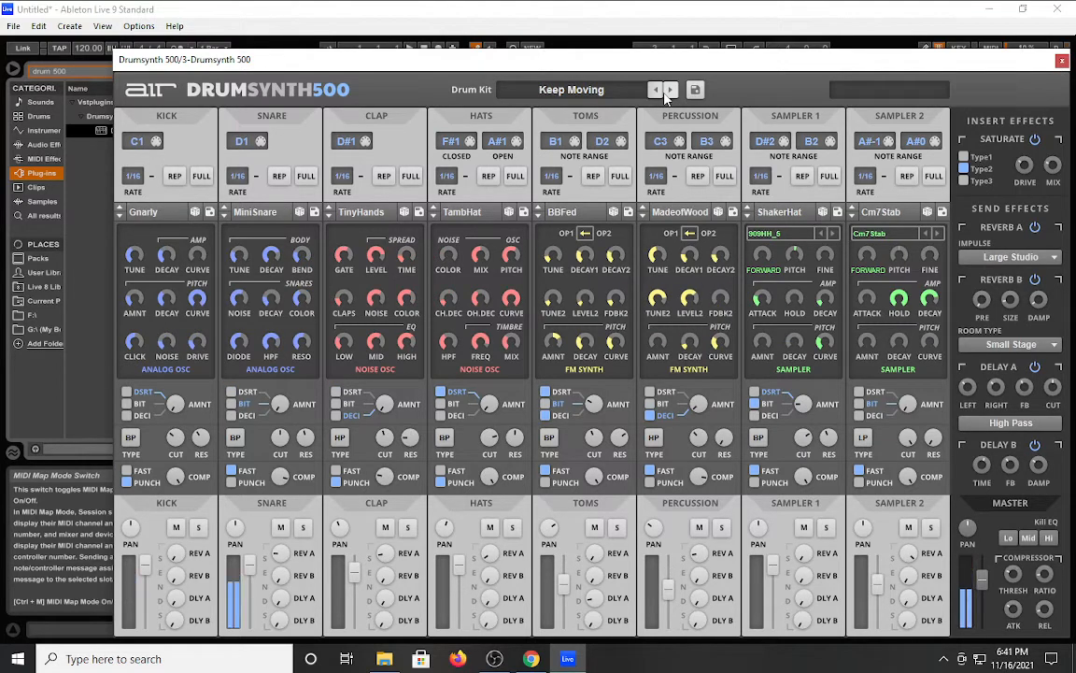
{"action": "left_click_drag", "start_coordinate": [234, 589], "coordinate": [234, 560]}
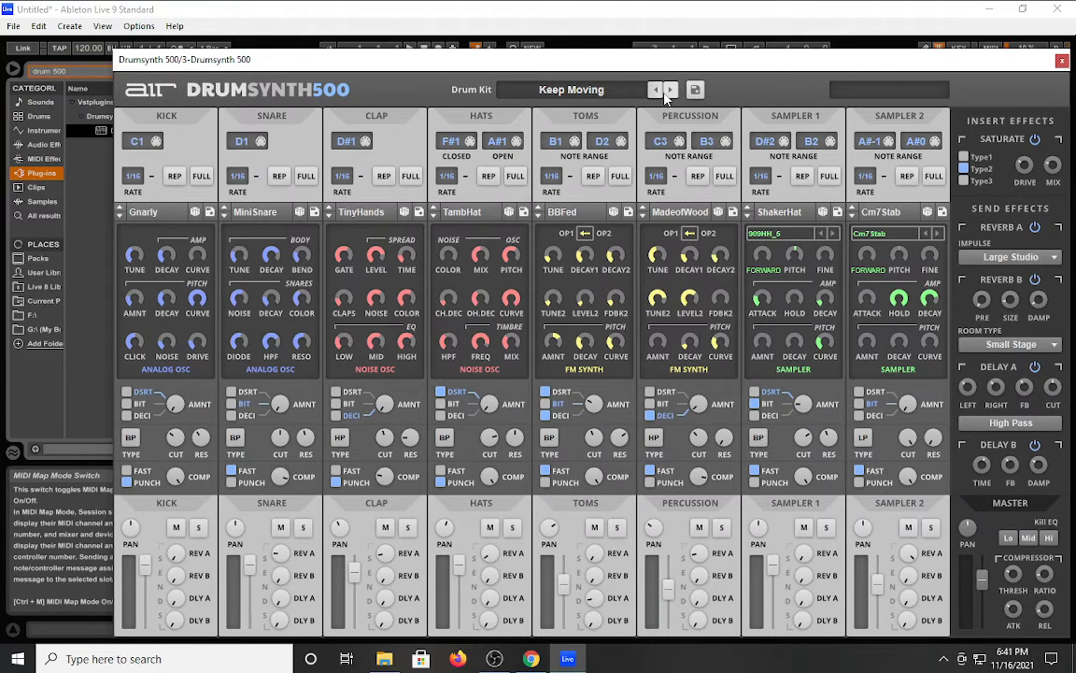
{"action": "mouse_move", "coordinate": [732, 131]}
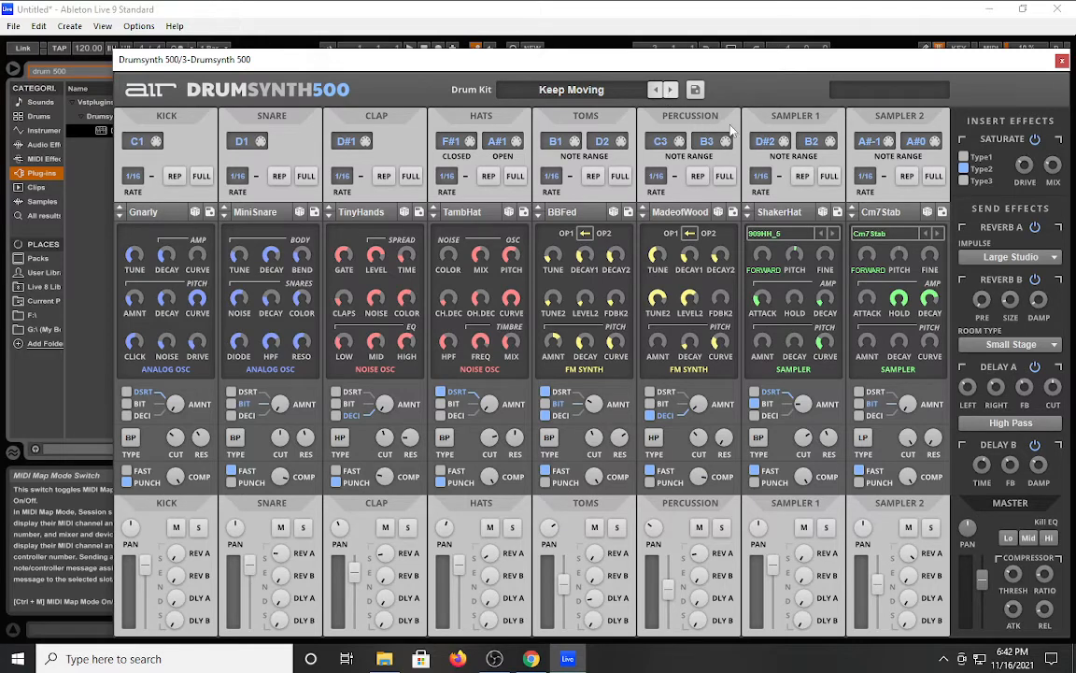
{"action": "mouse_move", "coordinate": [876, 69]}
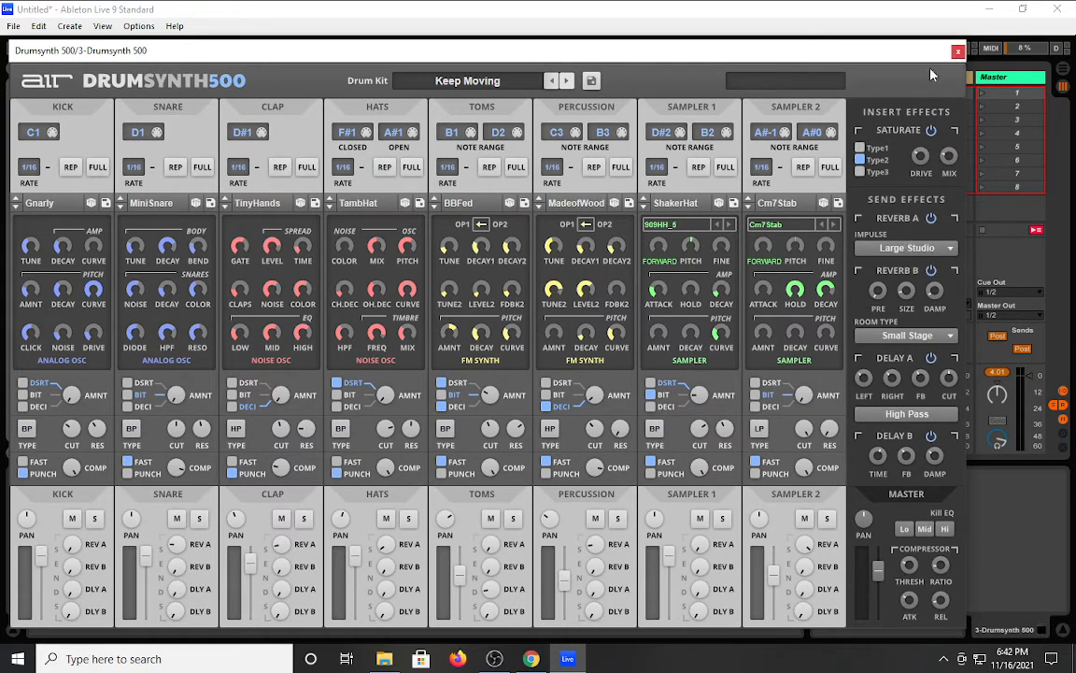
{"action": "left_click", "coordinate": [567, 80]}
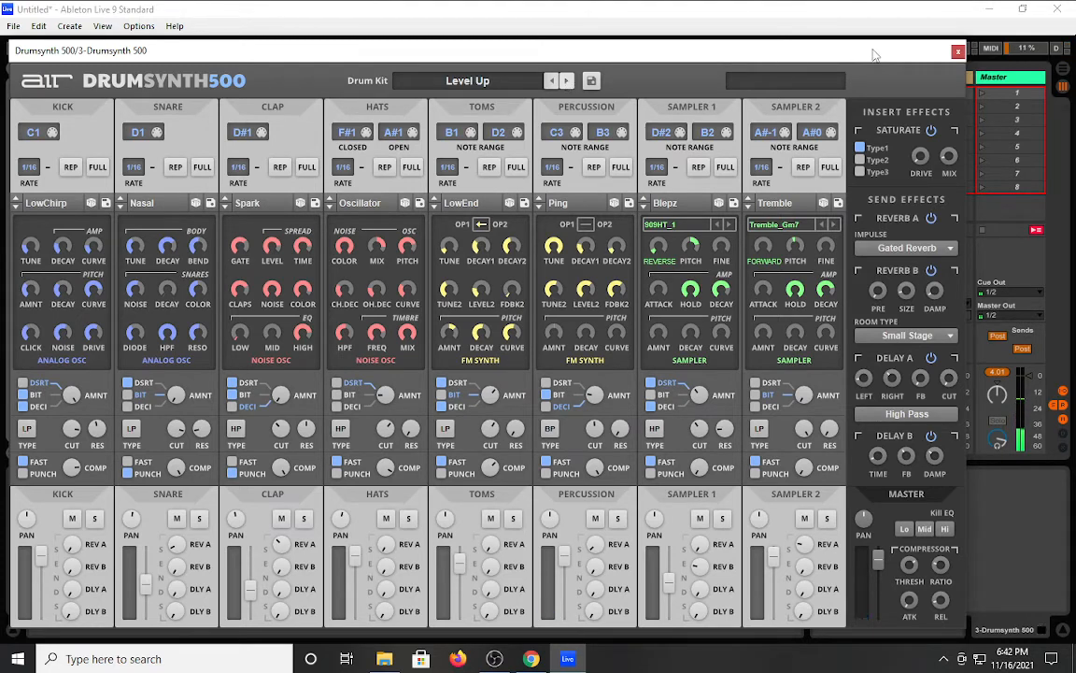
{"action": "left_click", "coordinate": [958, 51]}
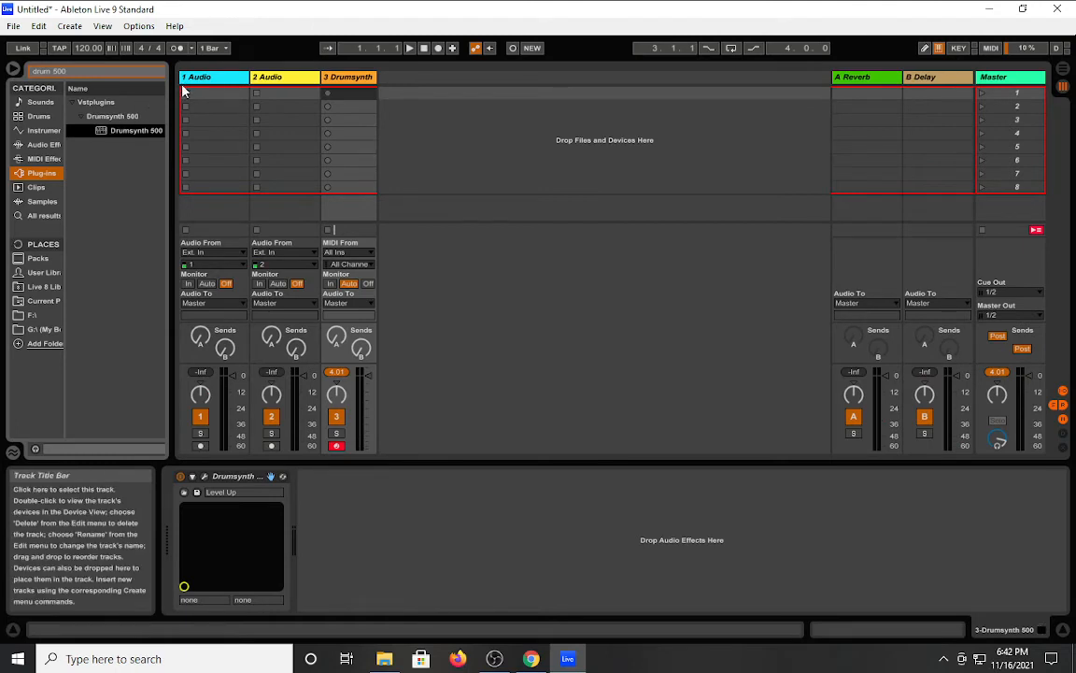
Search the browser for 'air' and 'vacuum' plugins, clearing the fruitless searches.
{"action": "left_click", "coordinate": [93, 71]}
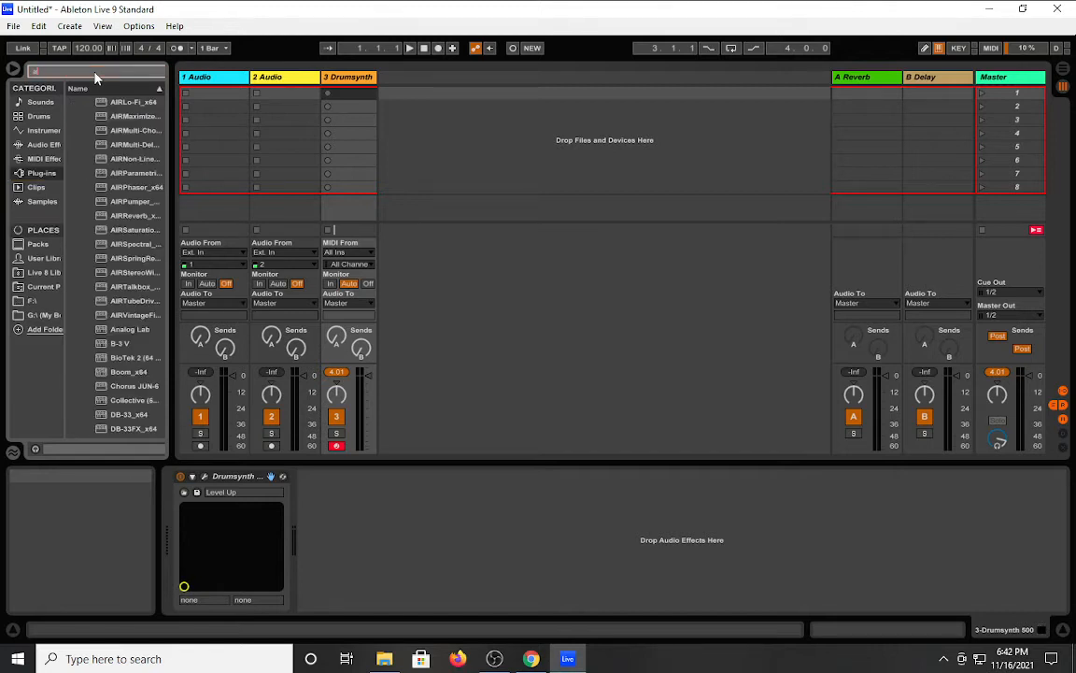
{"action": "left_click", "coordinate": [41, 172]}
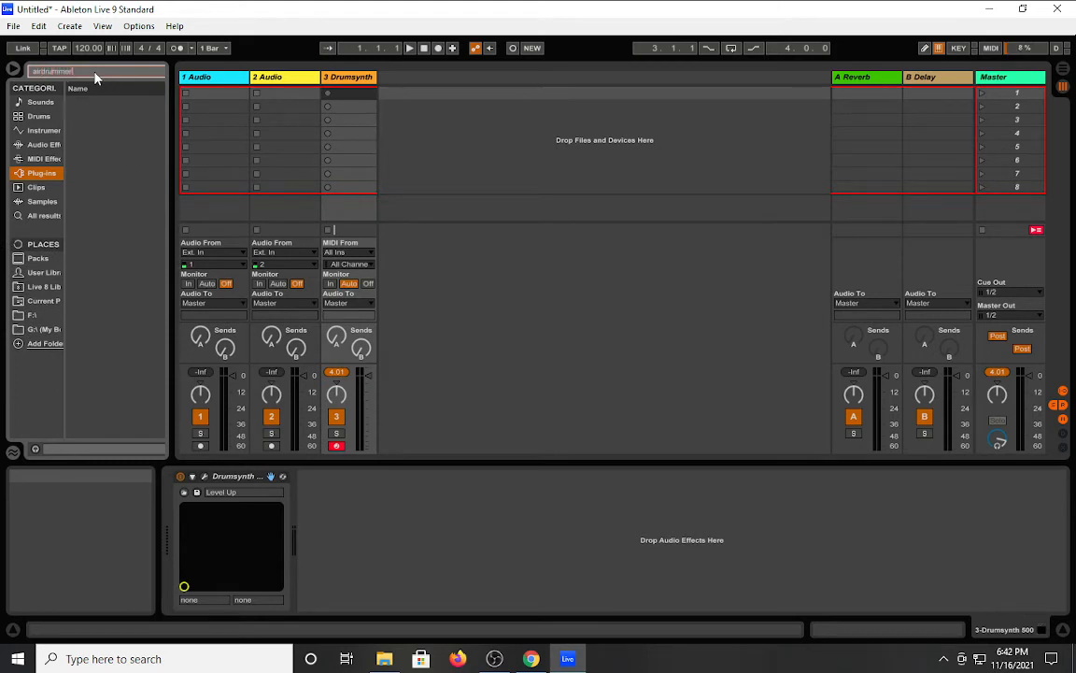
{"action": "key", "text": "BackSpace"}
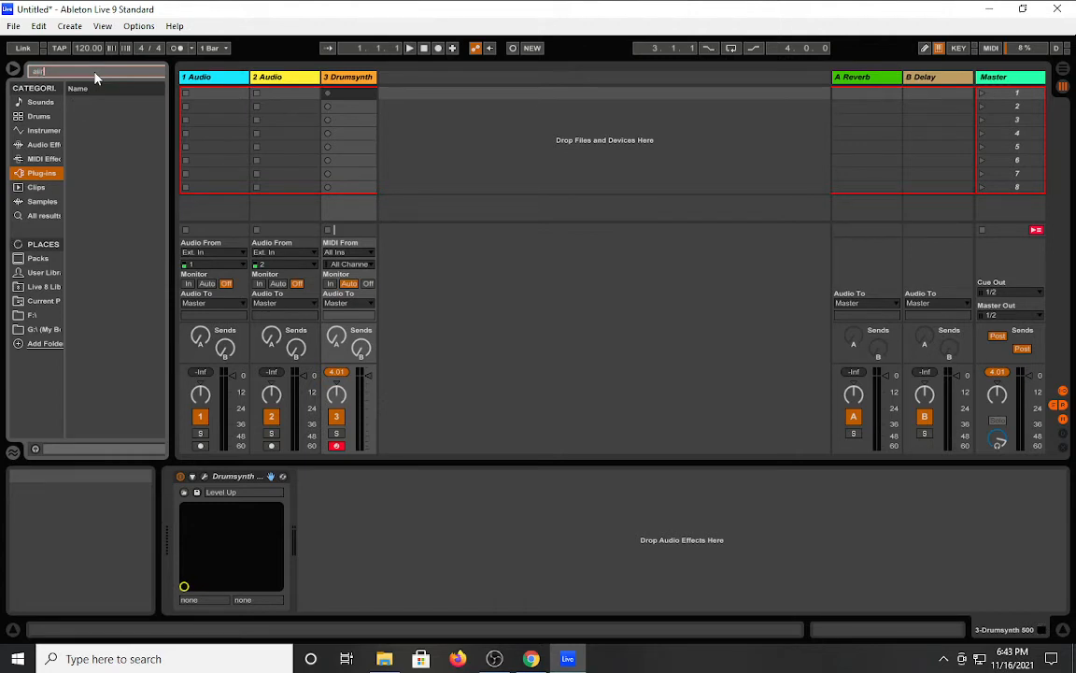
{"action": "left_click", "coordinate": [41, 173]}
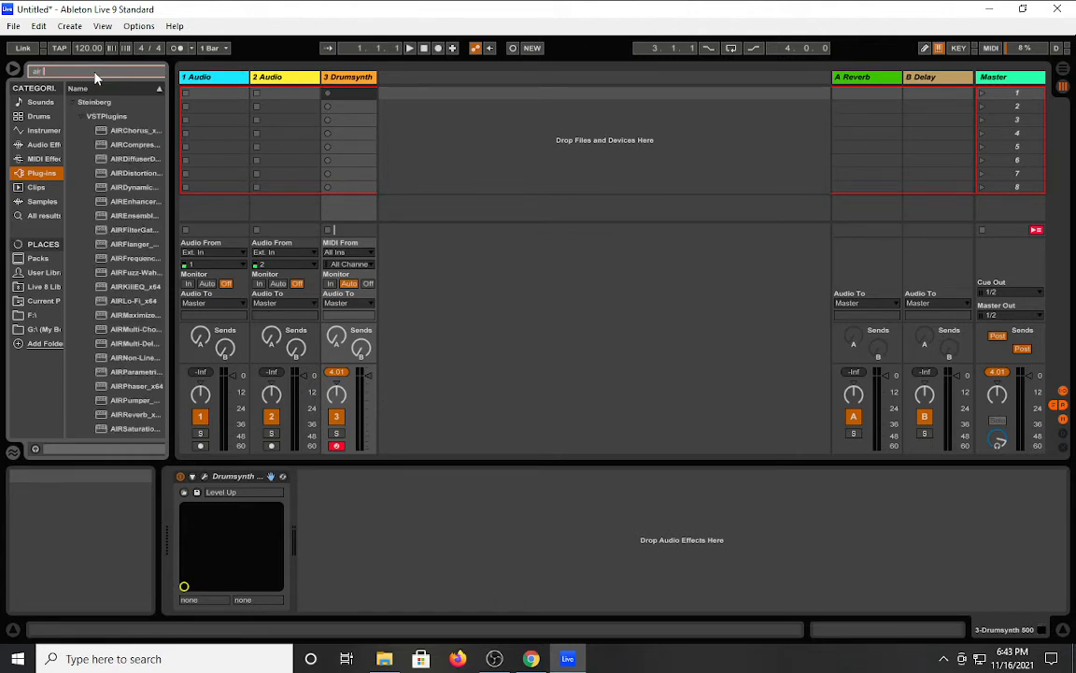
{"action": "type", "text": "d"}
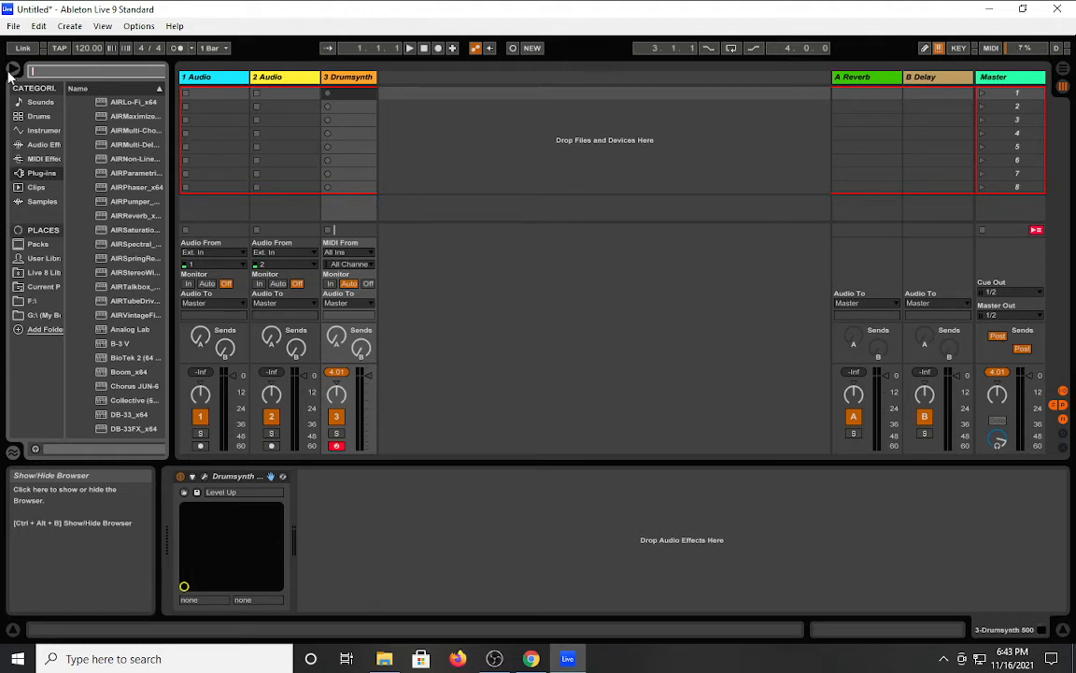
{"action": "type", "text": "vacuum"}
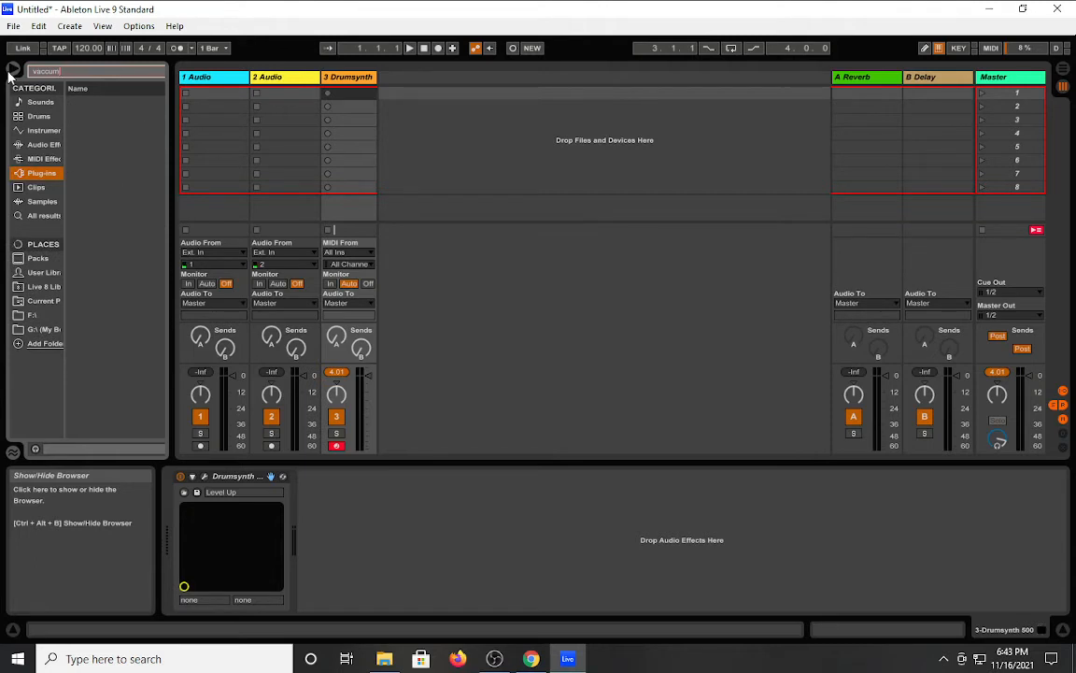
{"action": "key", "text": "Backspace"}
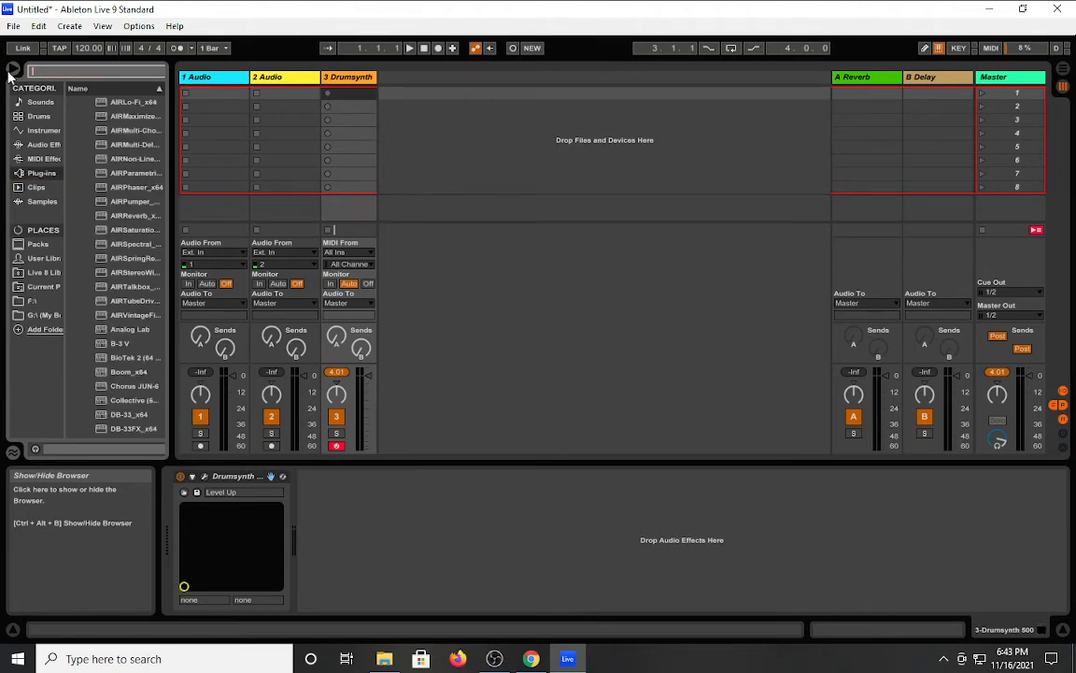
{"action": "mouse_move", "coordinate": [117, 215]}
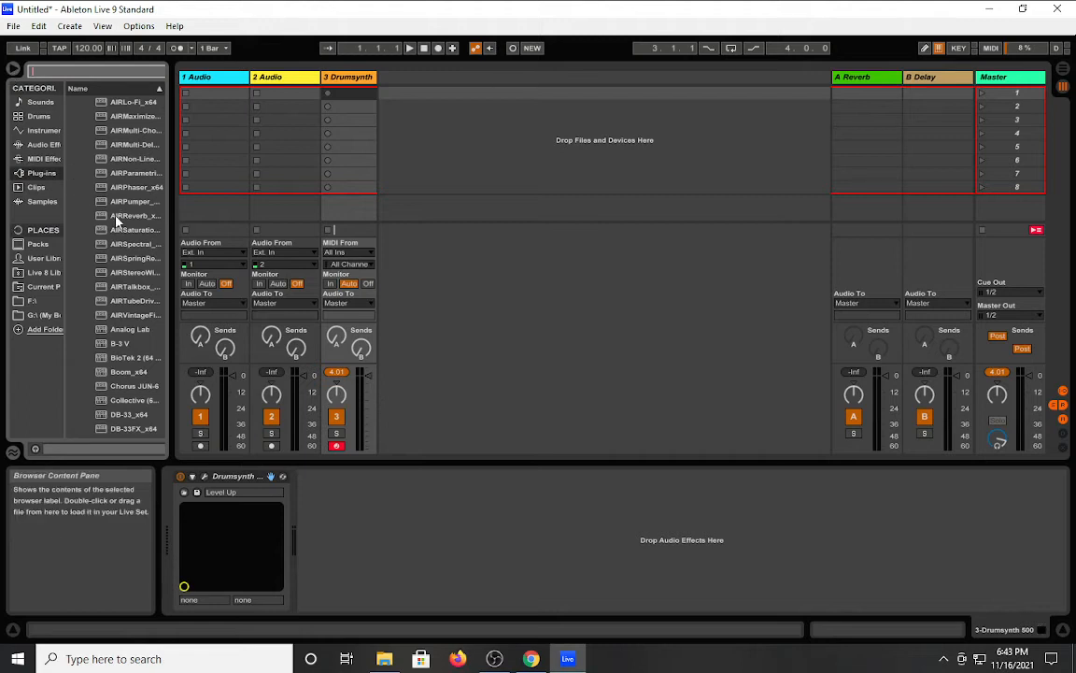
Scroll the Plug-ins list to VacuumPro and load it onto track 3.
{"action": "scroll", "scroll_direction": "up", "scroll_amount": 3}
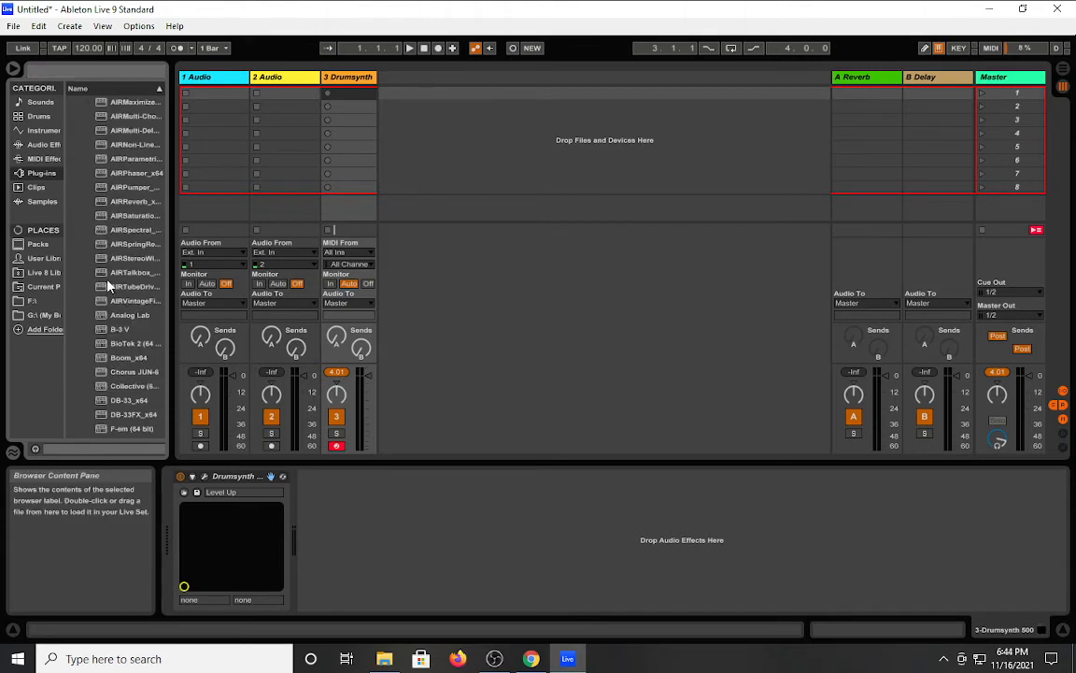
{"action": "scroll", "scroll_direction": "down", "scroll_amount": 3}
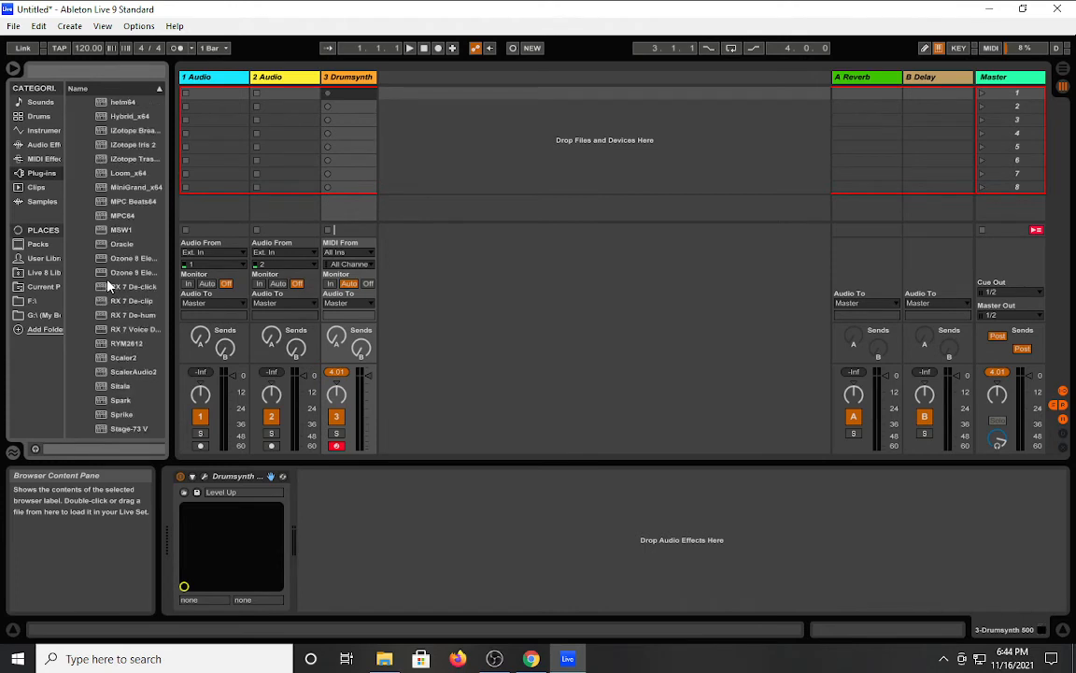
{"action": "scroll", "scroll_direction": "down", "scroll_amount": 3}
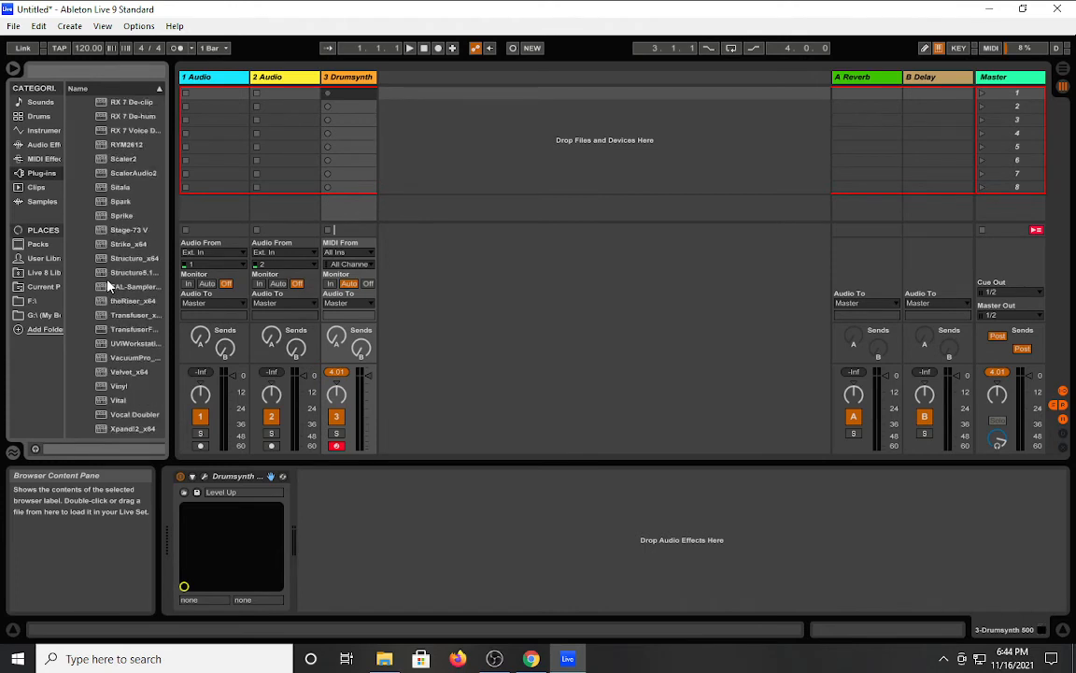
{"action": "scroll", "scroll_direction": "down", "scroll_amount": 3}
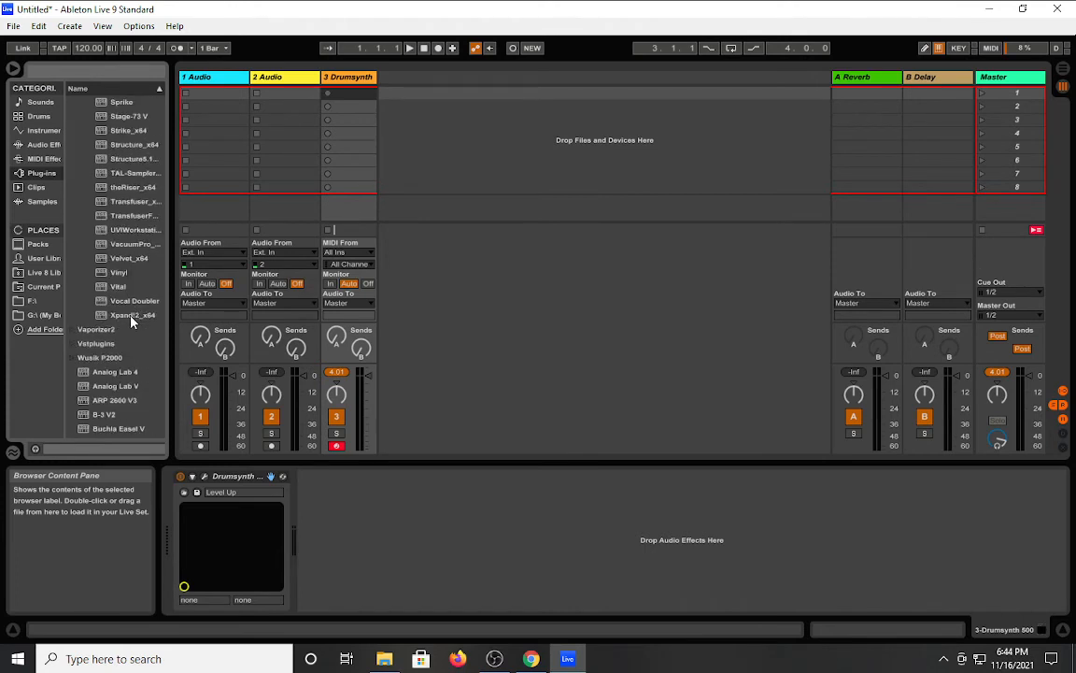
{"action": "left_click", "coordinate": [133, 244]}
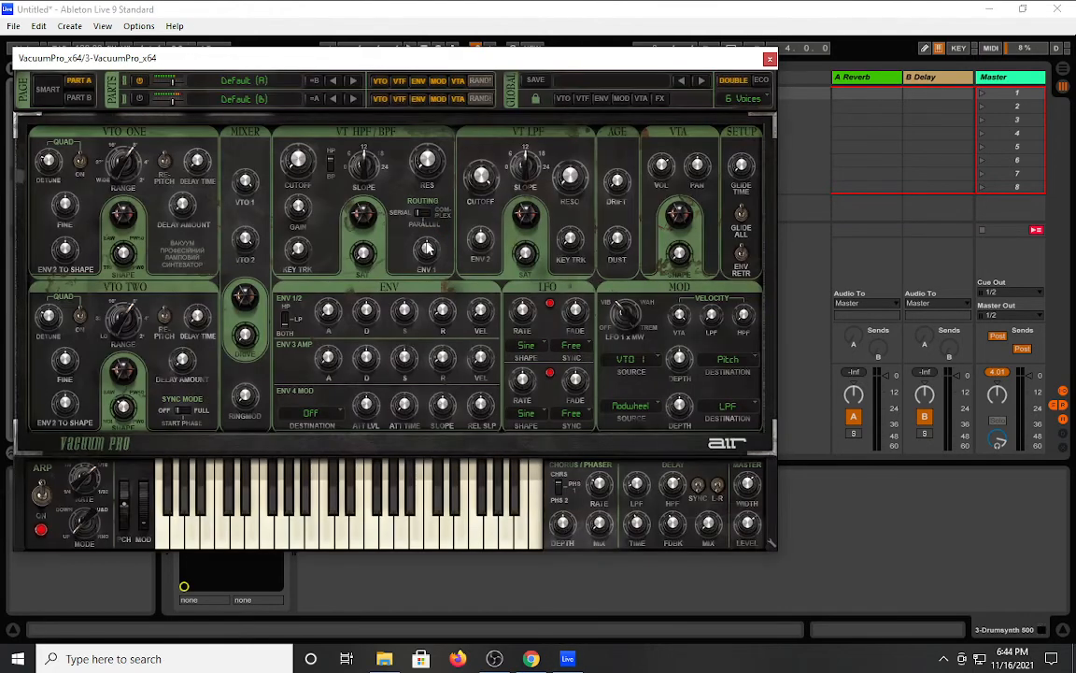
{"action": "mouse_move", "coordinate": [427, 250]}
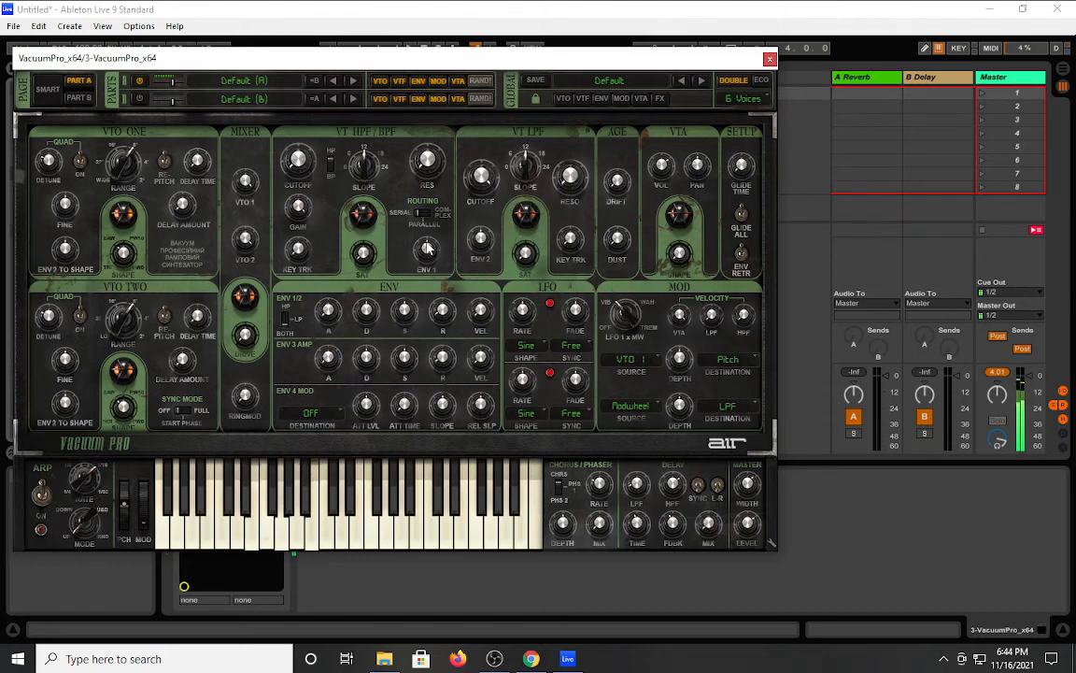
{"action": "mouse_move", "coordinate": [551, 66]}
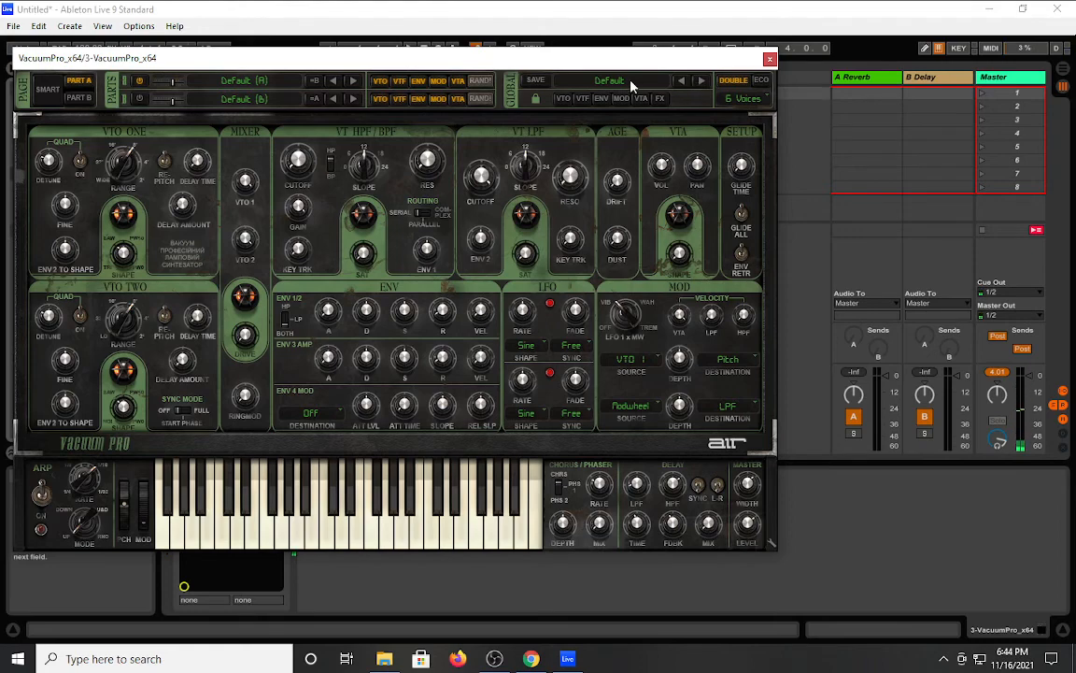
Open Vacuum Pro's global preset category list with Default loaded.
{"action": "left_click", "coordinate": [609, 80]}
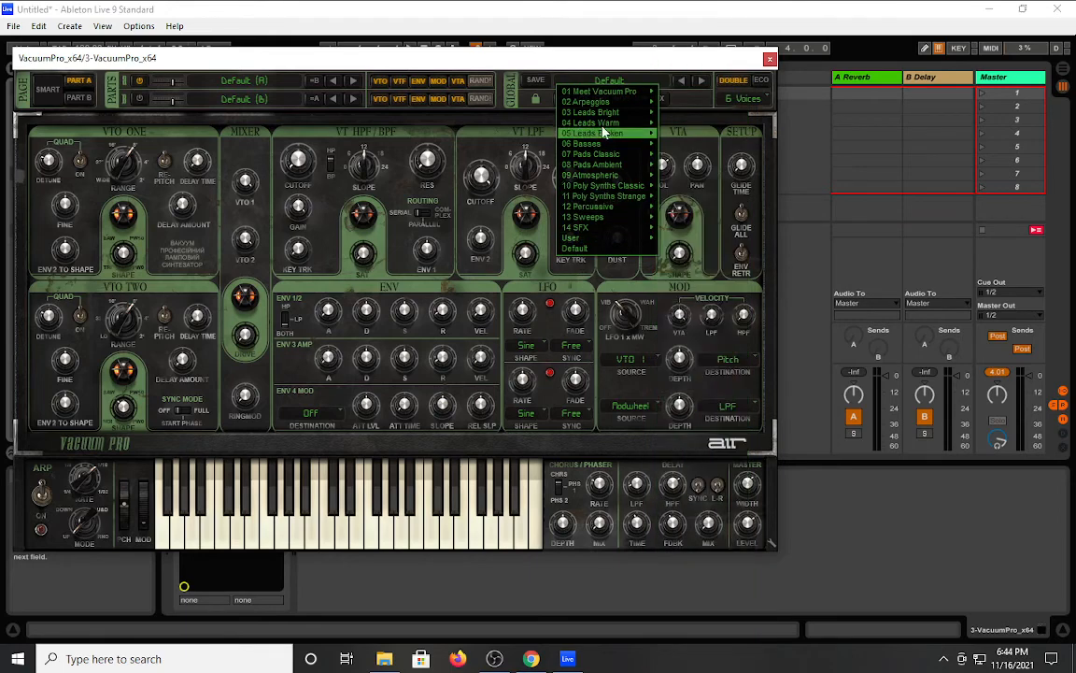
{"action": "mouse_move", "coordinate": [592, 164]}
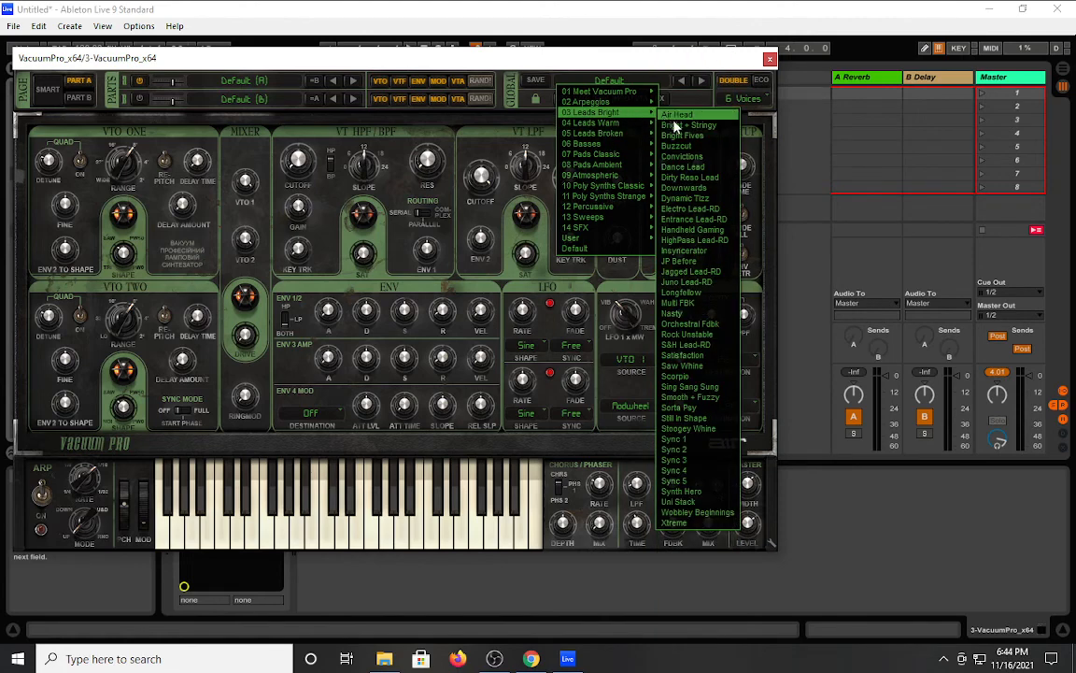
{"action": "mouse_move", "coordinate": [682, 293]}
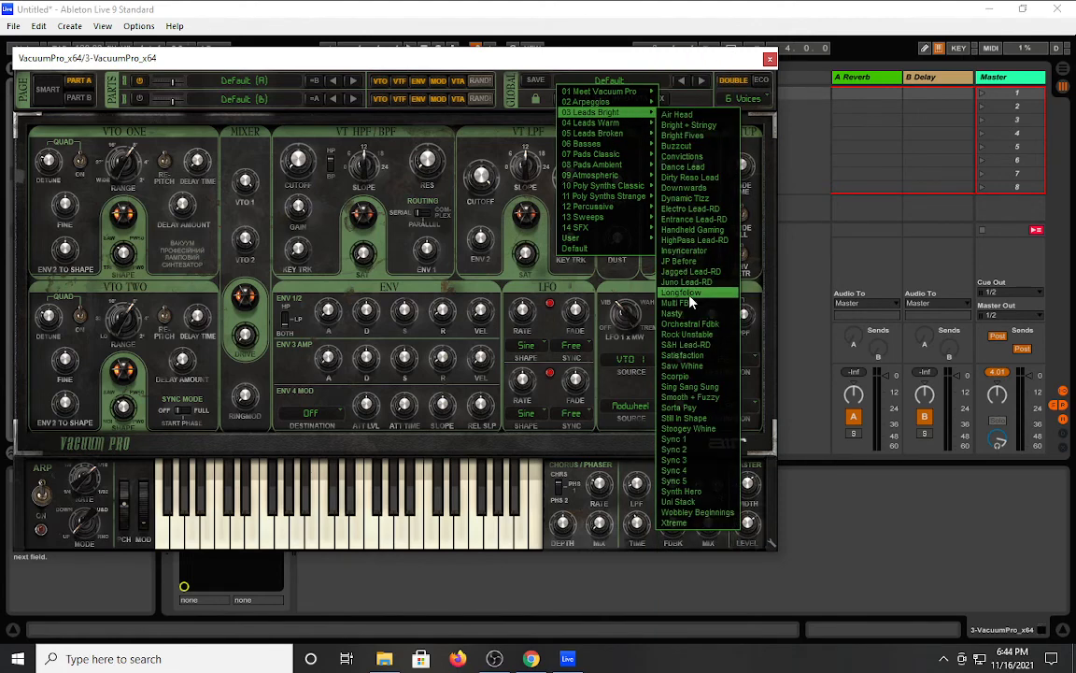
Load the 03 Leads Bright > Longfellow preset and reopen the preset categories.
{"action": "left_click", "coordinate": [681, 292]}
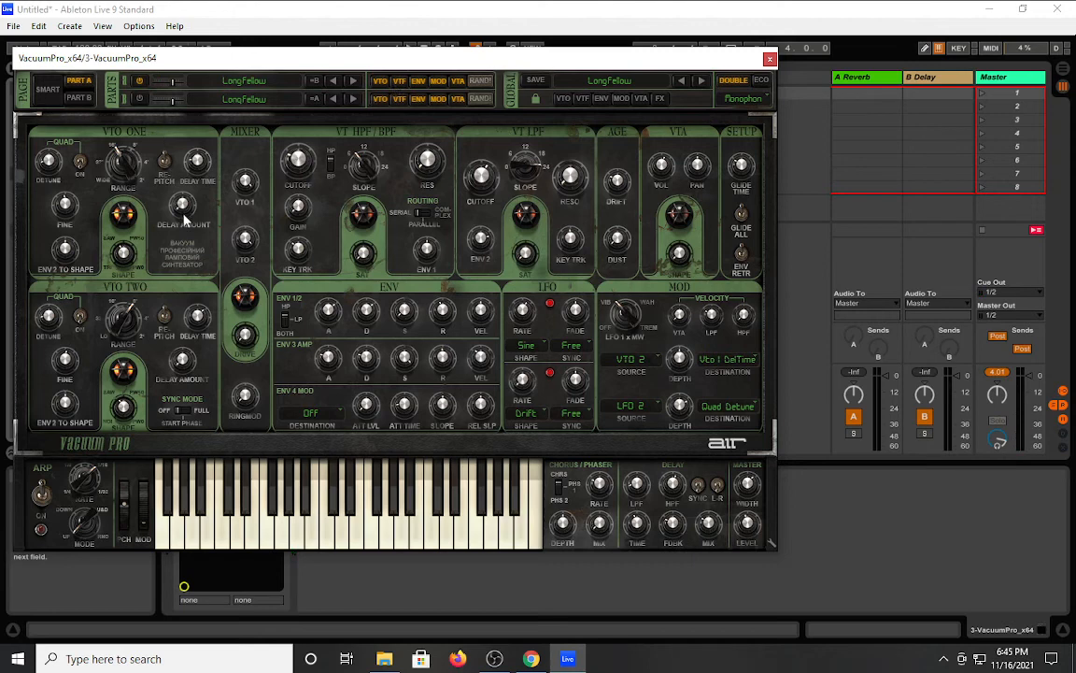
{"action": "mouse_move", "coordinate": [185, 215]}
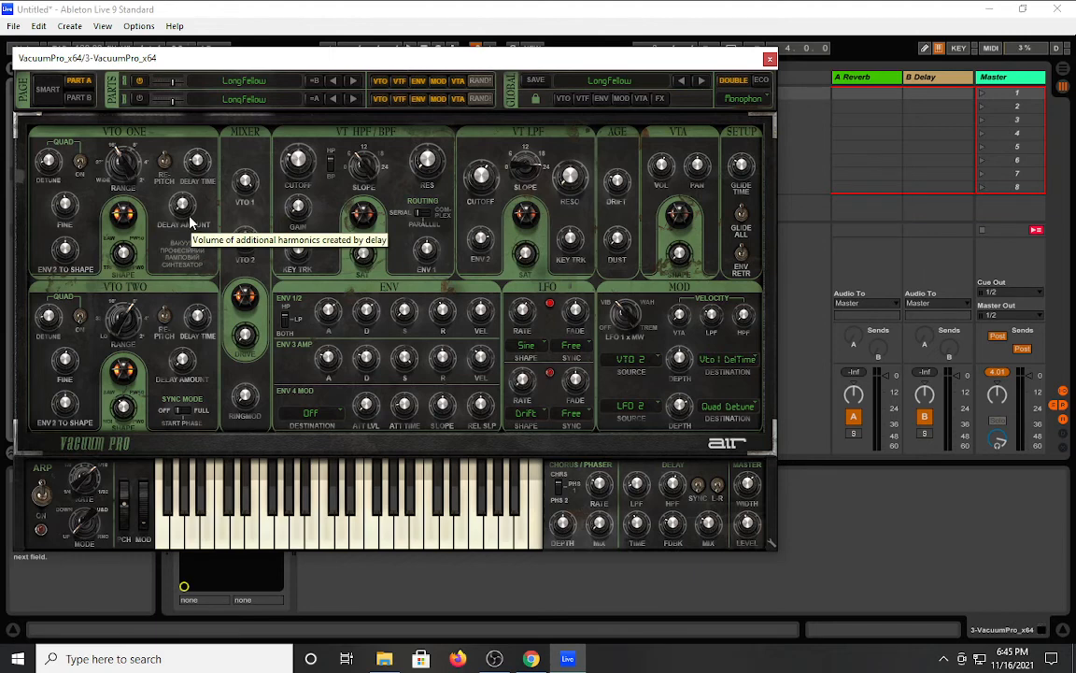
{"action": "mouse_move", "coordinate": [654, 112]}
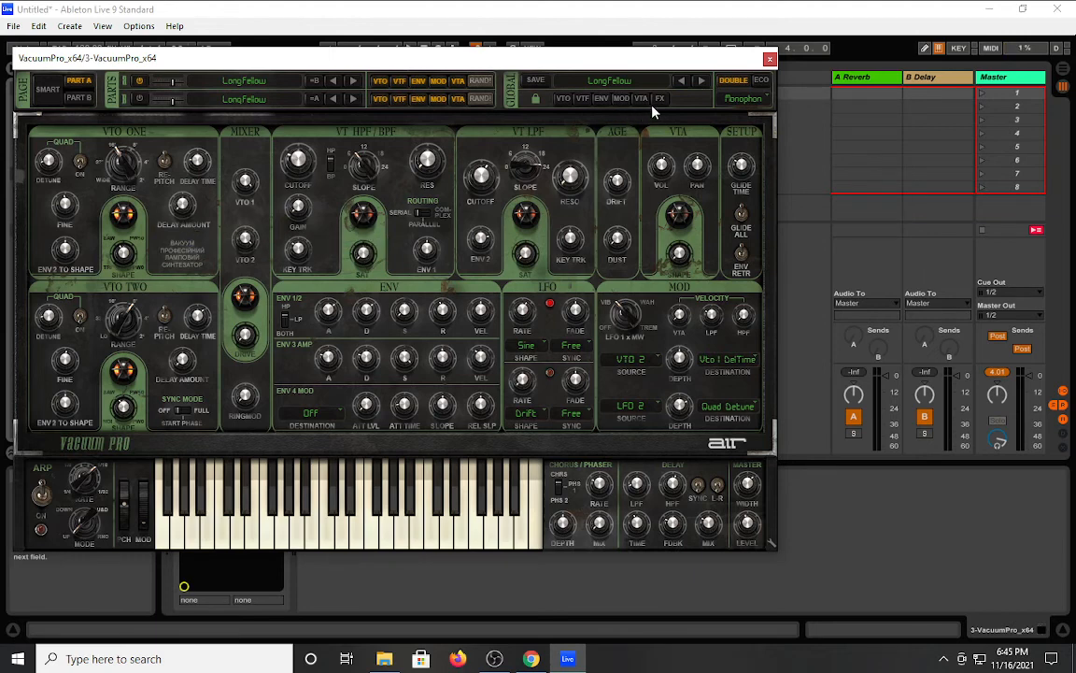
{"action": "left_click", "coordinate": [609, 81]}
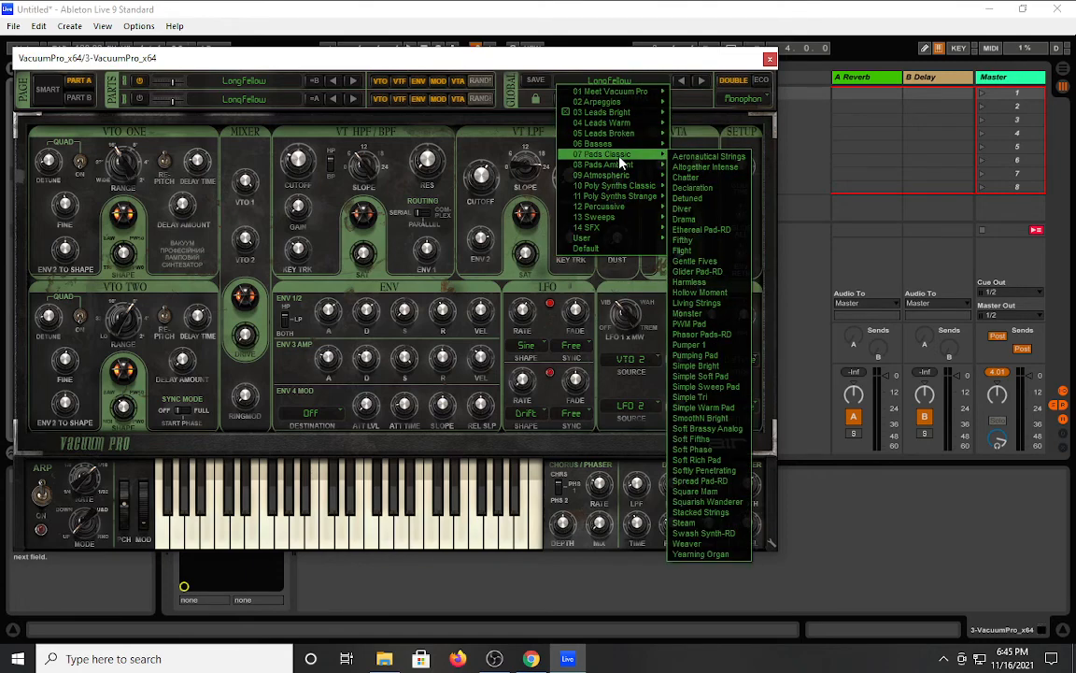
{"action": "mouse_move", "coordinate": [601, 175]}
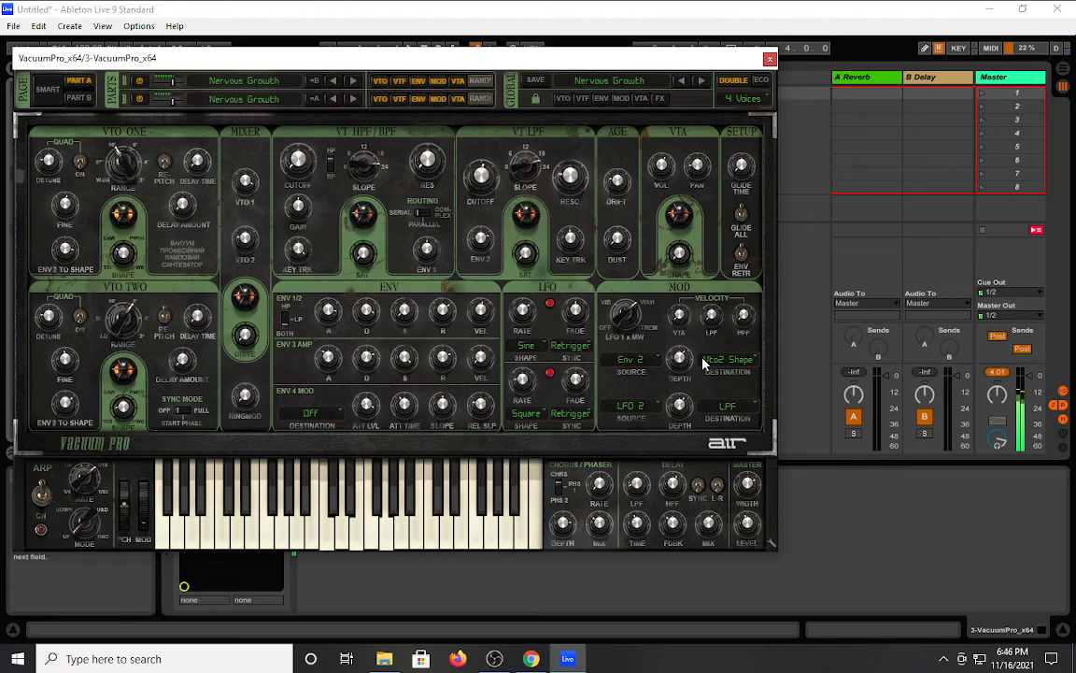
Set Vacuum Pro's polyphony to 6 voices.
{"action": "left_click", "coordinate": [745, 98]}
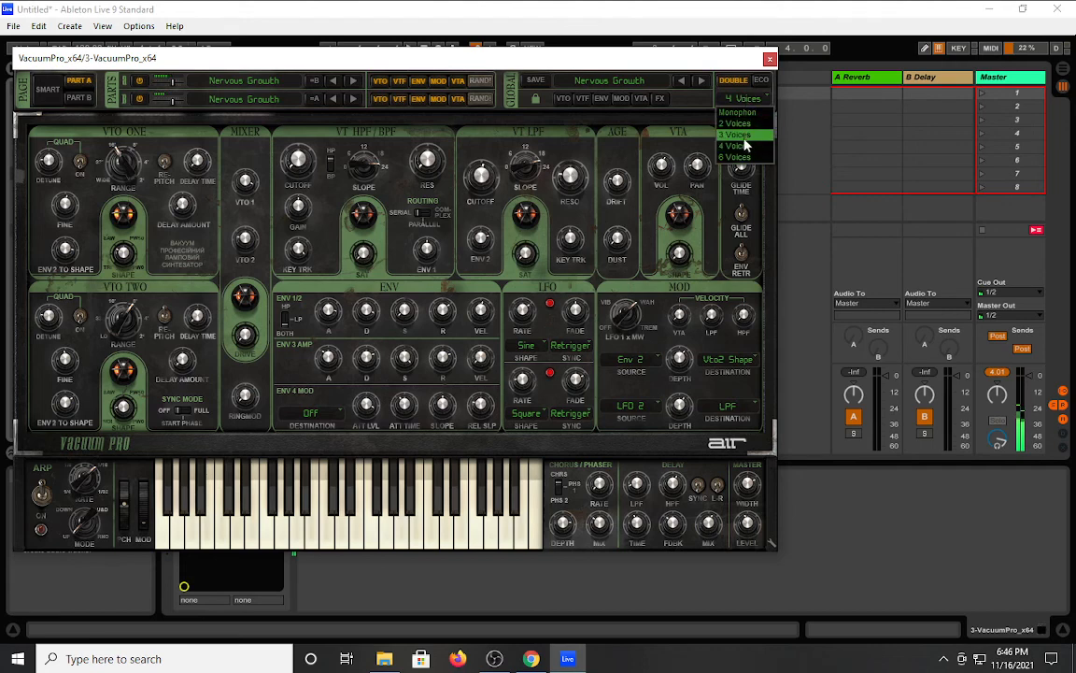
{"action": "left_click", "coordinate": [736, 156]}
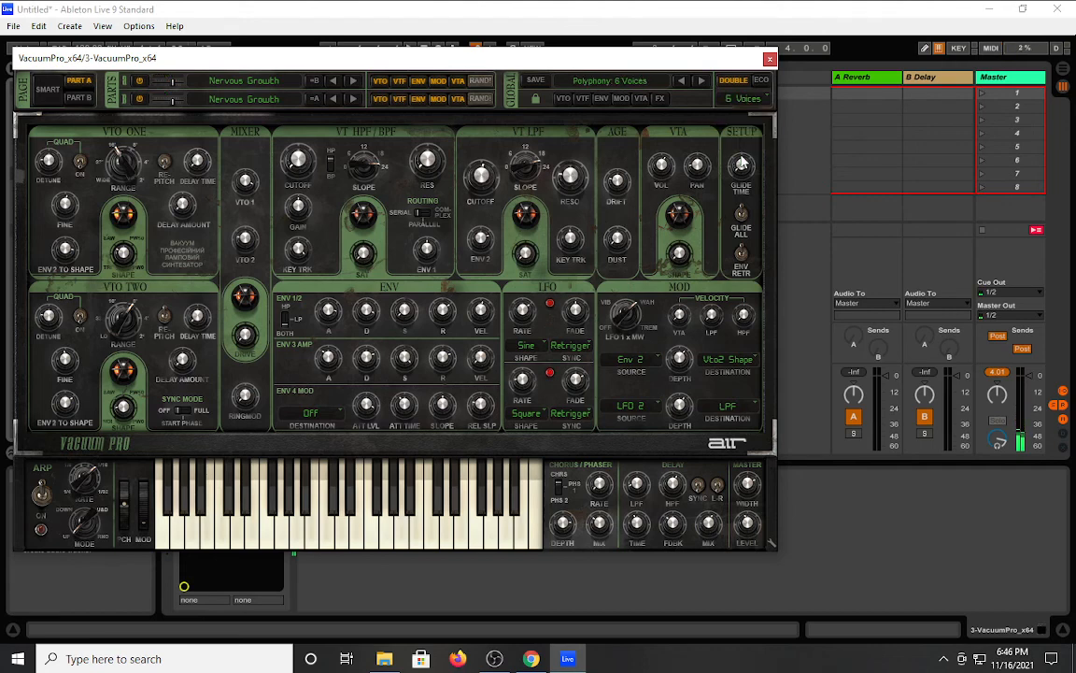